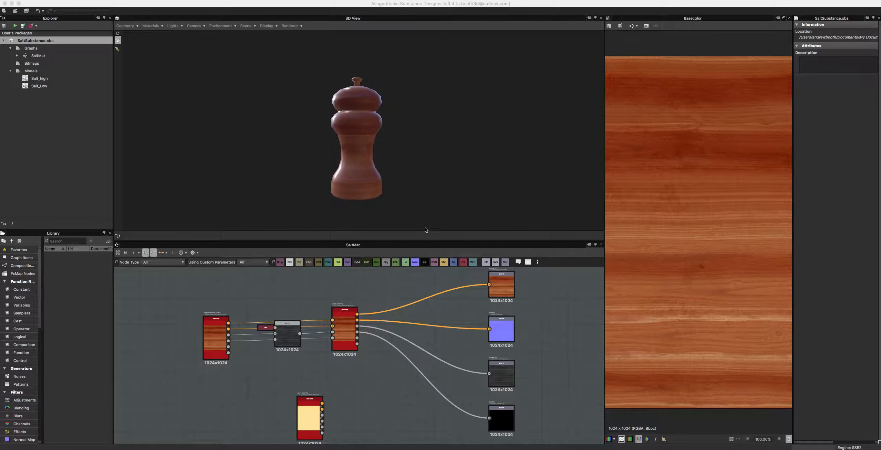
{"action": "mouse_move", "coordinate": [120, 156]}
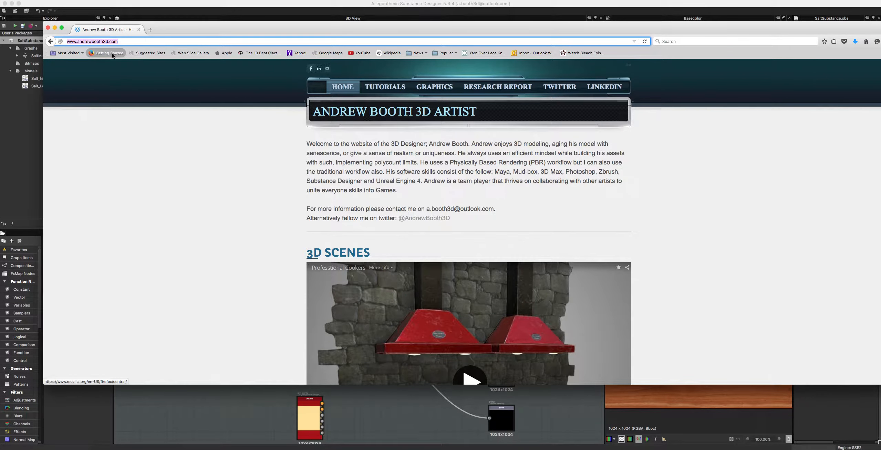
- Scroll the portfolio home page, go to TUTORIALS, and browse the numbered video list
{"action": "scroll", "scroll_direction": "down", "scroll_amount": 3}
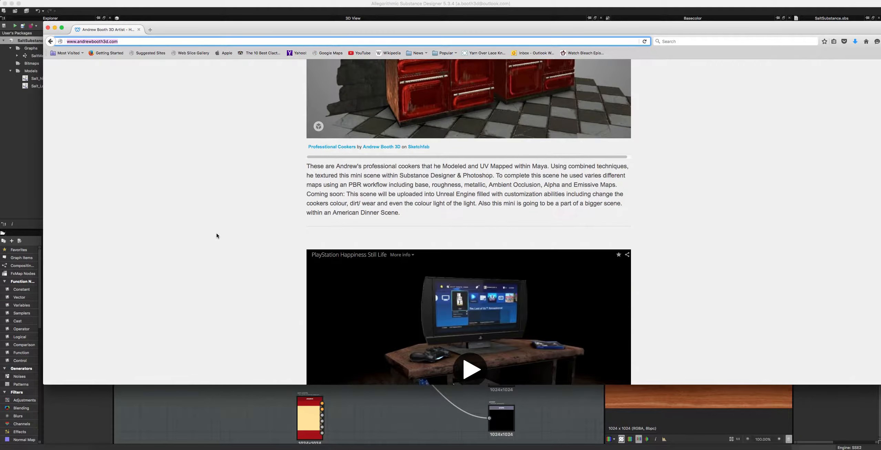
{"action": "scroll", "scroll_direction": "down", "scroll_amount": 3}
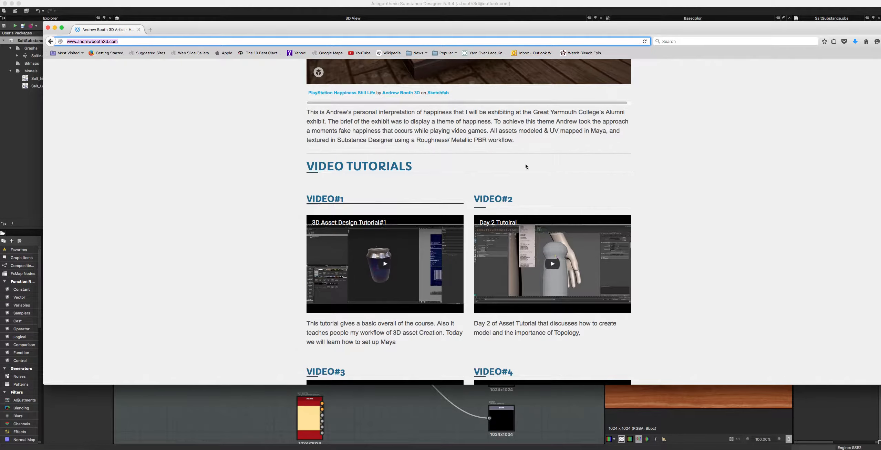
{"action": "scroll", "scroll_direction": "down", "scroll_amount": 3}
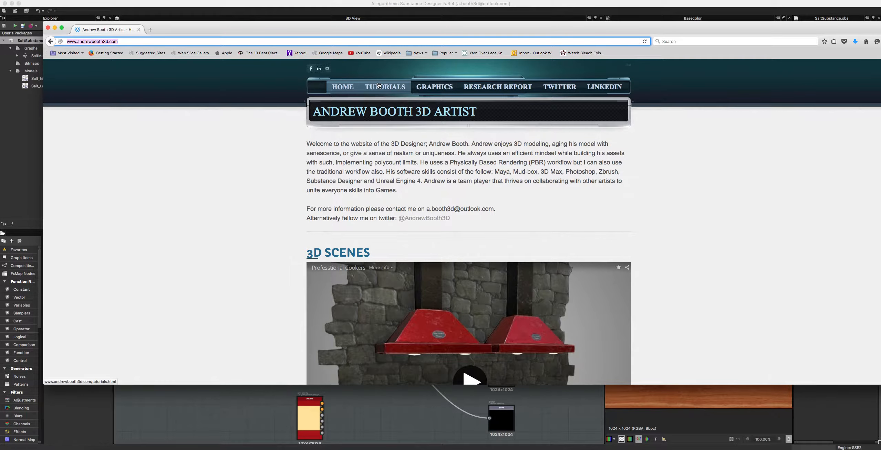
{"action": "left_click", "coordinate": [385, 86]}
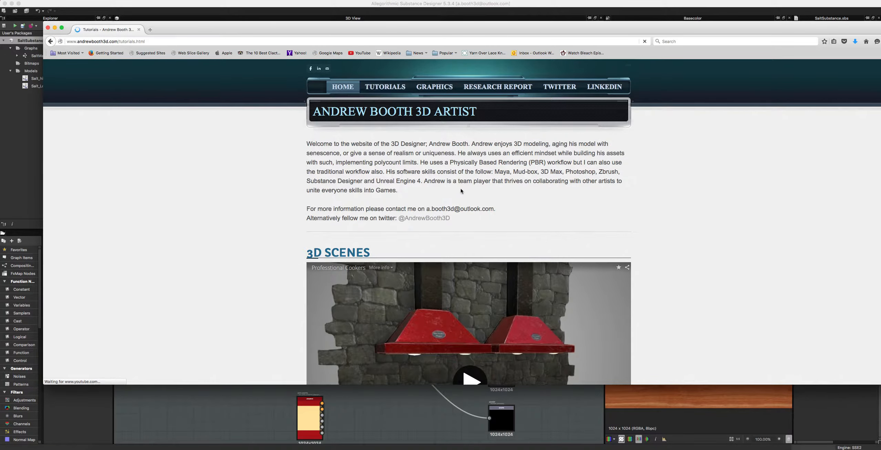
{"action": "left_click", "coordinate": [385, 86]}
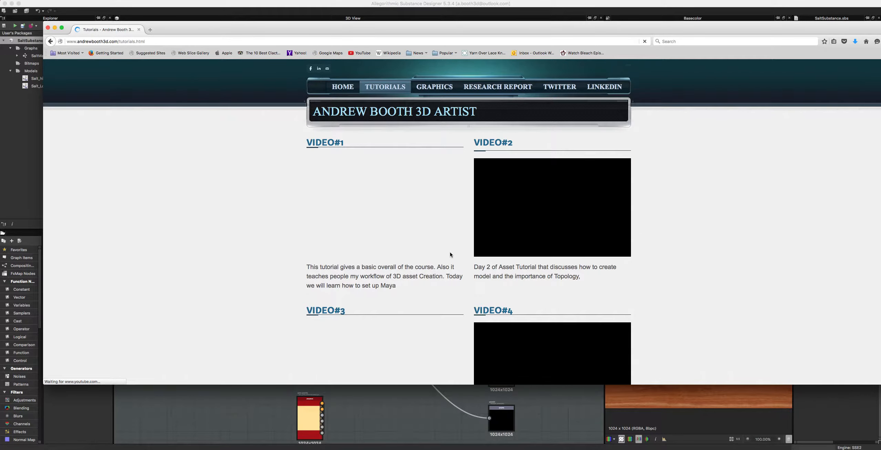
{"action": "scroll", "scroll_direction": "down", "scroll_amount": 3}
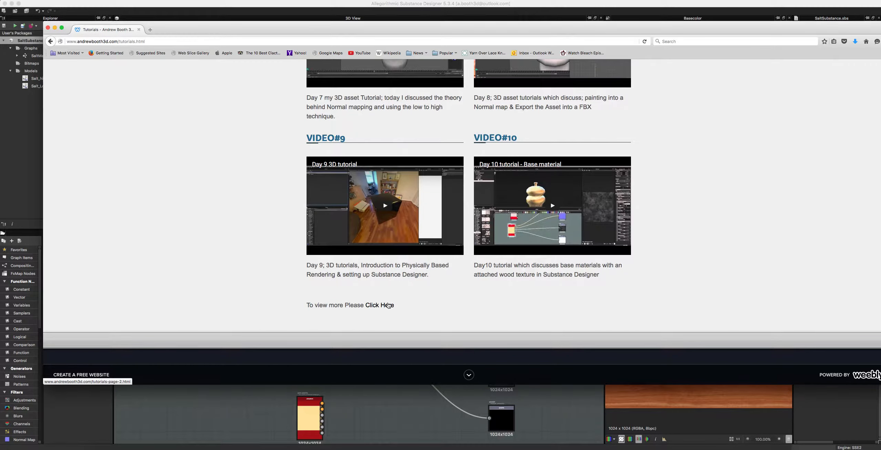
{"action": "mouse_move", "coordinate": [392, 310]}
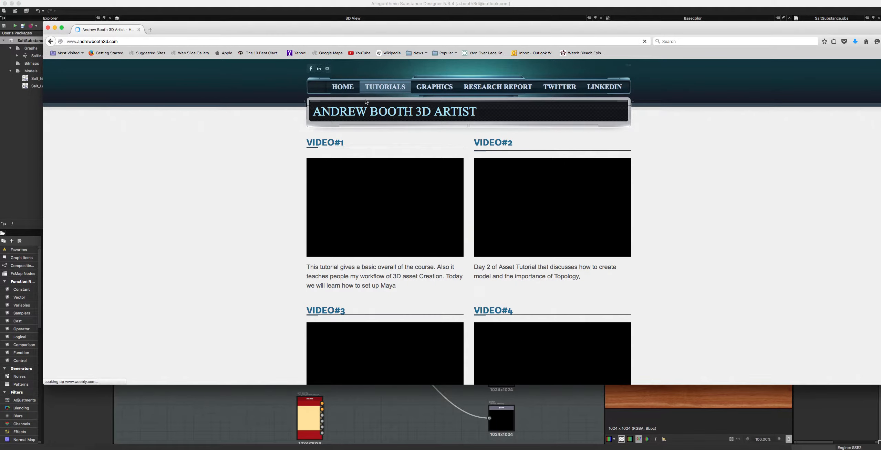
{"action": "left_click", "coordinate": [342, 86]}
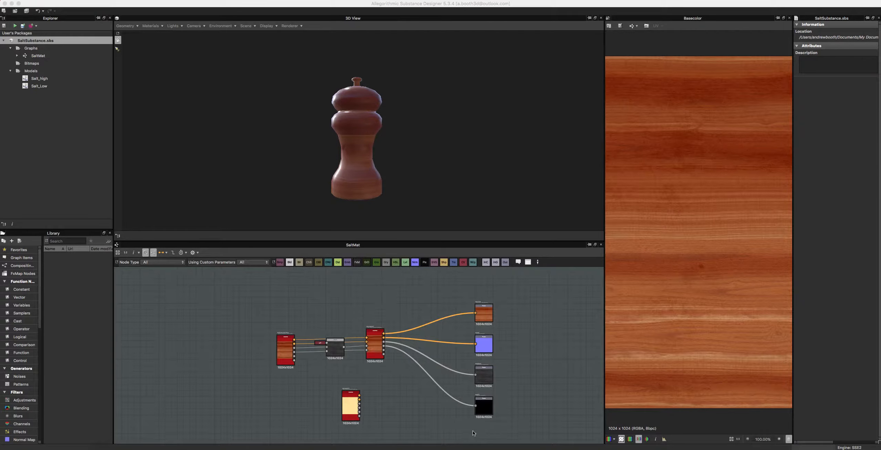
{"action": "mouse_move", "coordinate": [494, 434]}
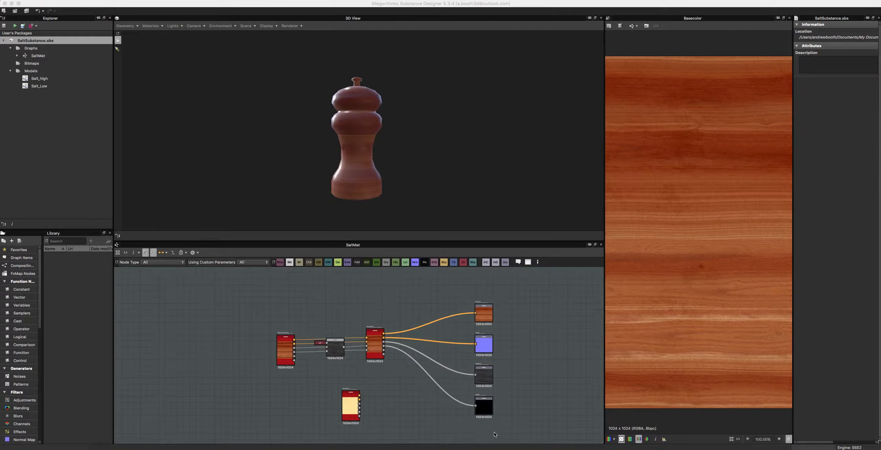
{"action": "mouse_move", "coordinate": [39, 86]}
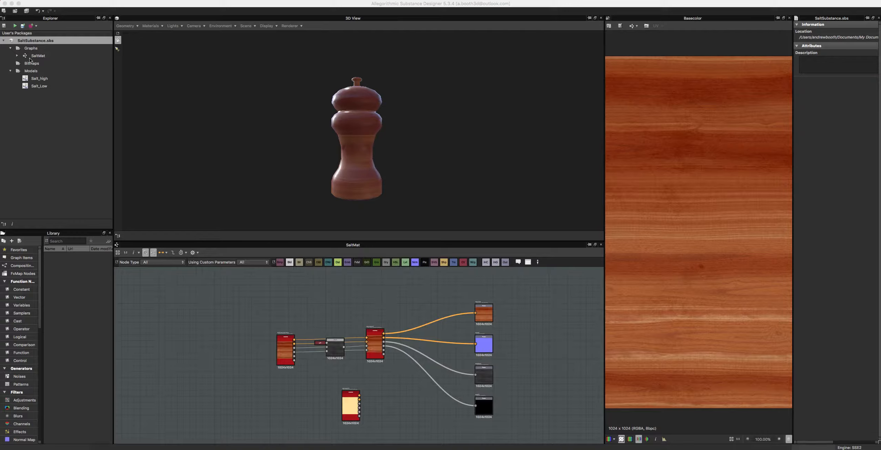
{"action": "mouse_move", "coordinate": [40, 65]}
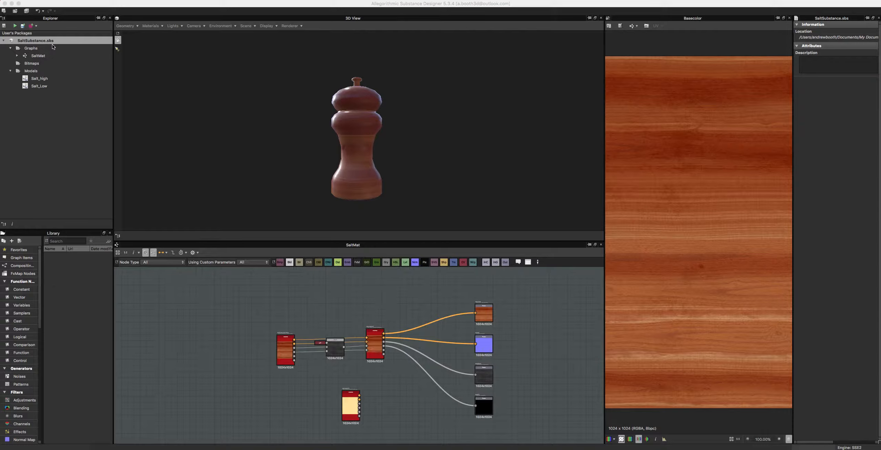
{"action": "mouse_move", "coordinate": [51, 82]}
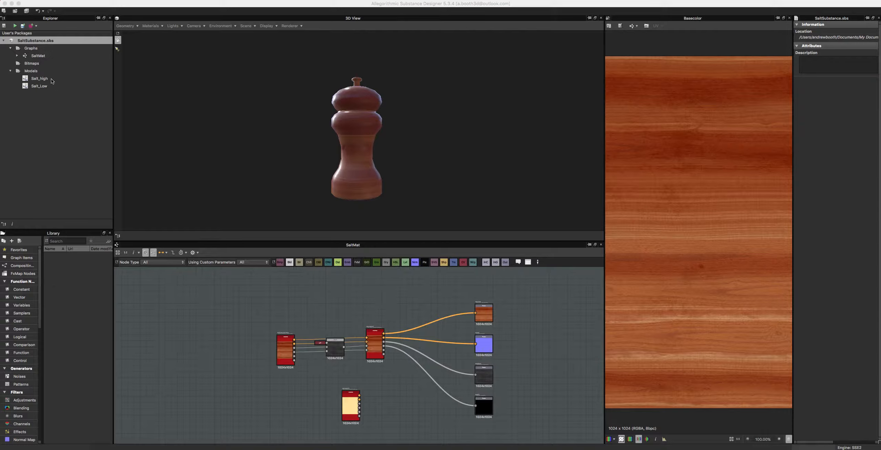
- Bring up the Bitmaps folder's context menu in the Explorer
{"action": "right_click", "coordinate": [32, 63]}
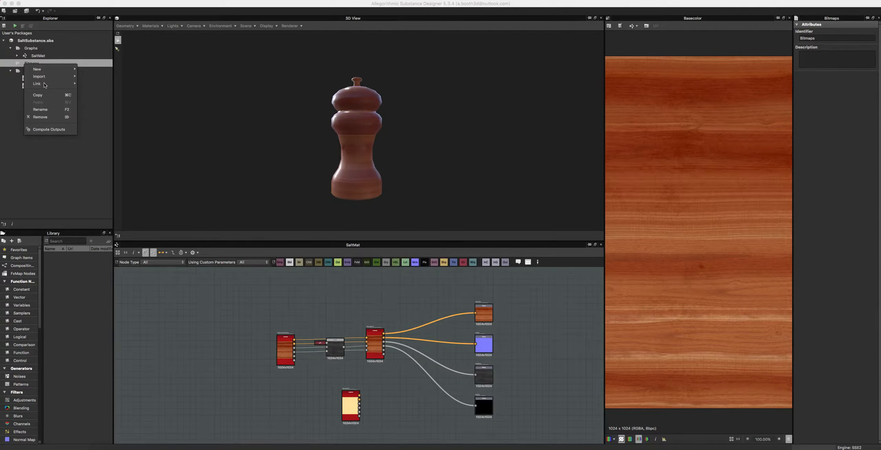
{"action": "mouse_move", "coordinate": [40, 76]}
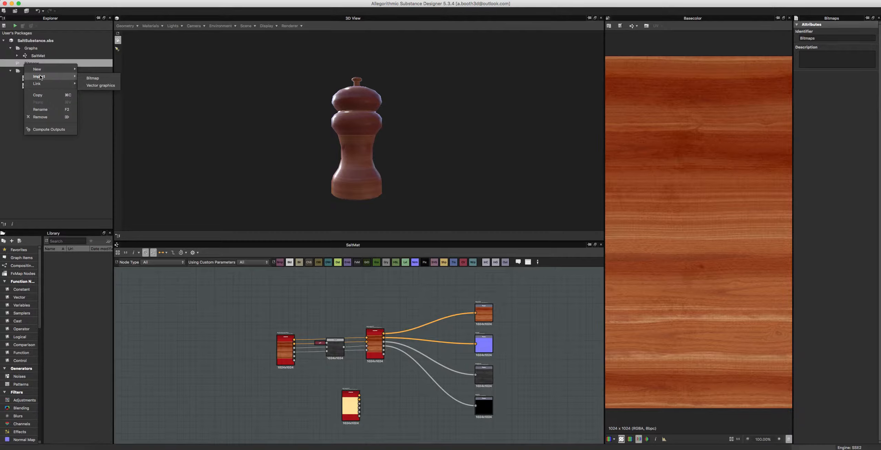
{"action": "mouse_move", "coordinate": [36, 68]}
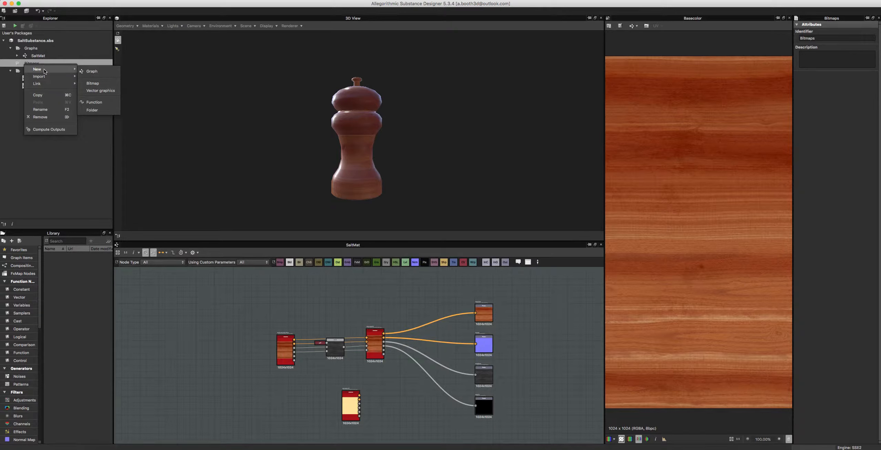
{"action": "mouse_move", "coordinate": [48, 42]}
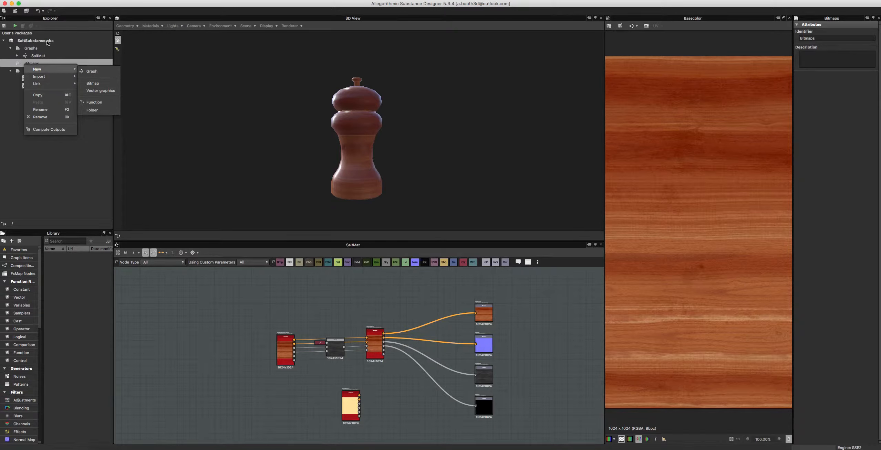
{"action": "mouse_move", "coordinate": [37, 84]}
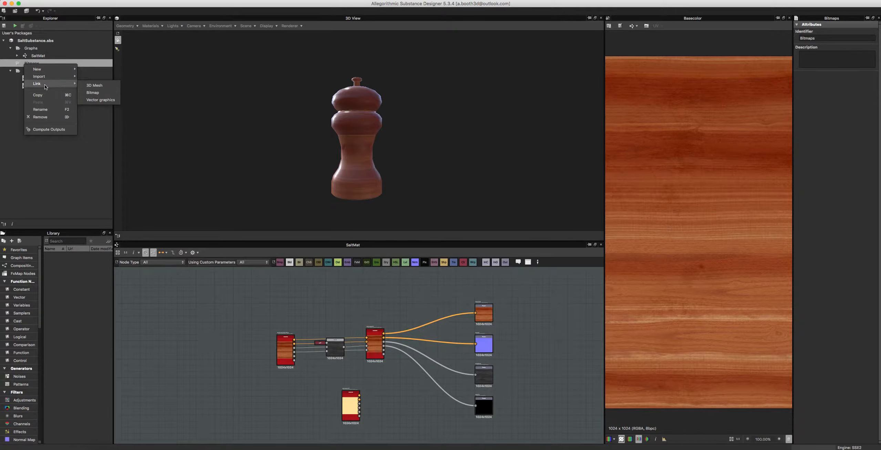
{"action": "mouse_move", "coordinate": [73, 91]}
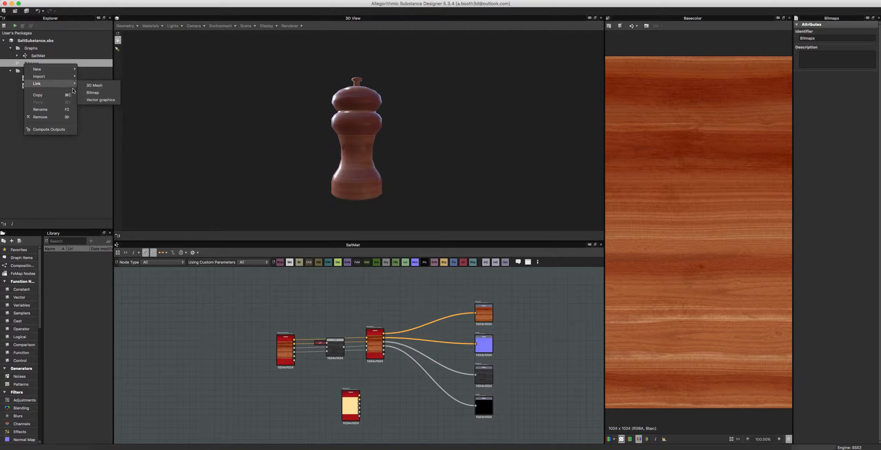
{"action": "mouse_move", "coordinate": [95, 86]}
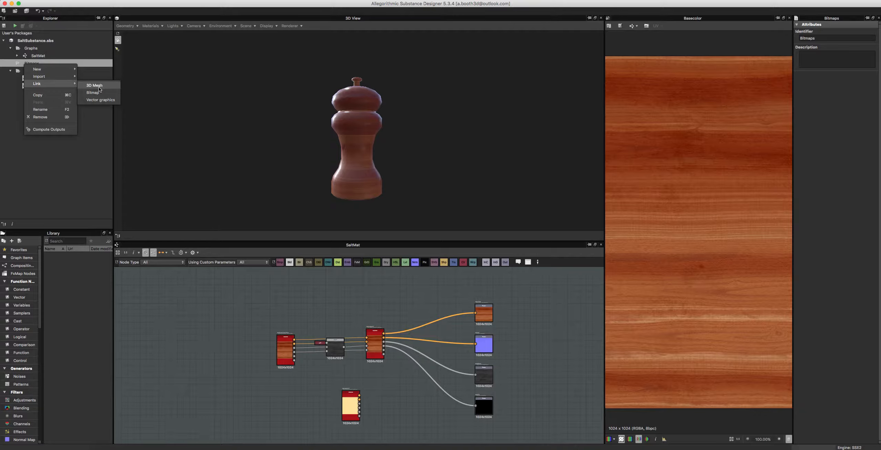
{"action": "mouse_move", "coordinate": [92, 92]}
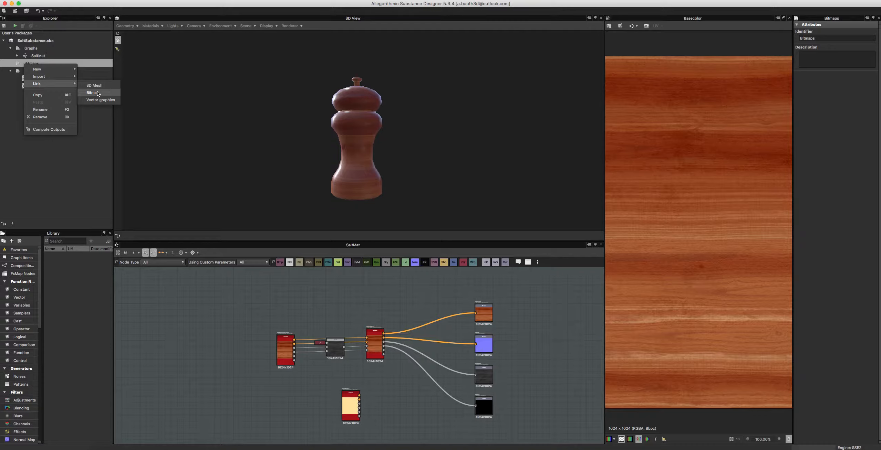
{"action": "mouse_move", "coordinate": [40, 75]}
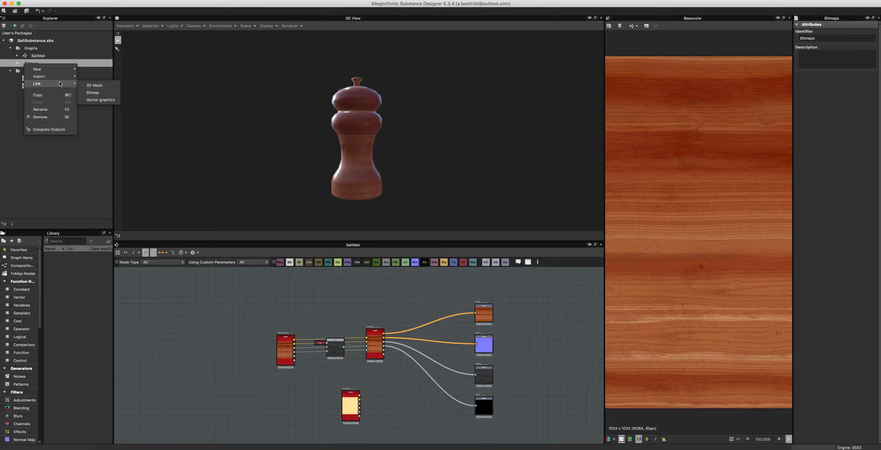
{"action": "mouse_move", "coordinate": [39, 76]}
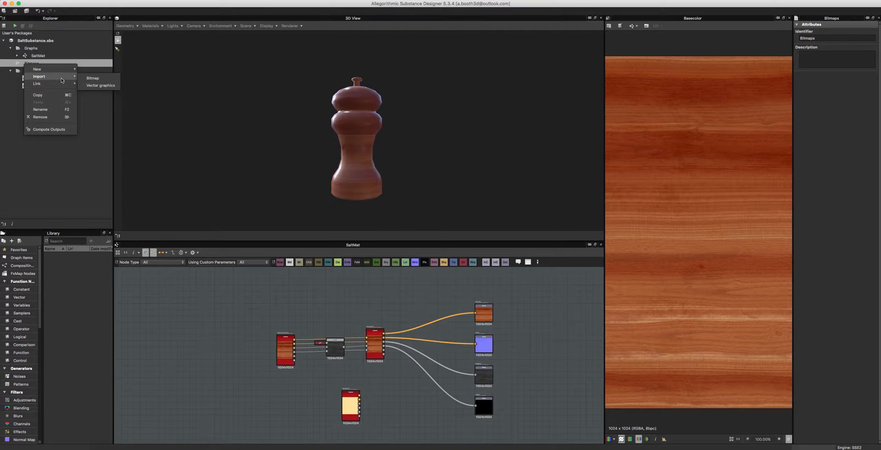
{"action": "mouse_move", "coordinate": [37, 83]}
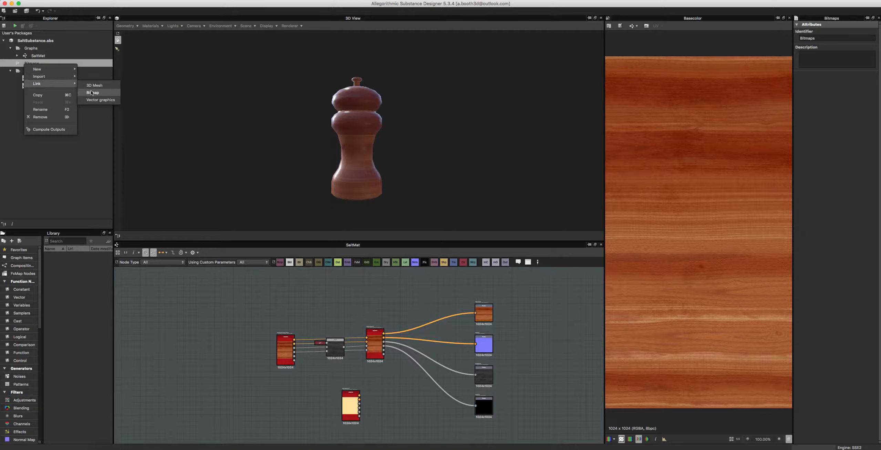
{"action": "mouse_move", "coordinate": [93, 92]}
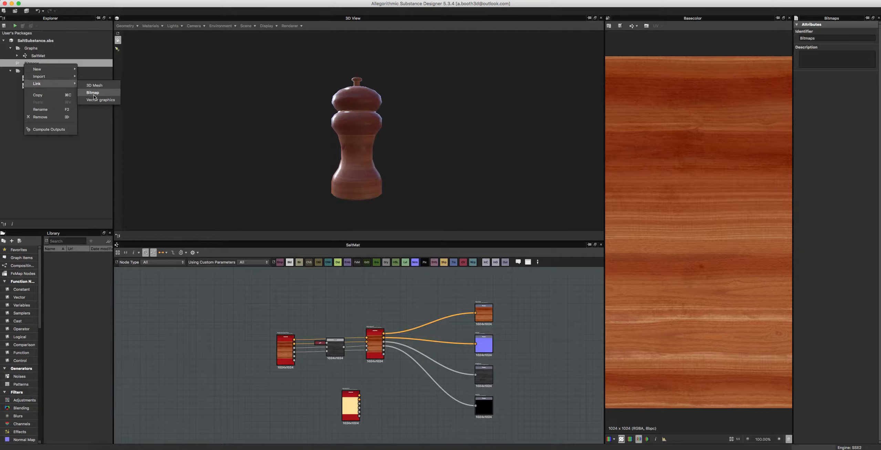
- Link SaltOcc.bmp into the package's Bitmaps folder
{"action": "left_click", "coordinate": [92, 92]}
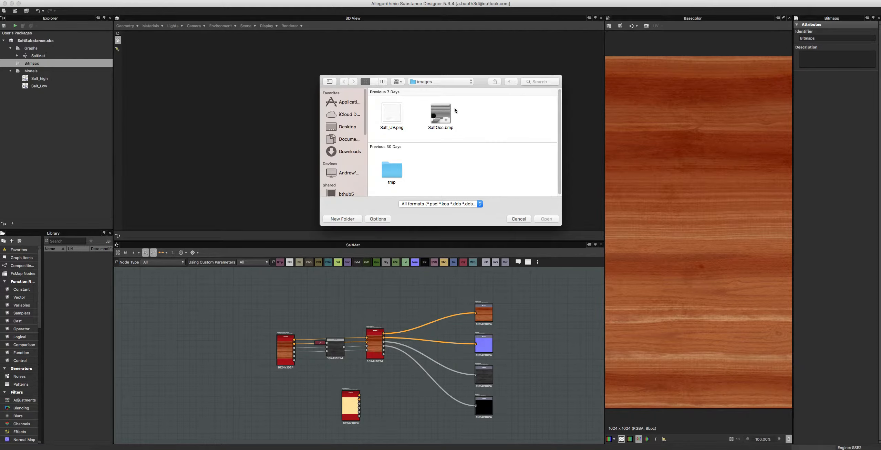
{"action": "left_click", "coordinate": [440, 113]}
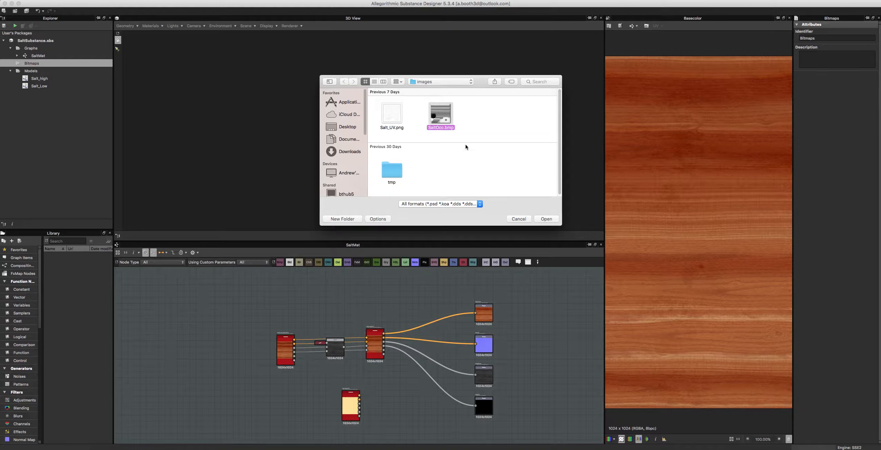
{"action": "mouse_move", "coordinate": [508, 202]}
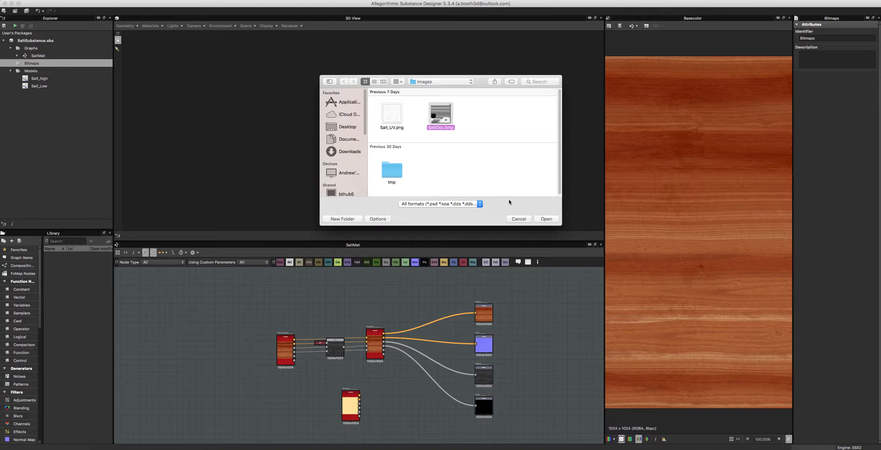
{"action": "left_click", "coordinate": [544, 218]}
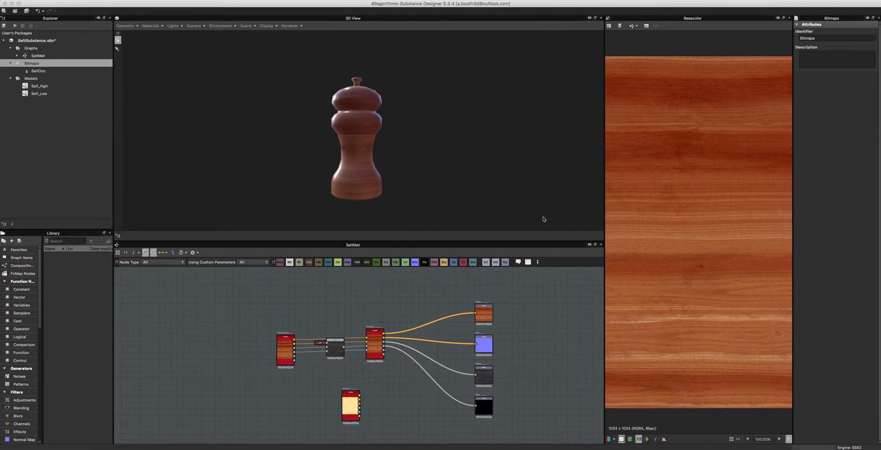
- Show SaltOcc in the 2D View, zoomed out to the whole image
{"action": "left_click", "coordinate": [38, 70]}
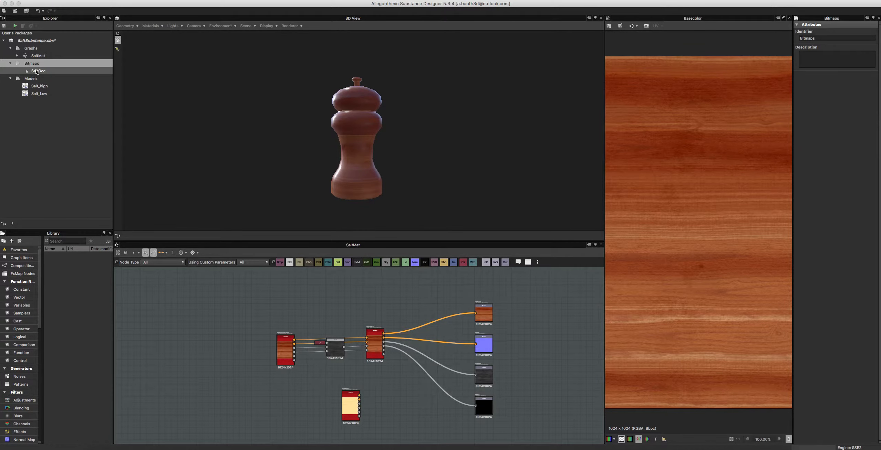
{"action": "left_click", "coordinate": [38, 71]}
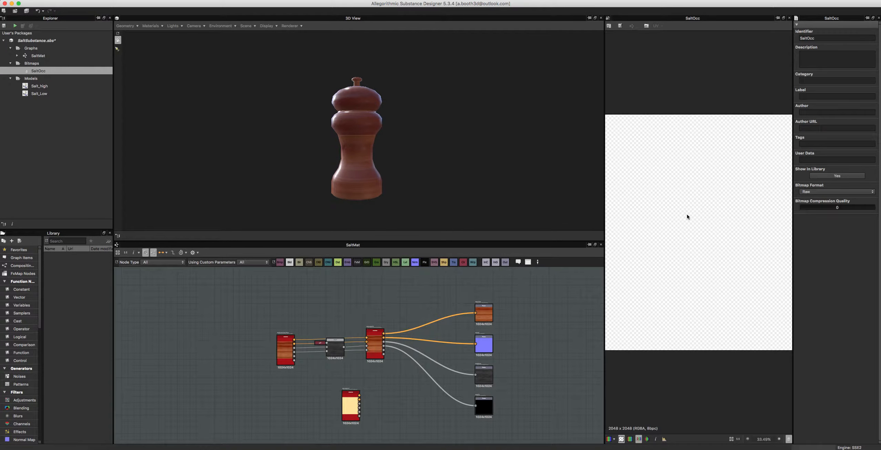
{"action": "scroll", "scroll_direction": "down", "scroll_amount": 3}
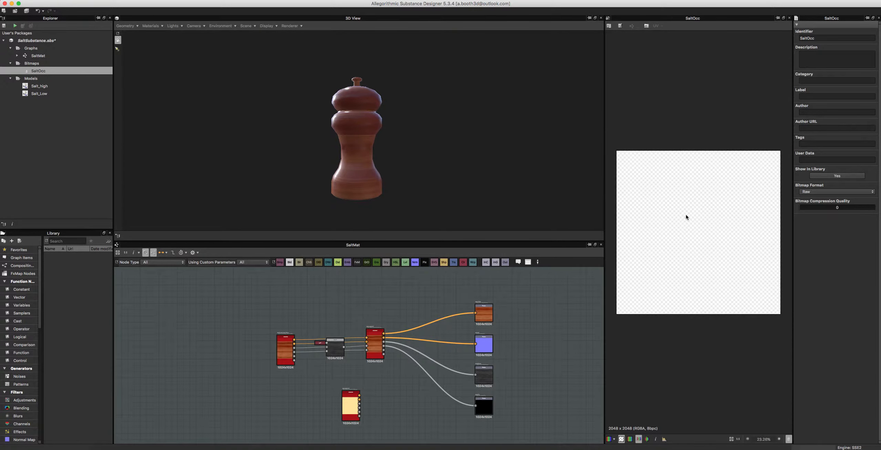
{"action": "mouse_move", "coordinate": [708, 172]}
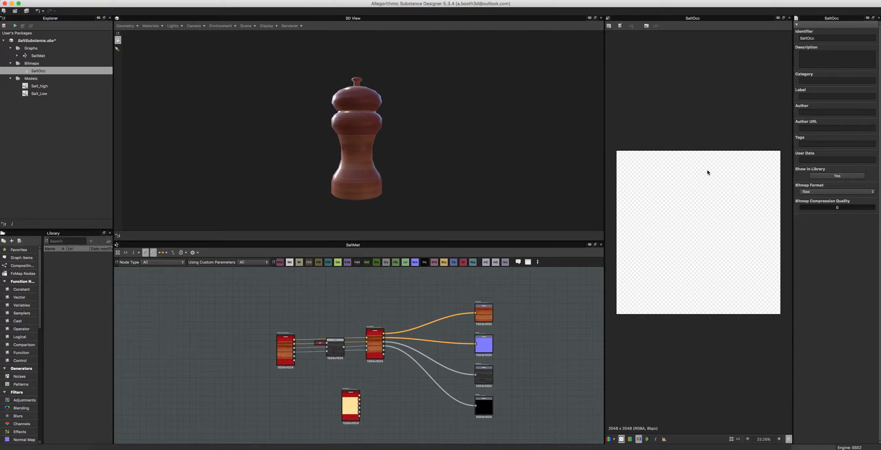
{"action": "mouse_move", "coordinate": [792, 204]}
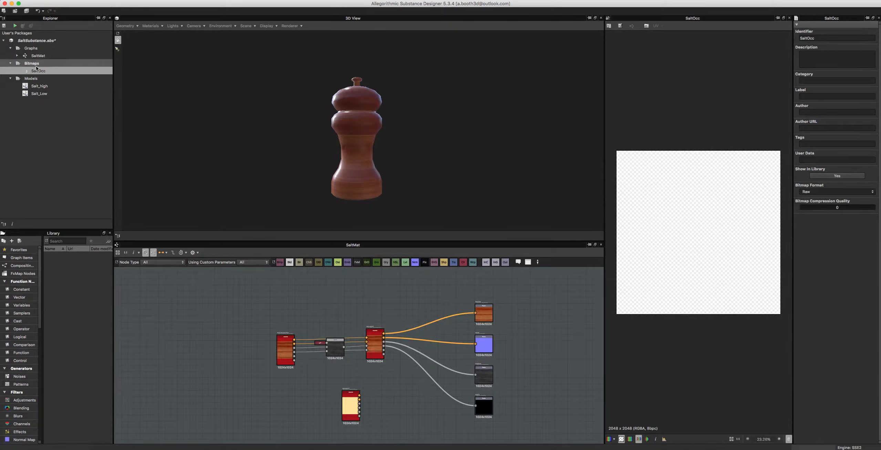
- Link SaltOcc.bmp again as SaltOcc_1, then bring up SaltOcc.bmp's options in Finder
{"action": "right_click", "coordinate": [32, 64]}
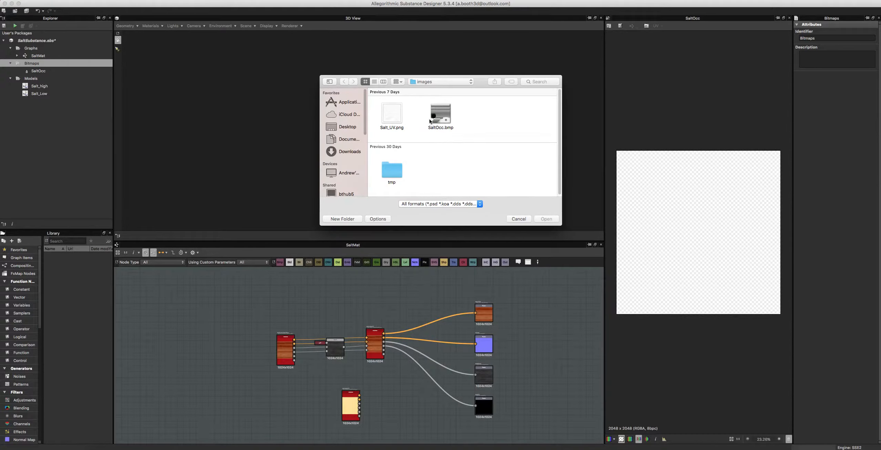
{"action": "left_click", "coordinate": [440, 114]}
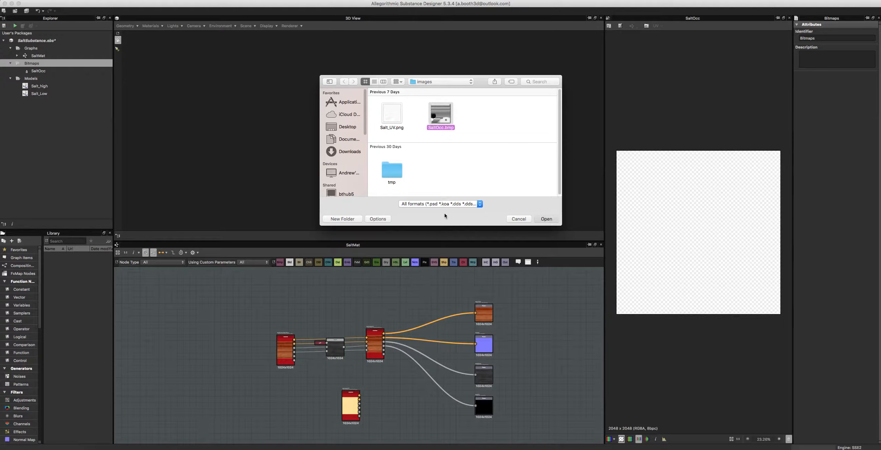
{"action": "left_click", "coordinate": [545, 218]}
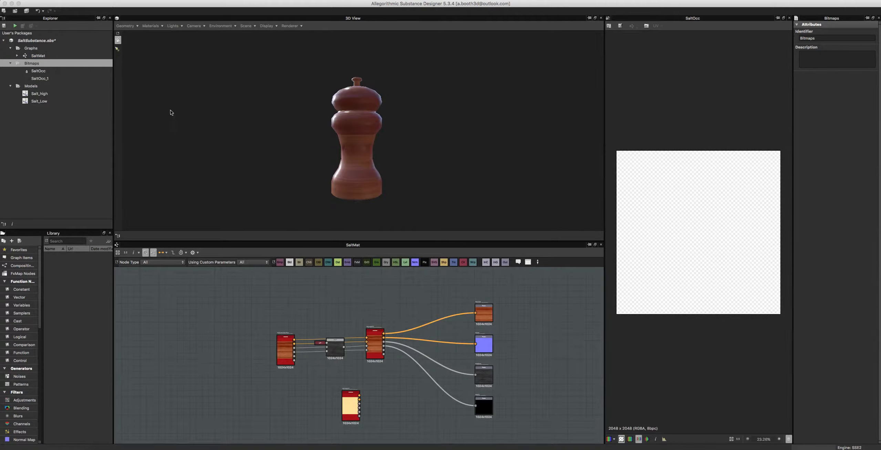
{"action": "left_click", "coordinate": [39, 78]}
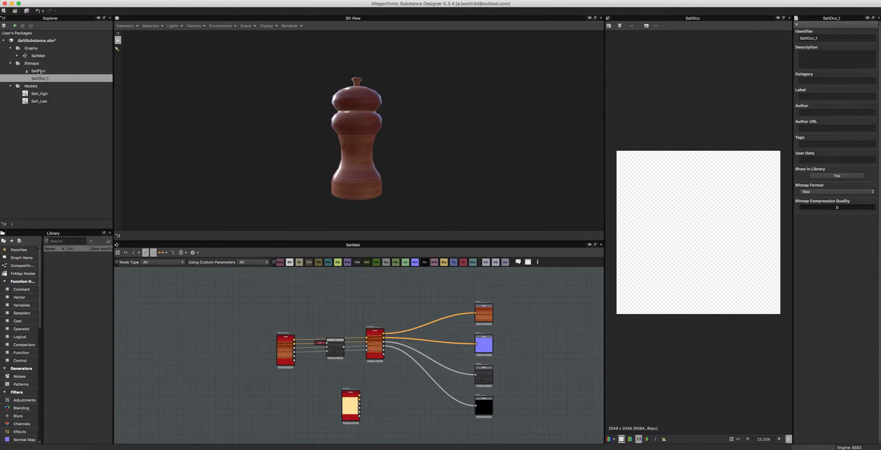
{"action": "left_click", "coordinate": [39, 78]}
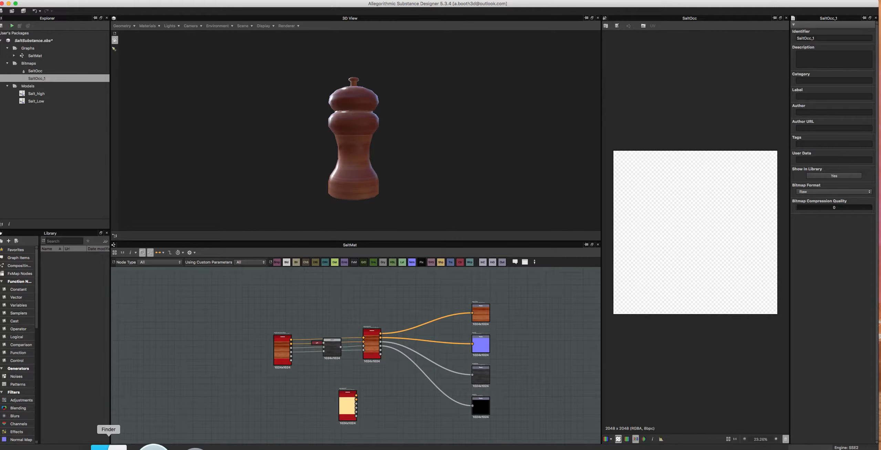
{"action": "left_click", "coordinate": [107, 447]}
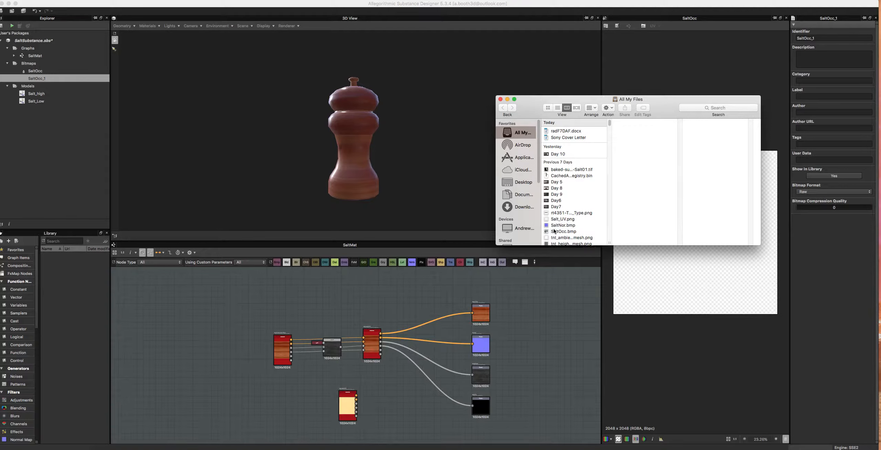
{"action": "right_click", "coordinate": [563, 231]}
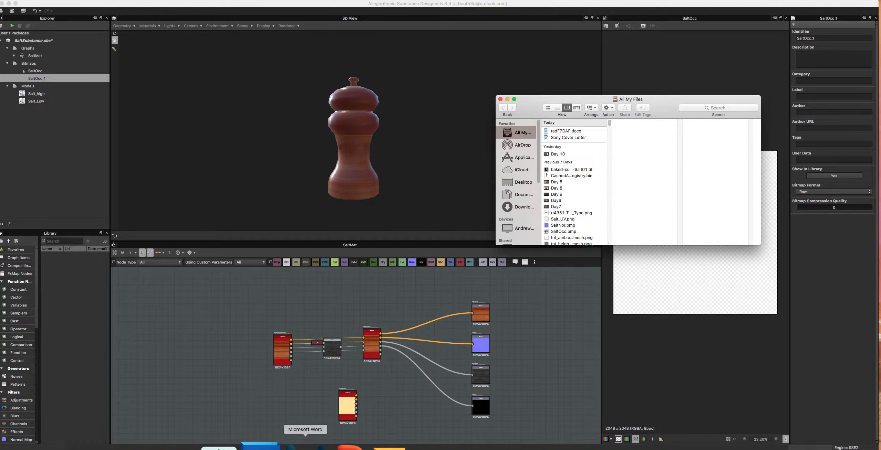
{"action": "mouse_move", "coordinate": [237, 239]}
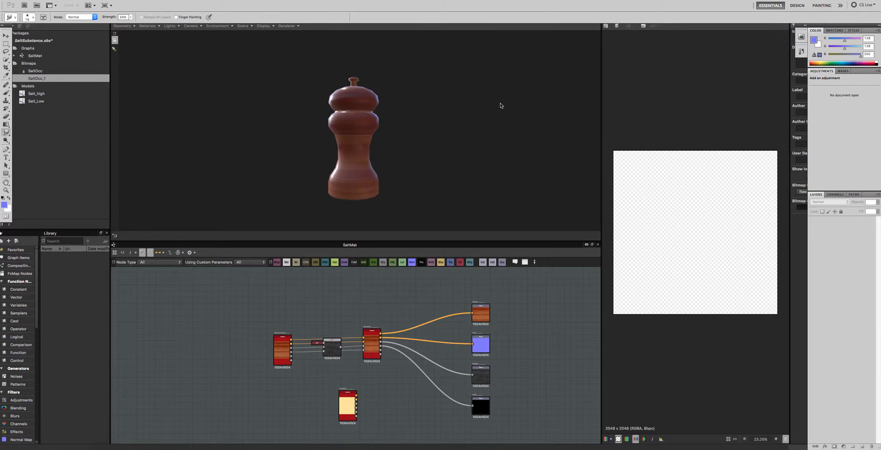
{"action": "mouse_move", "coordinate": [493, 99]}
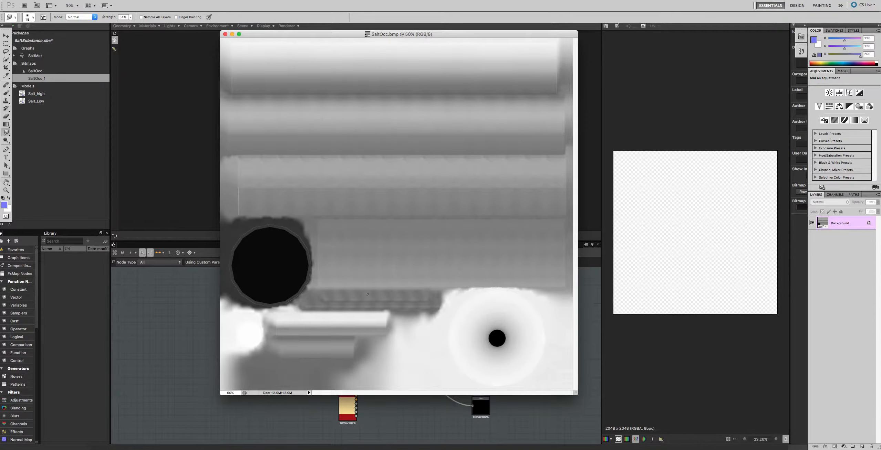
- Save SaltOcc.bmp from Photoshop as a PNG copy, SaltOcc.png
{"action": "left_click", "coordinate": [17, 5]}
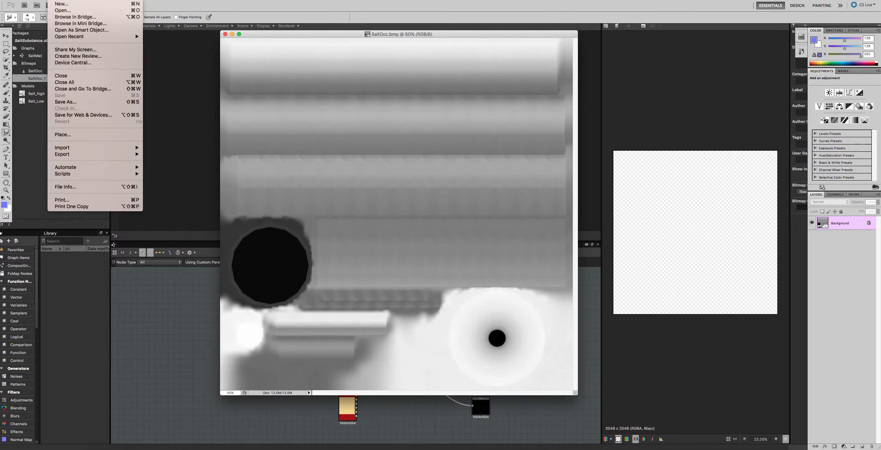
{"action": "mouse_move", "coordinate": [65, 101]}
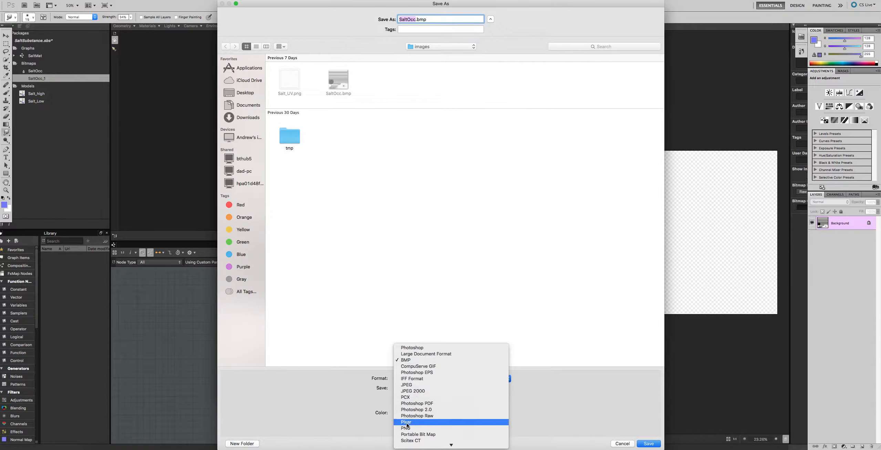
{"action": "left_click", "coordinate": [405, 428]}
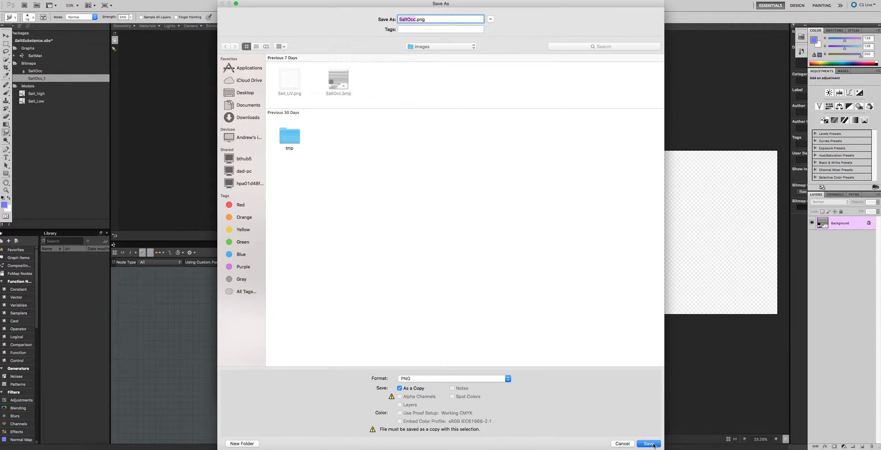
{"action": "left_click", "coordinate": [647, 443]}
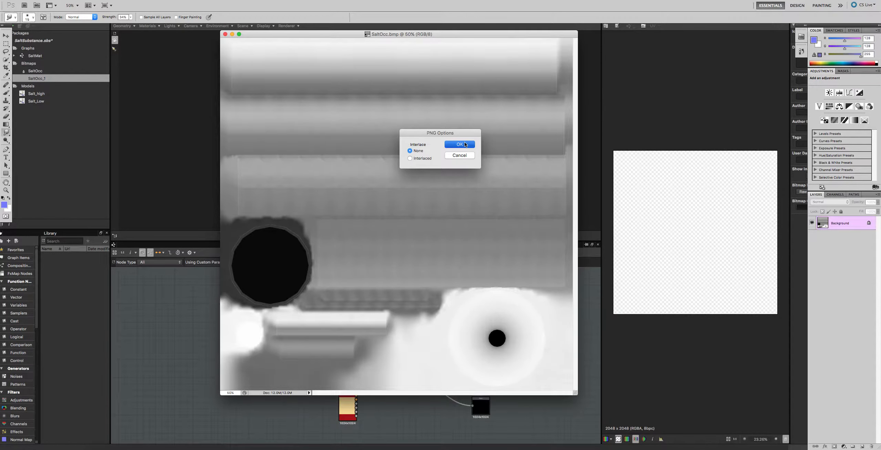
{"action": "left_click", "coordinate": [458, 145]}
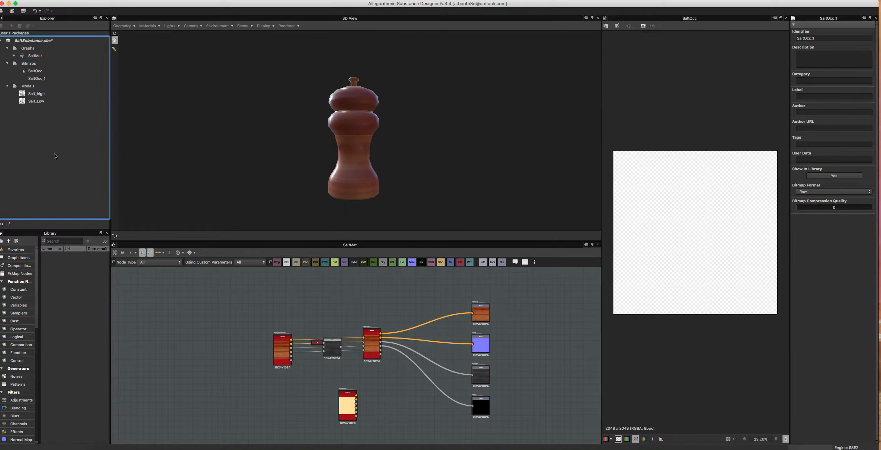
- Link SaltNor.bmp from Salt_Despenser into Bitmaps and view SaltNor in the 2D View
{"action": "right_click", "coordinate": [29, 63]}
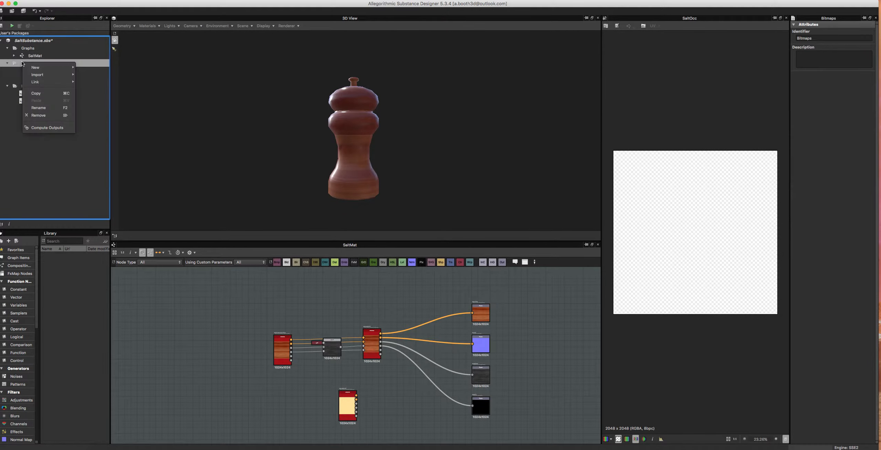
{"action": "mouse_move", "coordinate": [34, 82]}
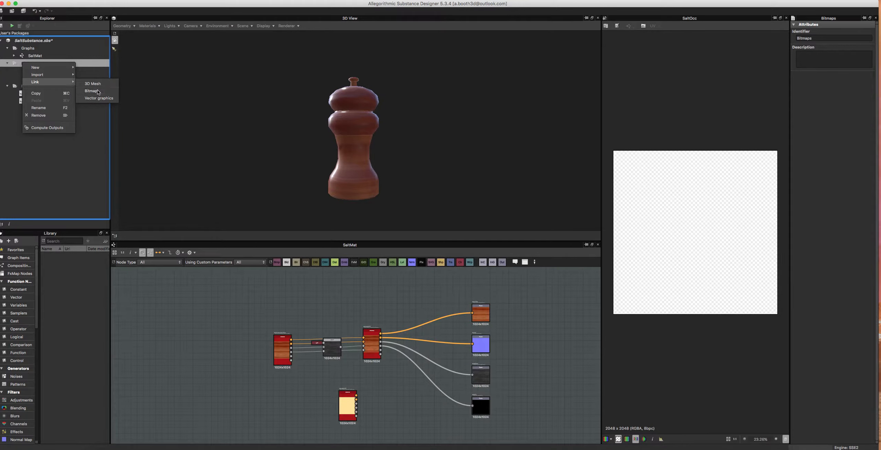
{"action": "left_click", "coordinate": [91, 91]}
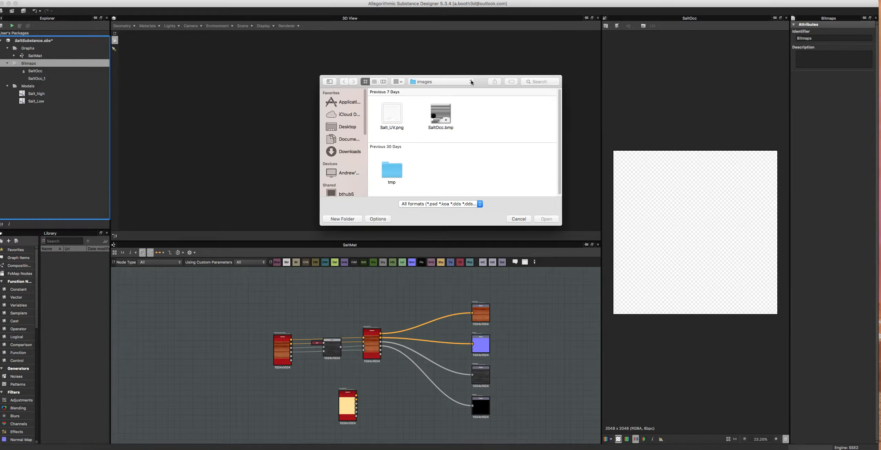
{"action": "left_click", "coordinate": [344, 81]}
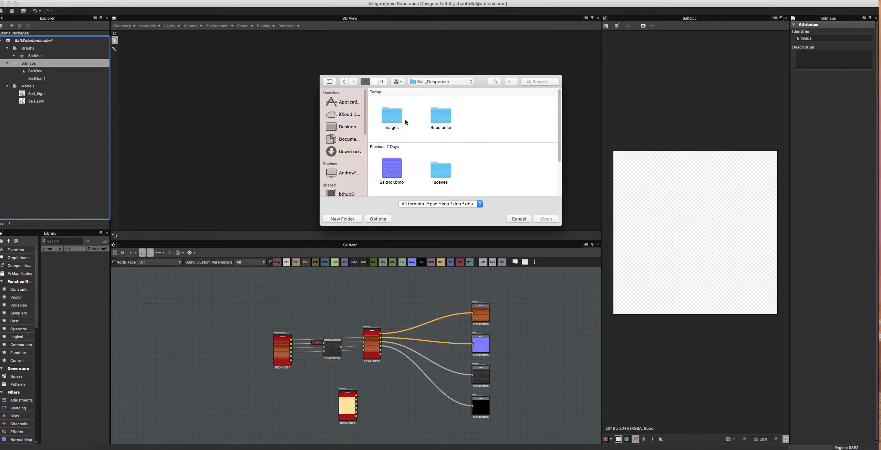
{"action": "left_click", "coordinate": [544, 219]}
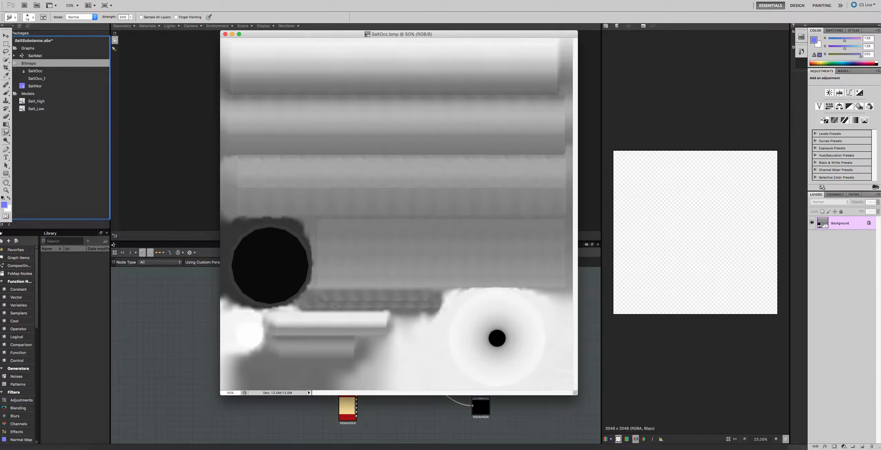
{"action": "left_click", "coordinate": [35, 86]}
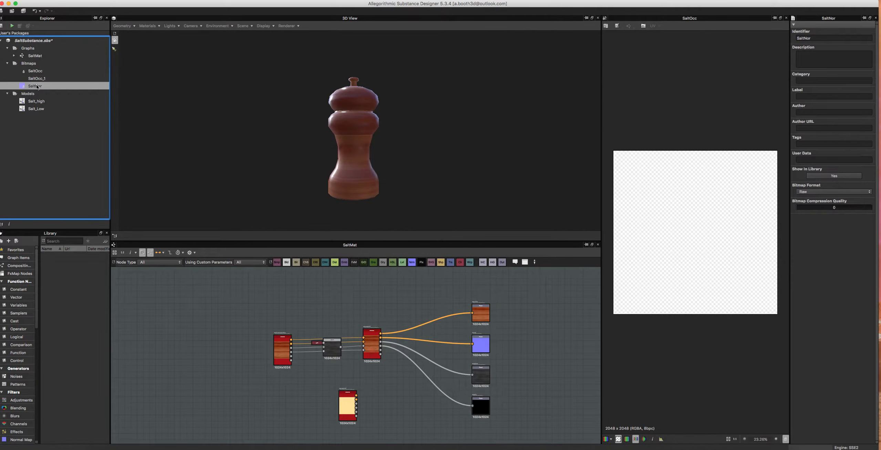
{"action": "left_click", "coordinate": [34, 86]}
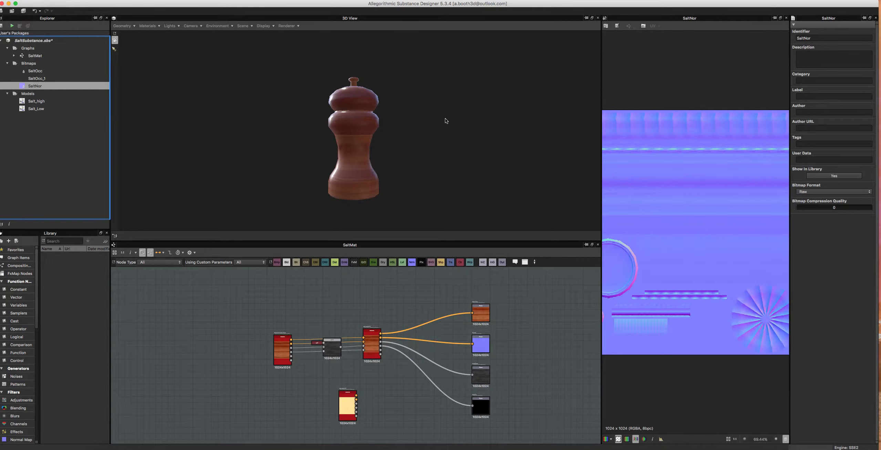
{"action": "mouse_move", "coordinate": [820, 347]}
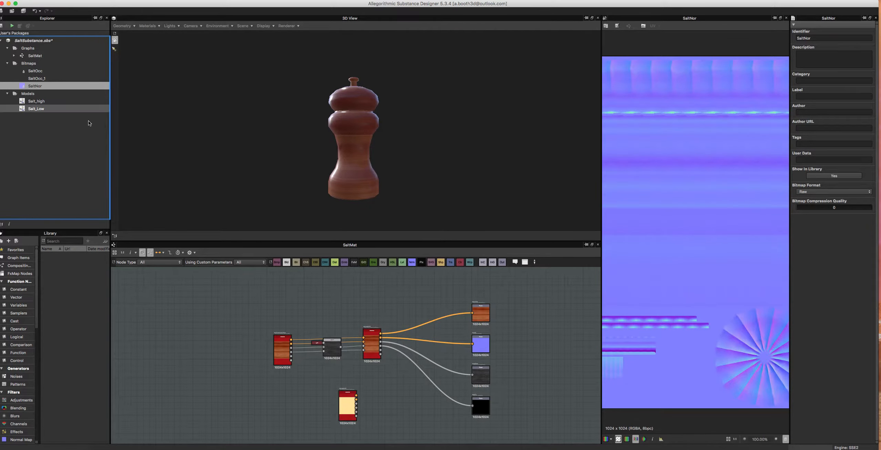
- Remove the duplicate SaltOcc bitmaps from the package
{"action": "left_click", "coordinate": [37, 79]}
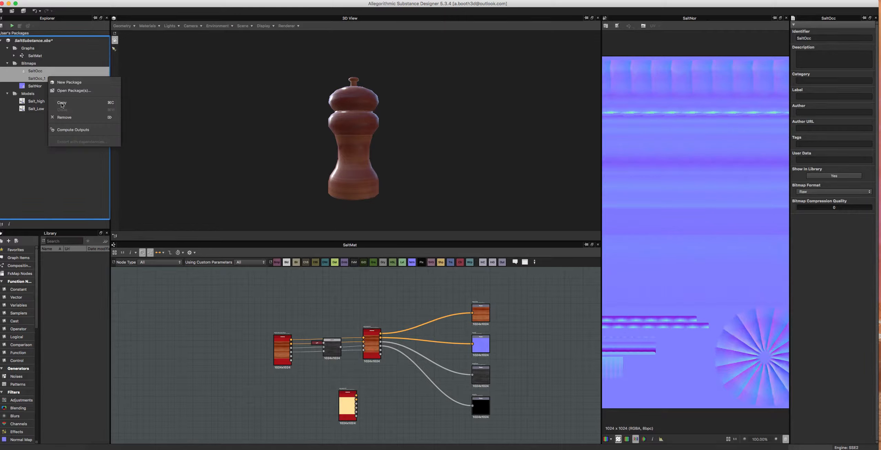
{"action": "left_click", "coordinate": [64, 118]}
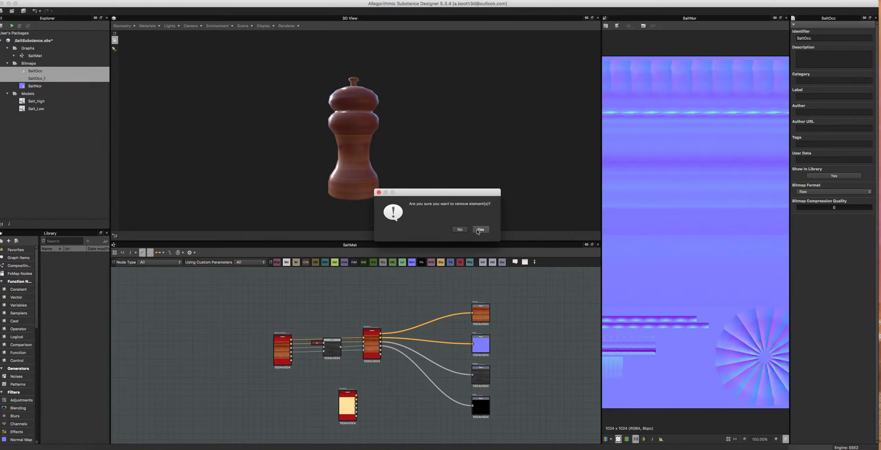
{"action": "left_click", "coordinate": [479, 229]}
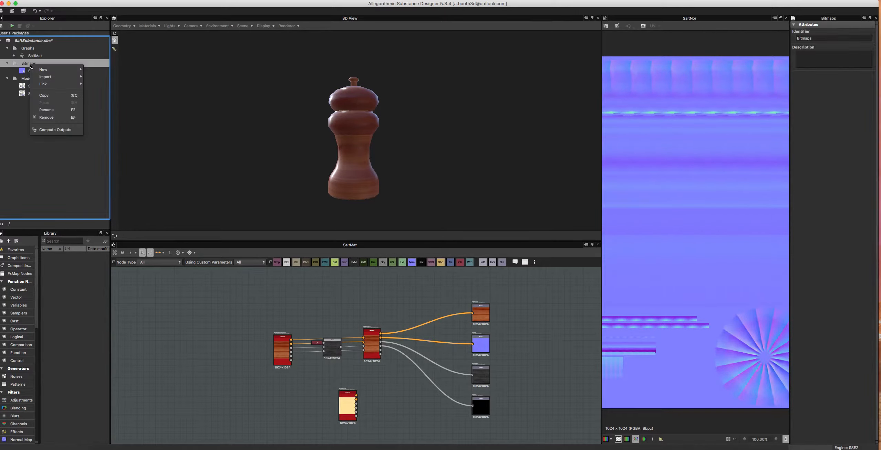
{"action": "mouse_move", "coordinate": [43, 83]}
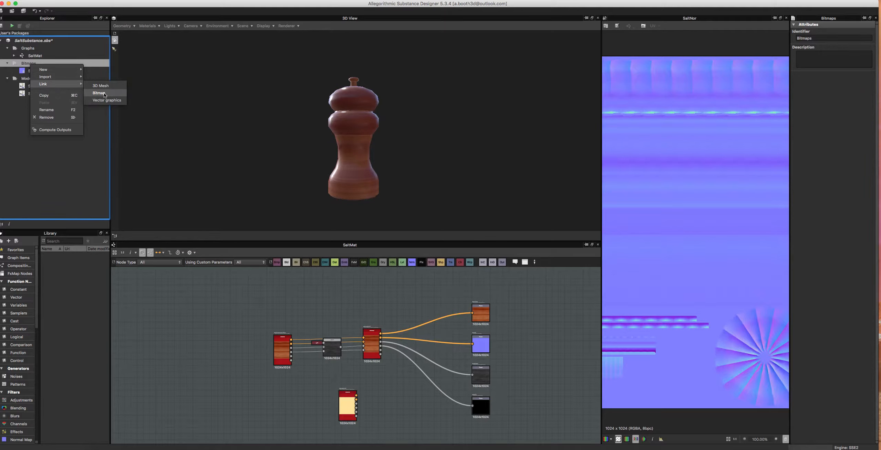
- Link images/SaltOcc.png into Bitmaps and preview it in the 2D View
{"action": "left_click", "coordinate": [98, 93]}
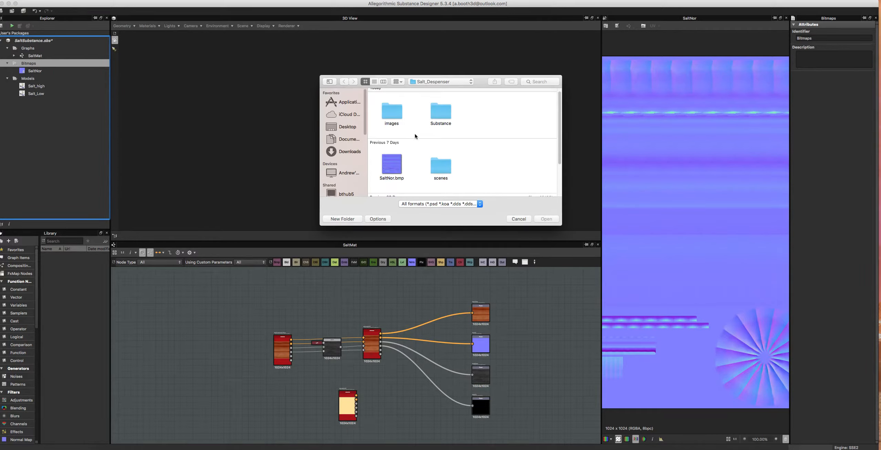
{"action": "double_click", "coordinate": [392, 111]}
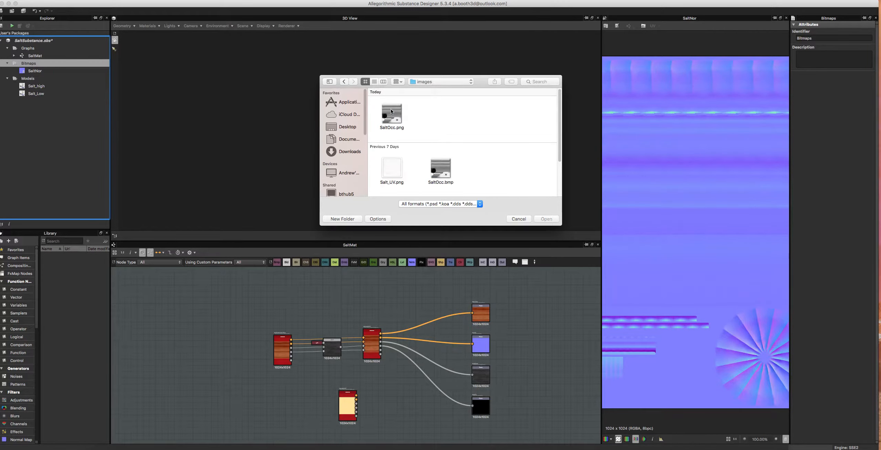
{"action": "left_click", "coordinate": [391, 115]}
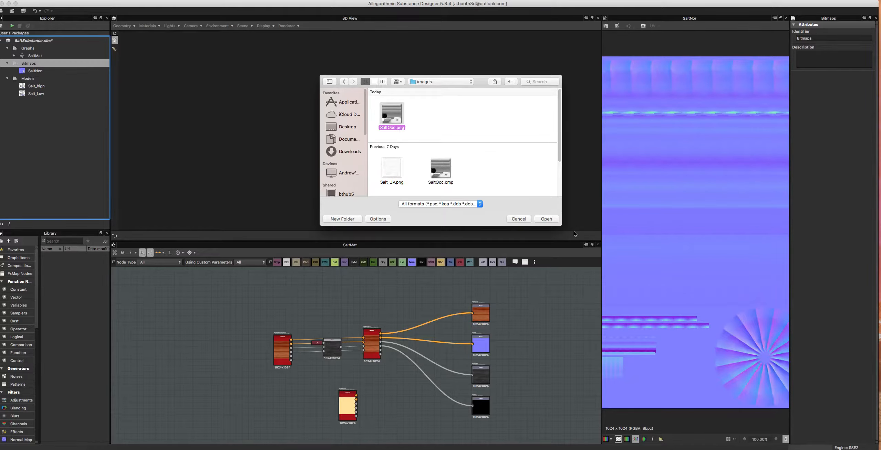
{"action": "left_click", "coordinate": [544, 219]}
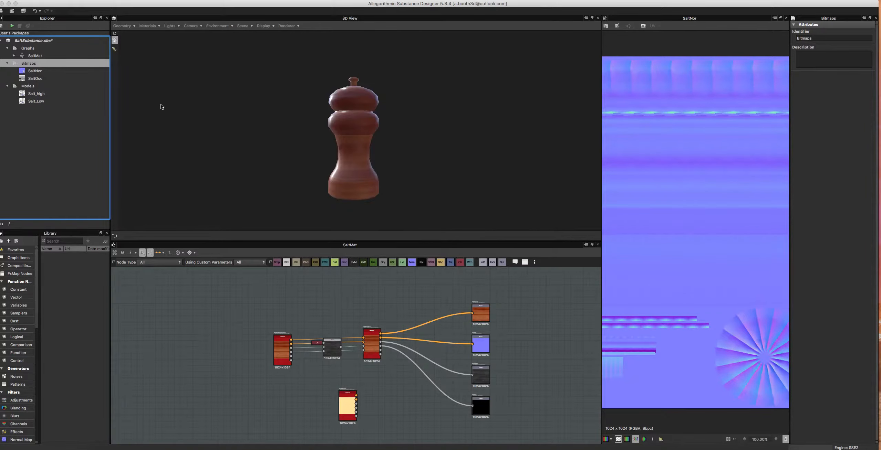
{"action": "left_click", "coordinate": [34, 78]}
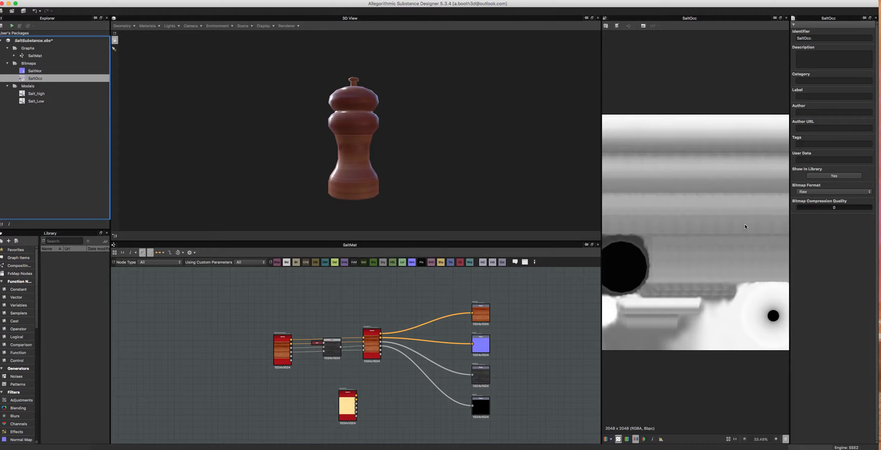
{"action": "mouse_move", "coordinate": [517, 352]}
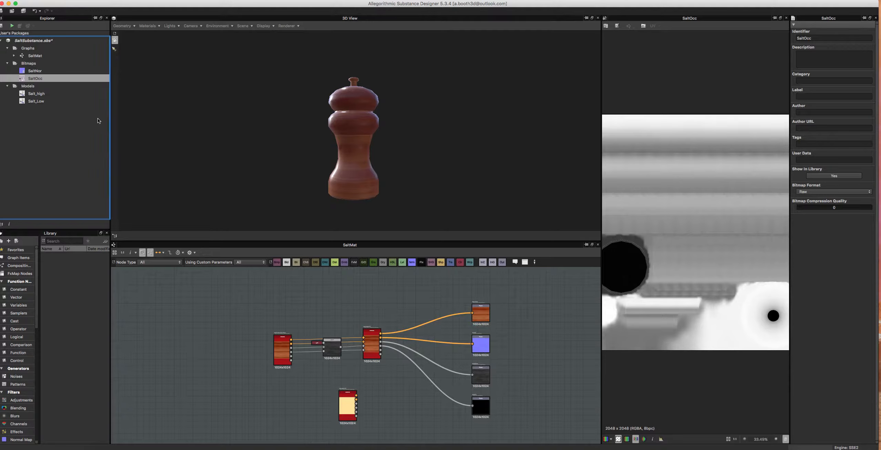
- Preview the SaltNor normal bitmap in the 2D View
{"action": "left_click", "coordinate": [34, 71]}
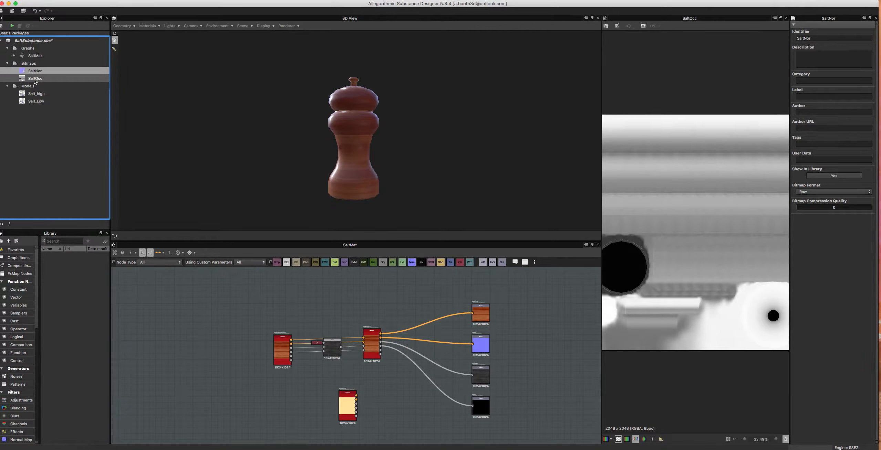
{"action": "left_click", "coordinate": [35, 71]}
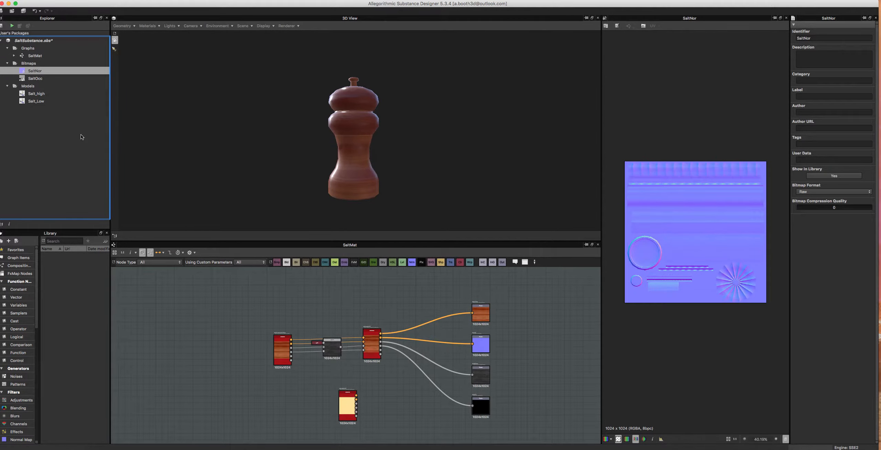
{"action": "left_click", "coordinate": [35, 79]}
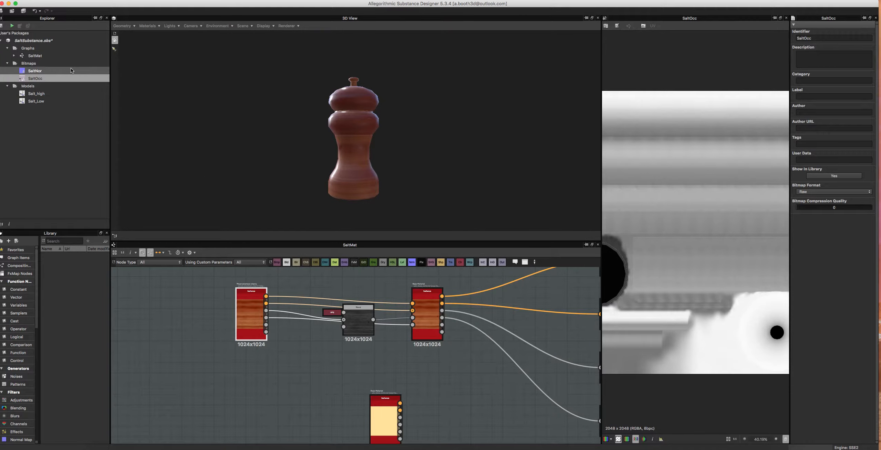
- Add SaltNor as a Bitmap node and place it above the wood material node
{"action": "left_click", "coordinate": [35, 70]}
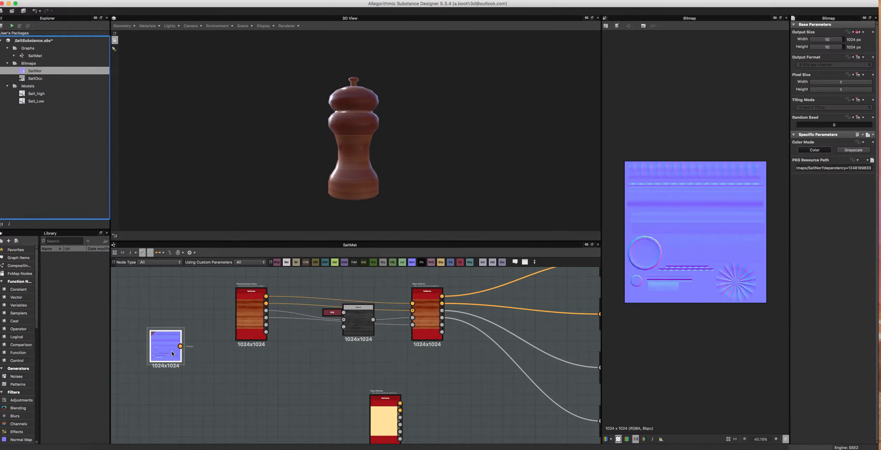
{"action": "left_click_drag", "start_coordinate": [165, 347], "coordinate": [272, 367]}
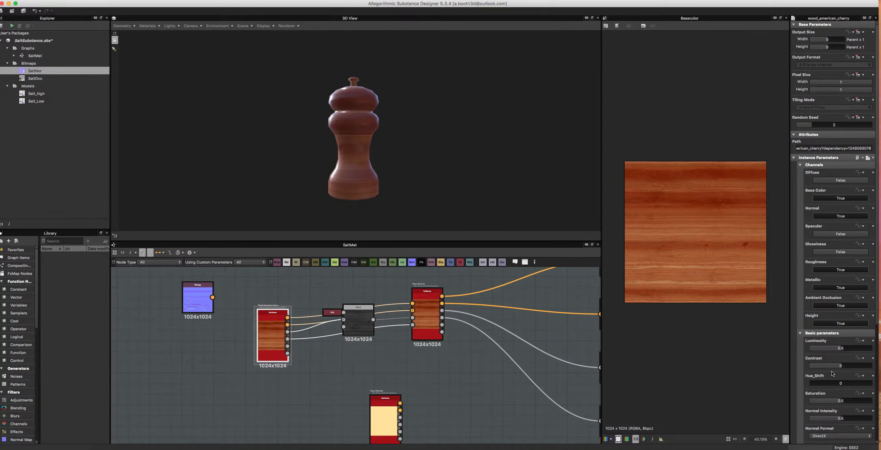
{"action": "scroll", "scroll_direction": "down", "scroll_amount": 3}
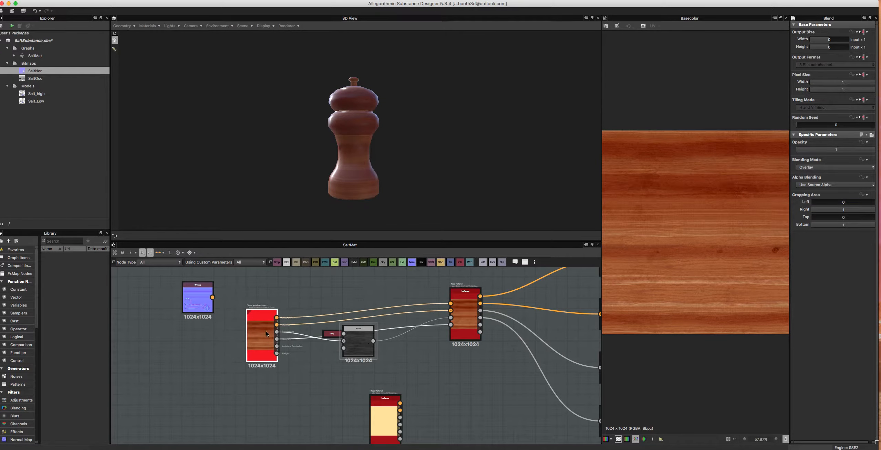
{"action": "left_click_drag", "start_coordinate": [261, 335], "coordinate": [272, 335]}
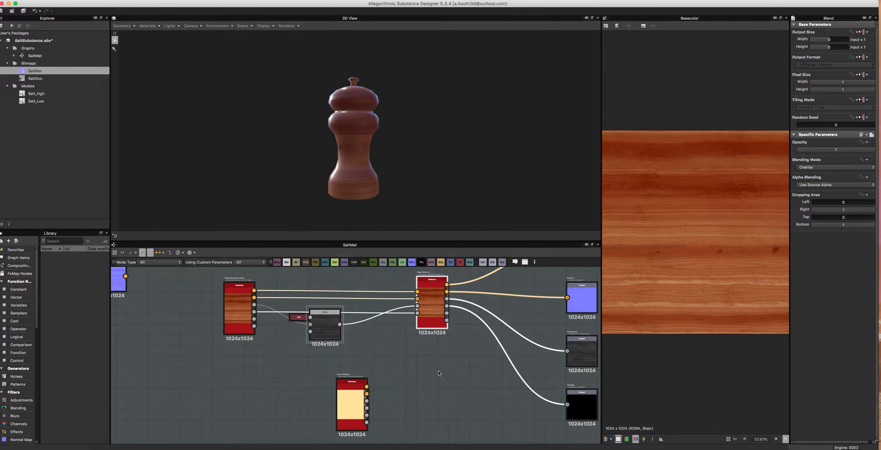
{"action": "mouse_move", "coordinate": [345, 307]}
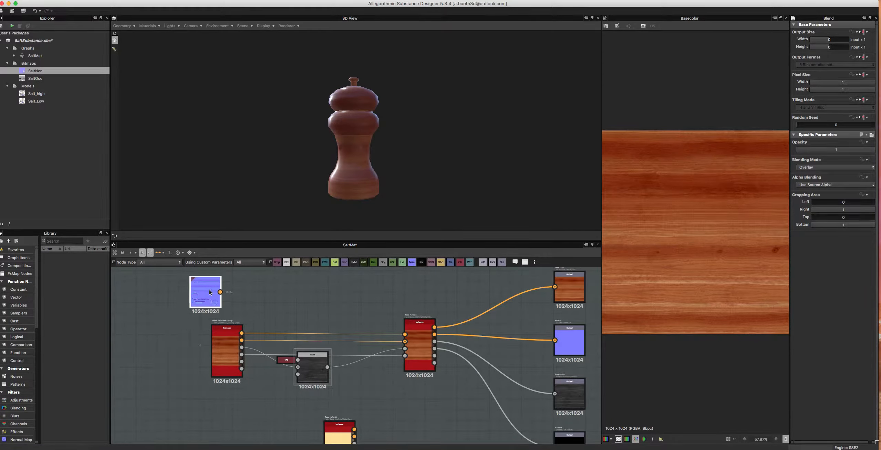
{"action": "left_click_drag", "start_coordinate": [205, 295], "coordinate": [226, 286]}
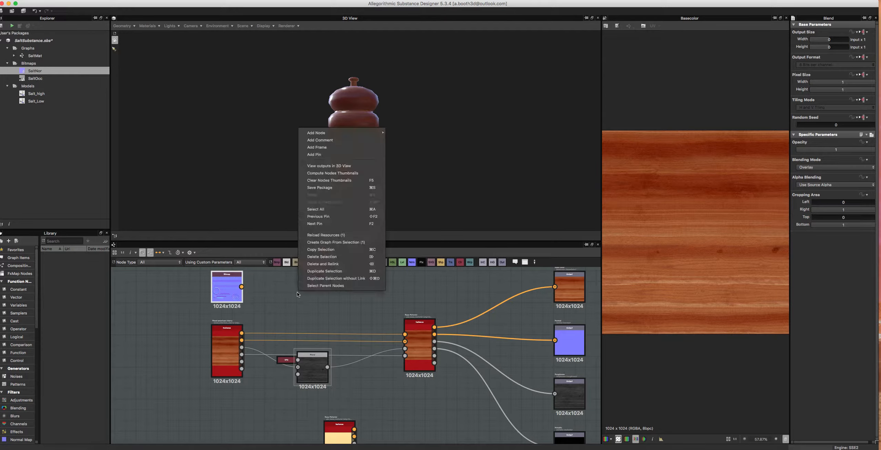
{"action": "mouse_move", "coordinate": [316, 147]}
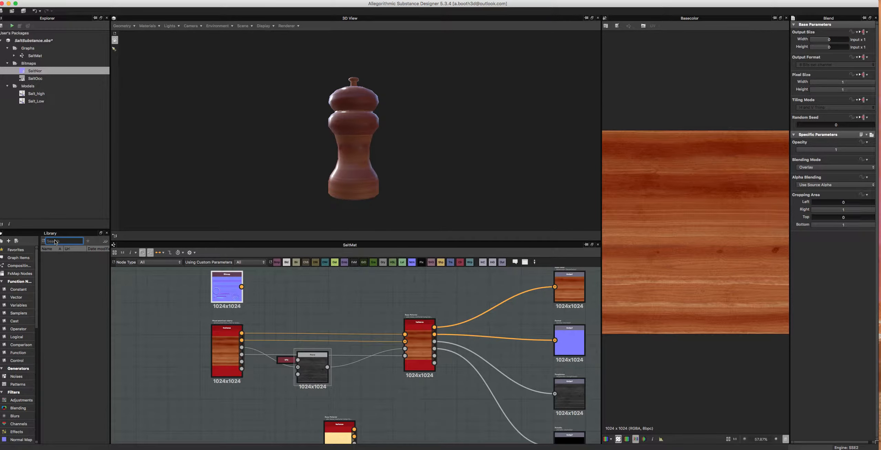
- Search the Library for 'norm'
{"action": "type", "text": "norm"}
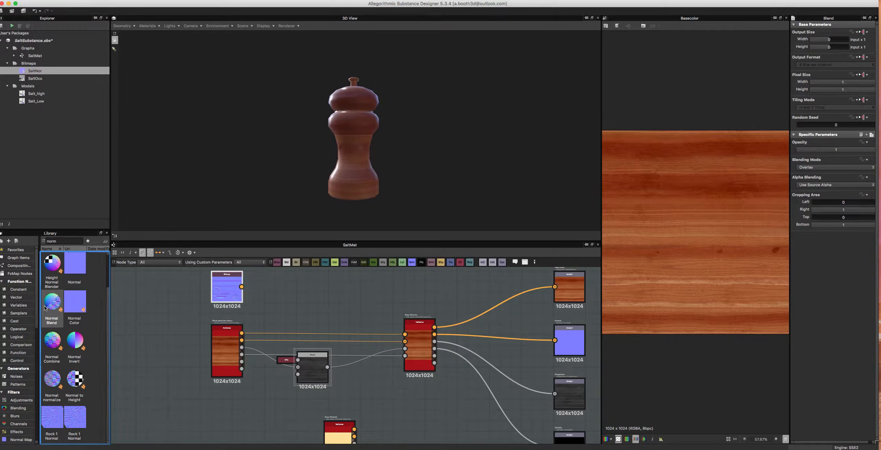
{"action": "mouse_move", "coordinate": [52, 340]}
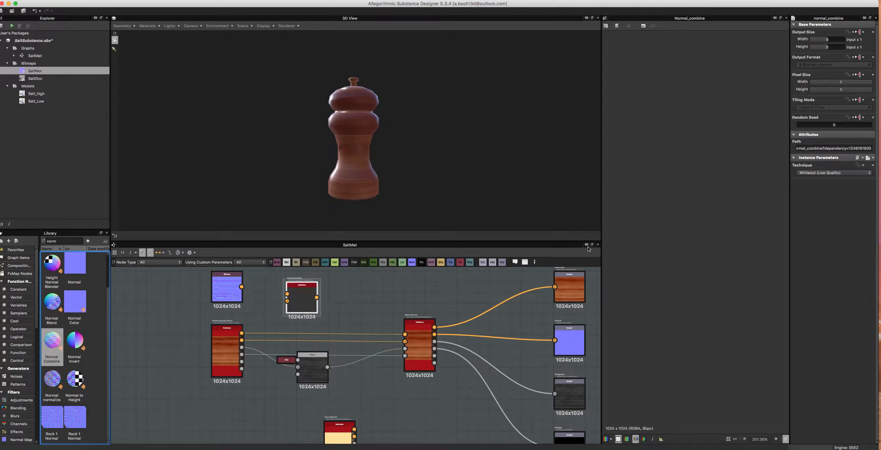
- Set the Normal Combine node's Technique to Detail Oriented (High Quality)
{"action": "left_click", "coordinate": [833, 173]}
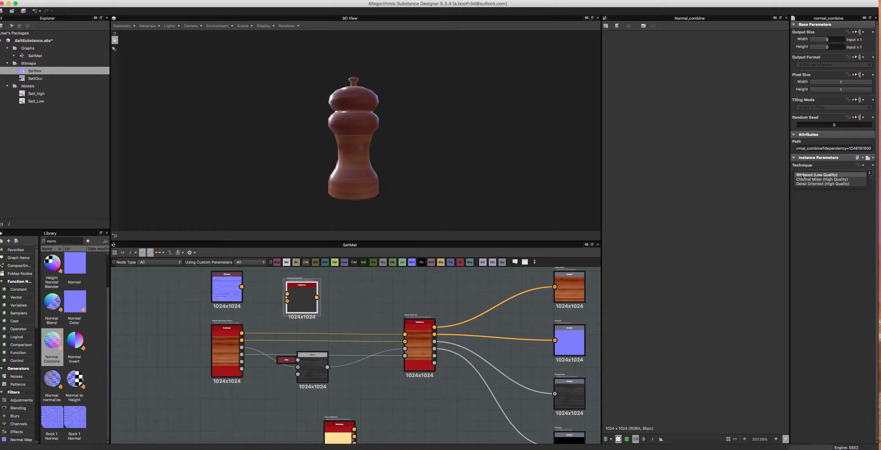
{"action": "mouse_move", "coordinate": [822, 179]}
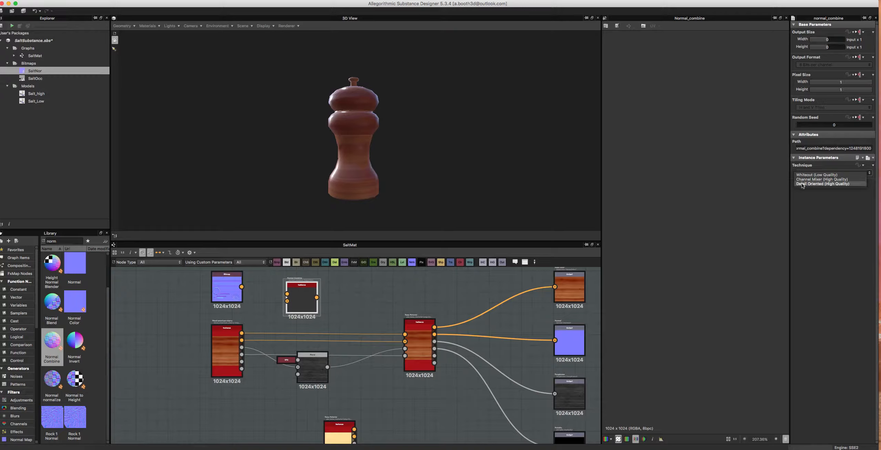
{"action": "left_click", "coordinate": [822, 183]}
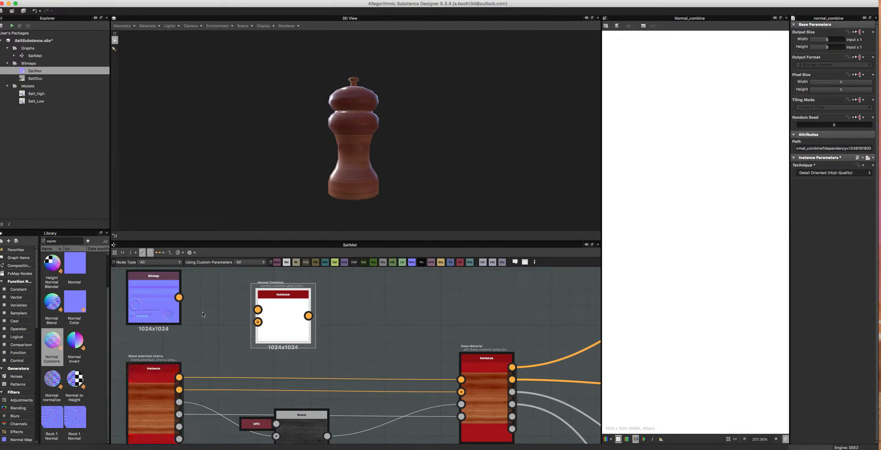
{"action": "mouse_move", "coordinate": [245, 312]}
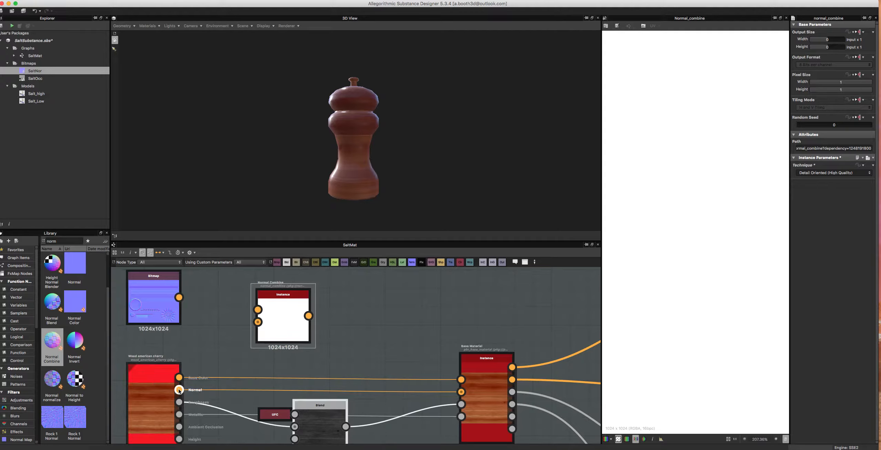
- Wire the wood cherry Normal output and the SaltNor bitmap into Normal Combine's two inputs
{"action": "left_click_drag", "start_coordinate": [179, 390], "coordinate": [257, 322]}
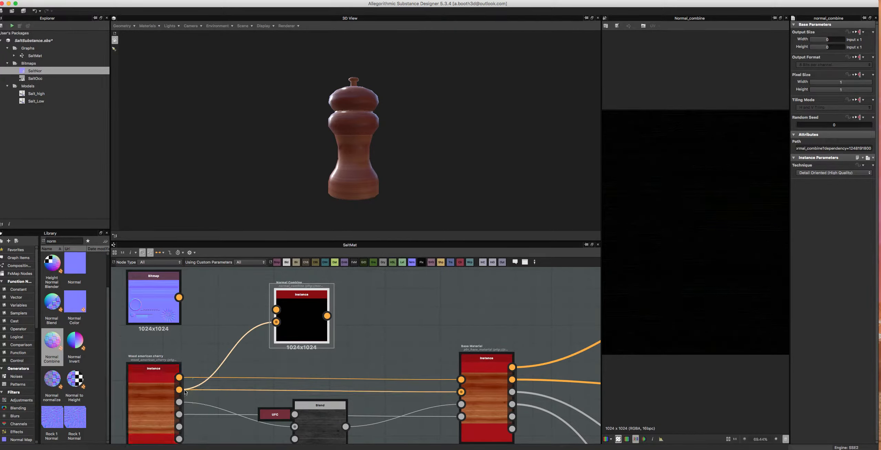
{"action": "mouse_move", "coordinate": [178, 298]}
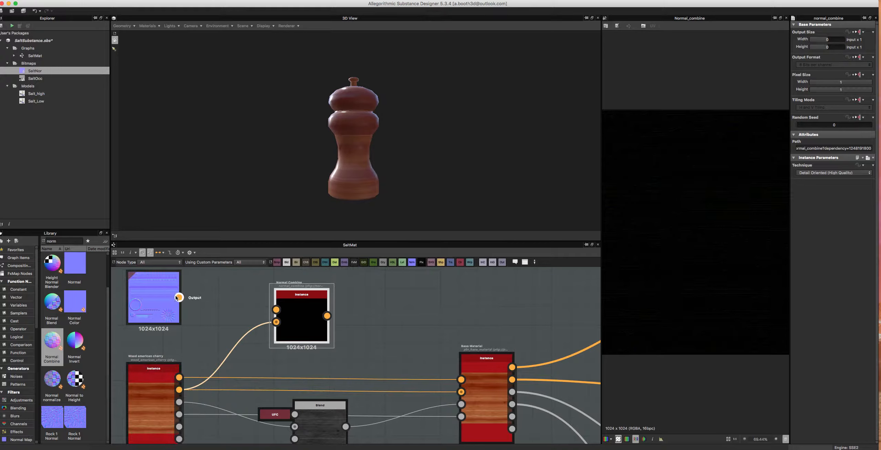
{"action": "mouse_move", "coordinate": [179, 297]}
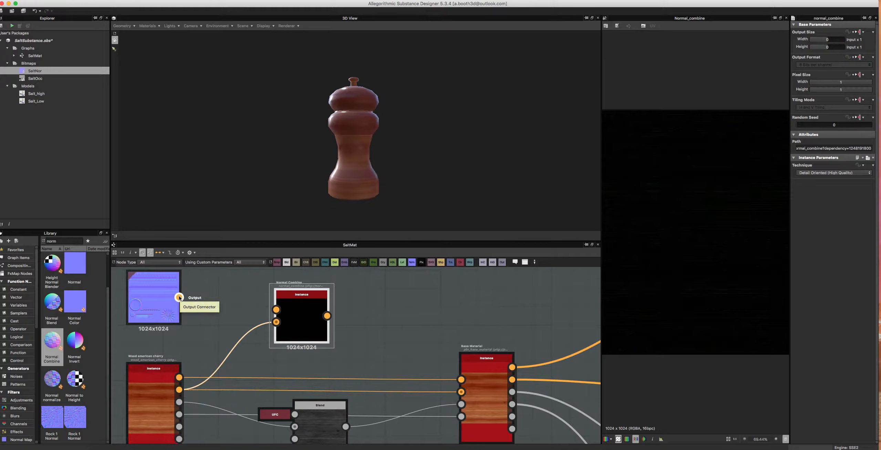
{"action": "left_click_drag", "start_coordinate": [179, 297], "coordinate": [269, 304]}
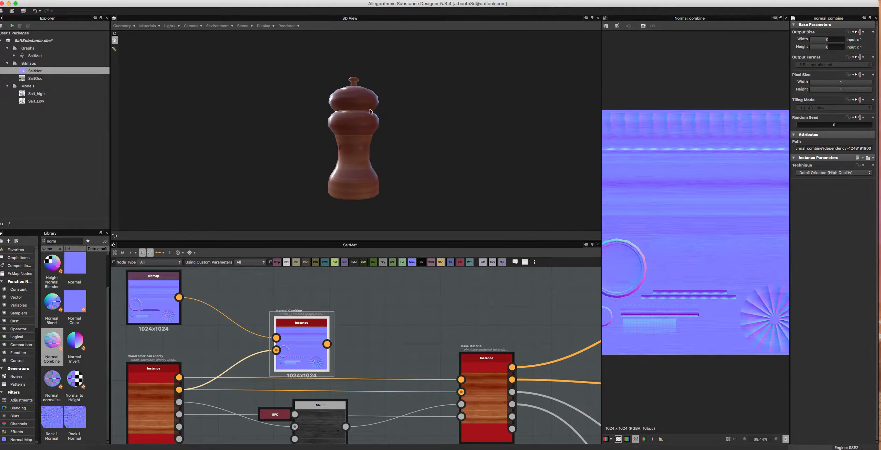
{"action": "left_click_drag", "start_coordinate": [369, 110], "coordinate": [402, 163]}
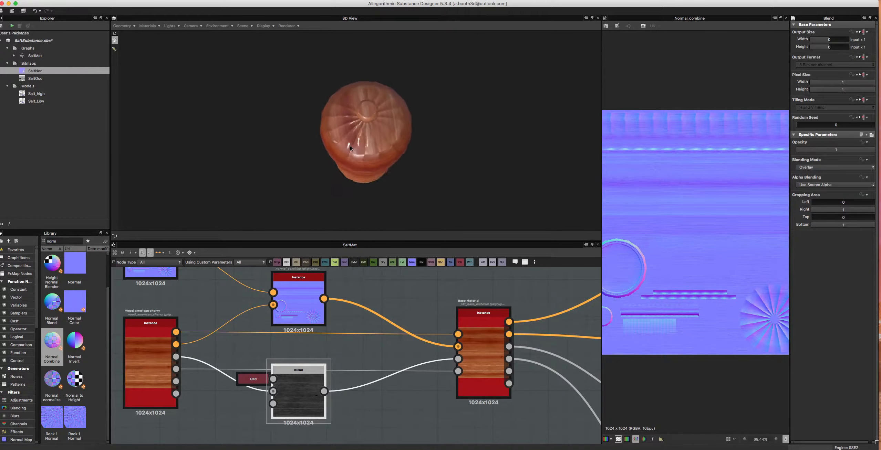
{"action": "left_click_drag", "start_coordinate": [348, 146], "coordinate": [287, 109]}
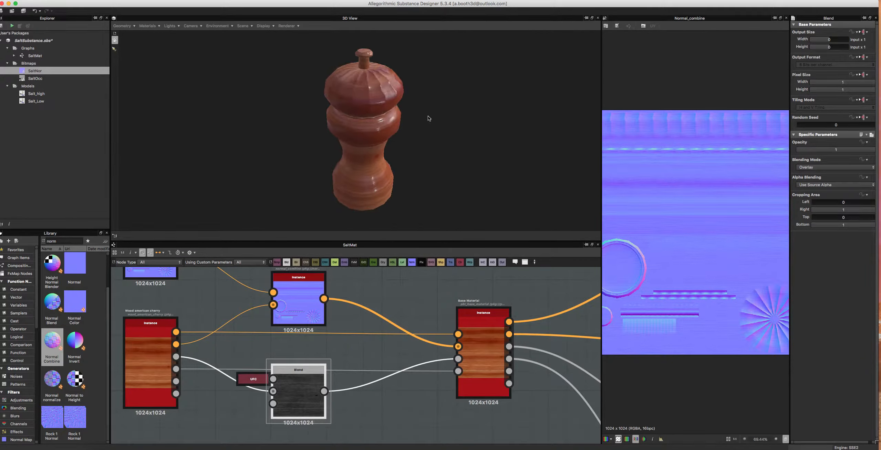
{"action": "left_click_drag", "start_coordinate": [428, 118], "coordinate": [358, 101]}
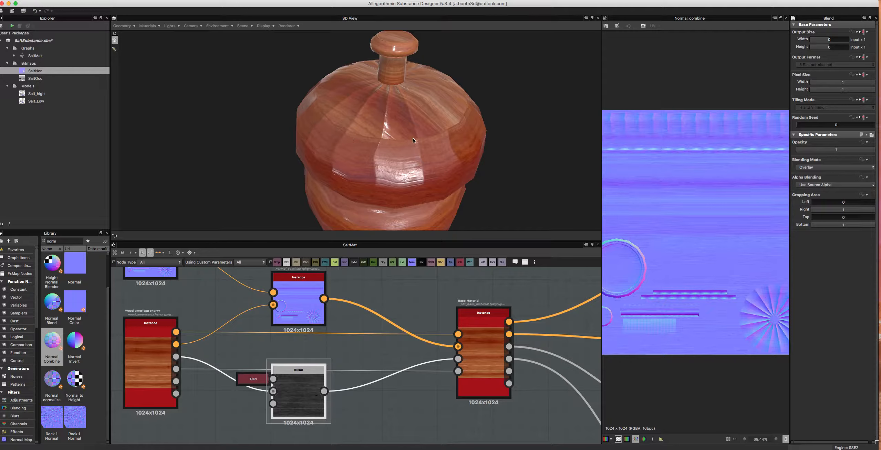
{"action": "mouse_move", "coordinate": [337, 137]}
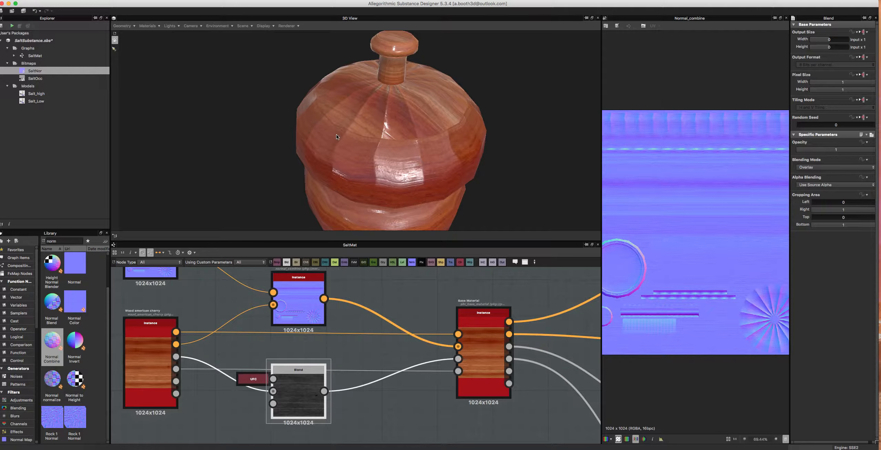
{"action": "mouse_move", "coordinate": [371, 141]}
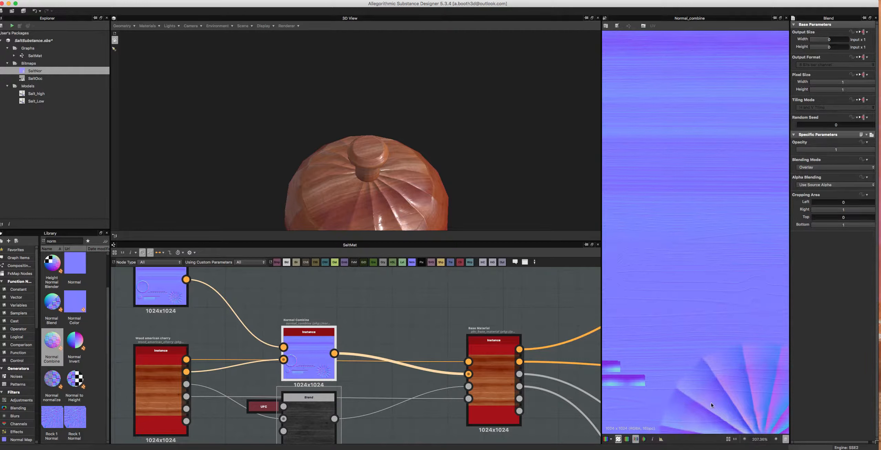
{"action": "mouse_move", "coordinate": [460, 256]}
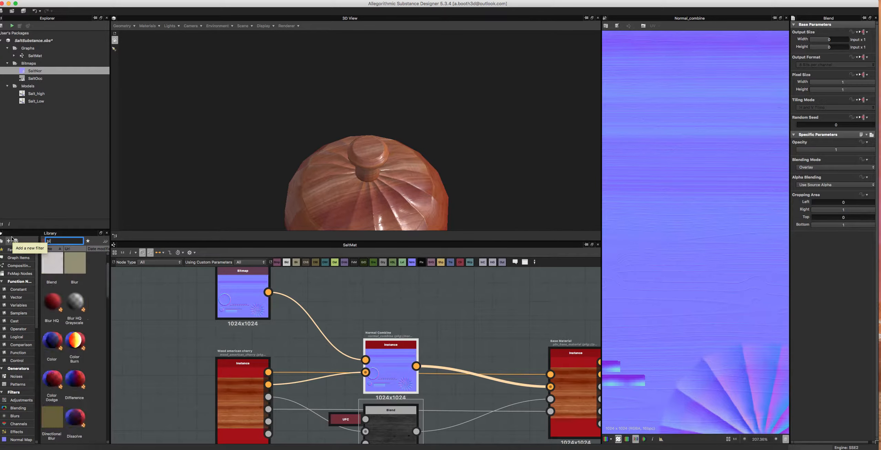
- Search the node library for 'blur'
{"action": "type", "text": "blur"}
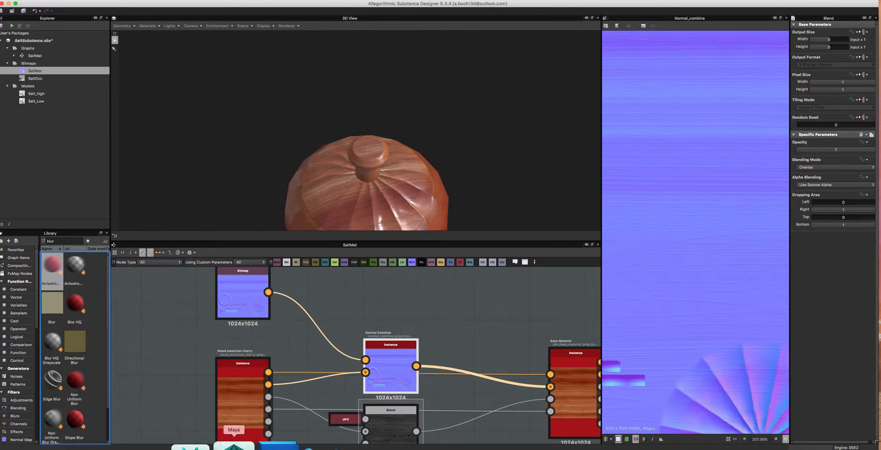
{"action": "mouse_move", "coordinate": [254, 342]}
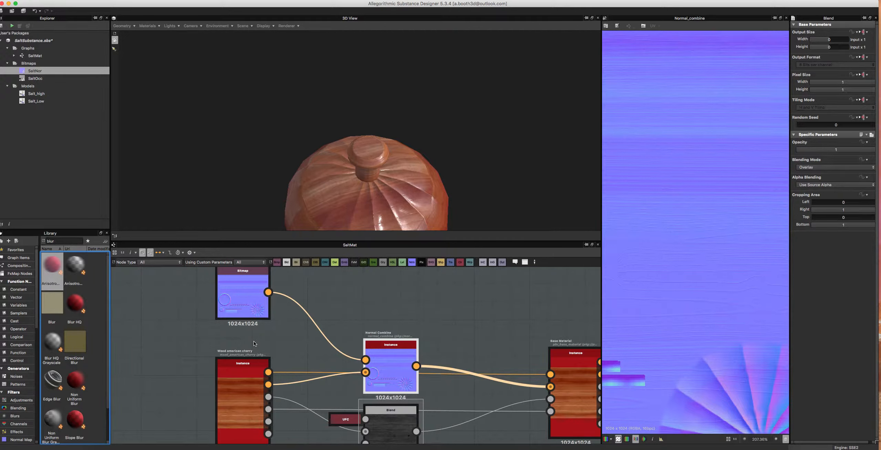
{"action": "mouse_move", "coordinate": [315, 354]}
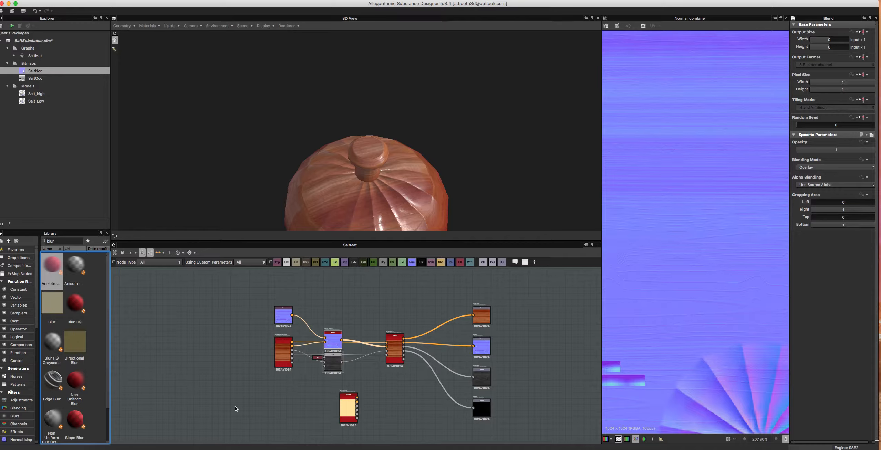
{"action": "mouse_move", "coordinate": [510, 314]}
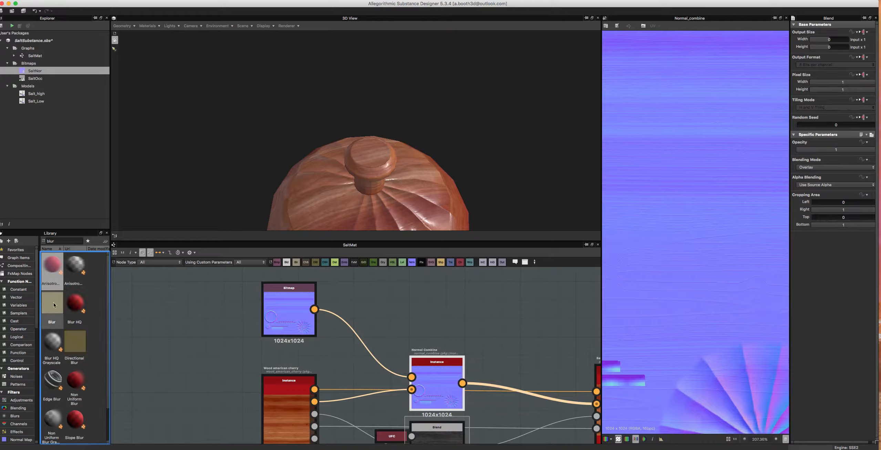
{"action": "mouse_move", "coordinate": [46, 301]}
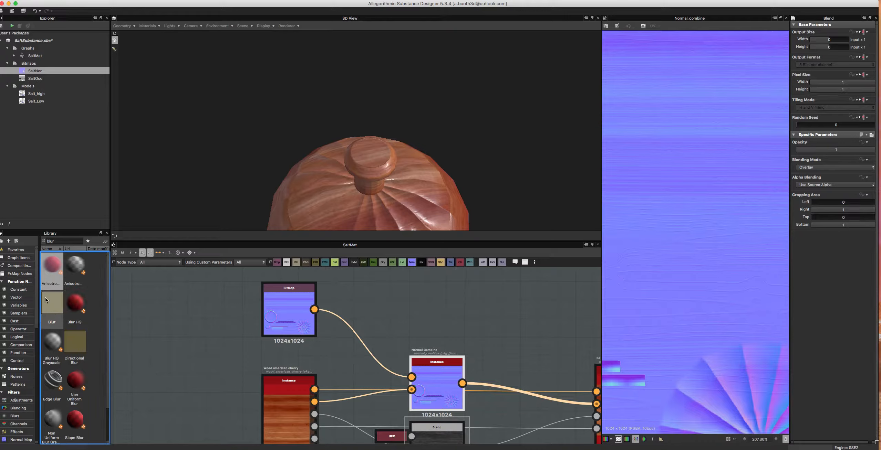
{"action": "mouse_move", "coordinate": [59, 318]}
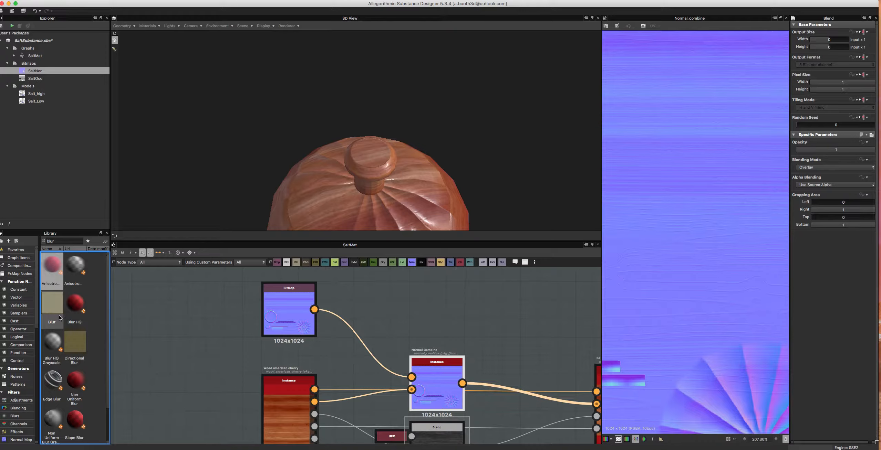
{"action": "mouse_move", "coordinate": [78, 308]}
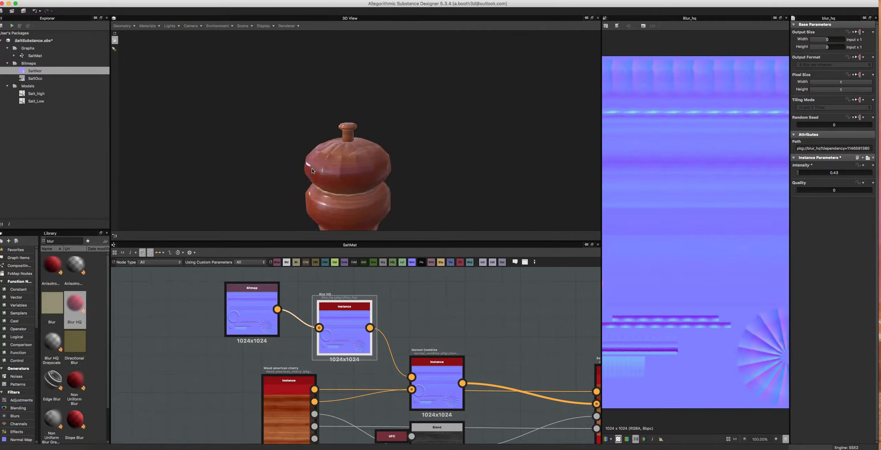
- Zoom and orbit the 3D view to inspect the softened shaker lid surface
{"action": "left_click_drag", "start_coordinate": [312, 172], "coordinate": [305, 228]}
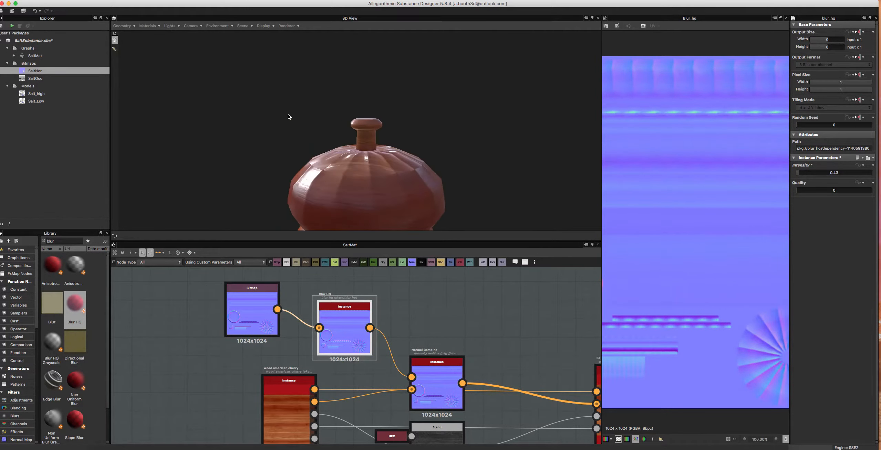
{"action": "left_click_drag", "start_coordinate": [288, 116], "coordinate": [364, 162]}
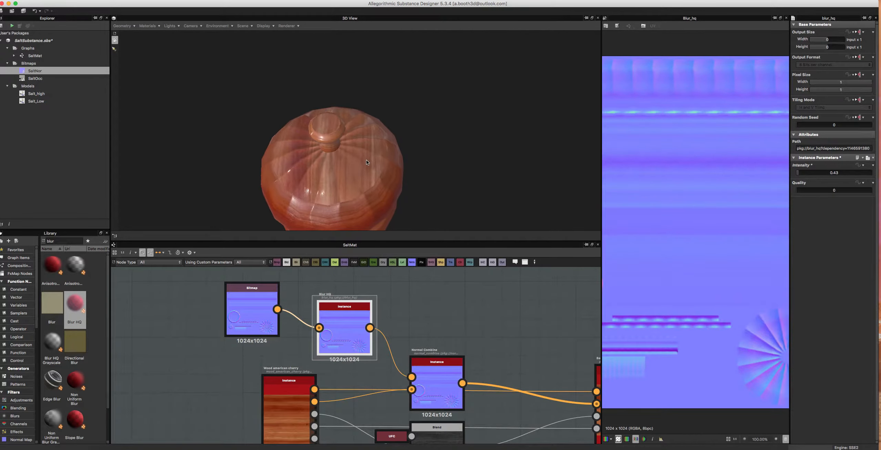
{"action": "left_click_drag", "start_coordinate": [365, 162], "coordinate": [392, 158]}
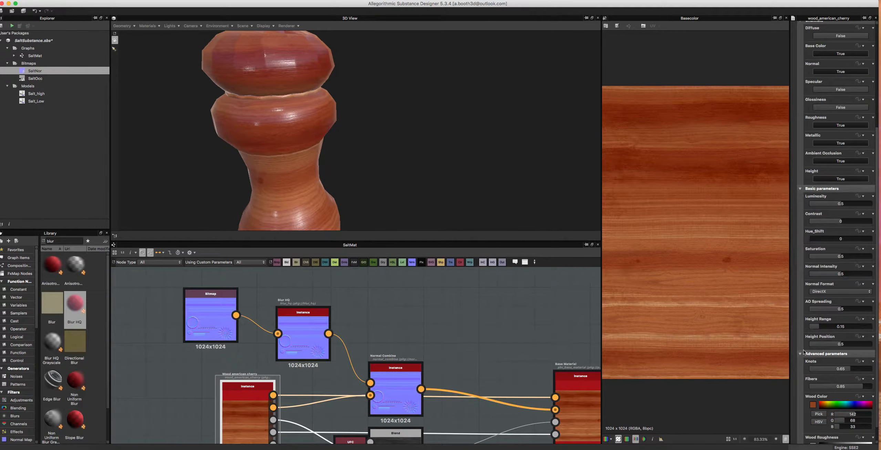
- Scroll the wood cherry node's parameters and clear the library search field
{"action": "scroll", "scroll_direction": "down", "scroll_amount": 3}
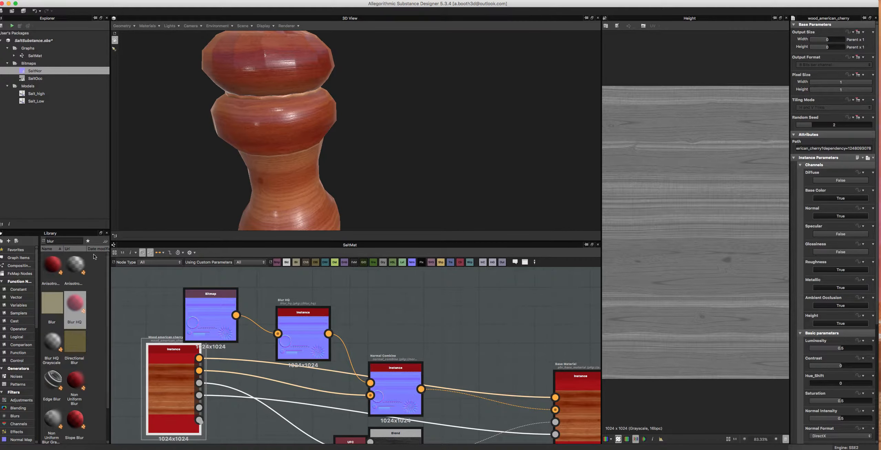
{"action": "left_click", "coordinate": [63, 241]}
{"action": "type", "text": "n"}
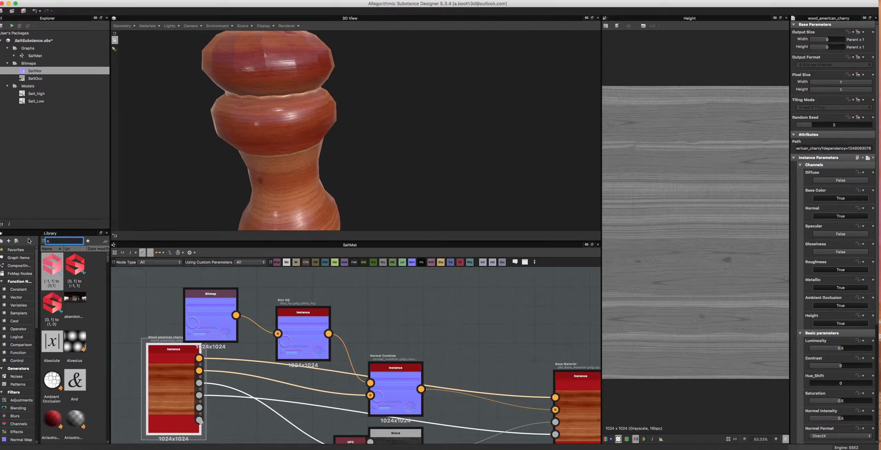
- Add a Height Normal Blender fed by the wood height and wire it into Normal Combine
{"action": "type", "text": "or"}
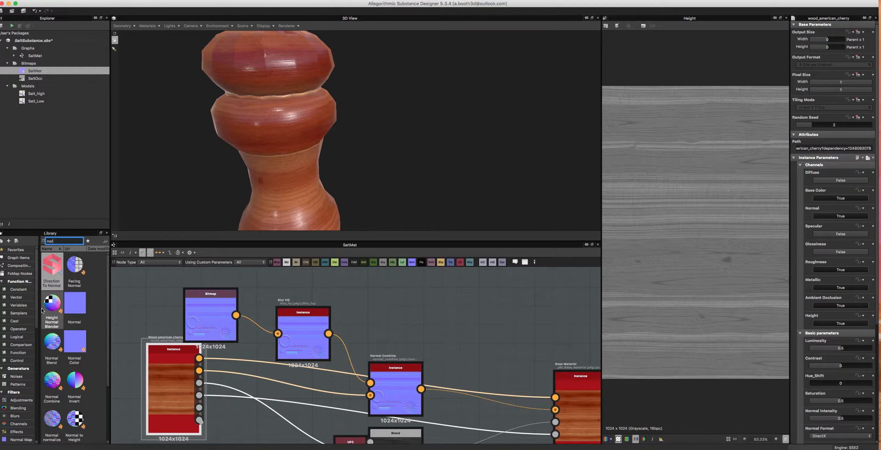
{"action": "mouse_move", "coordinate": [74, 348]}
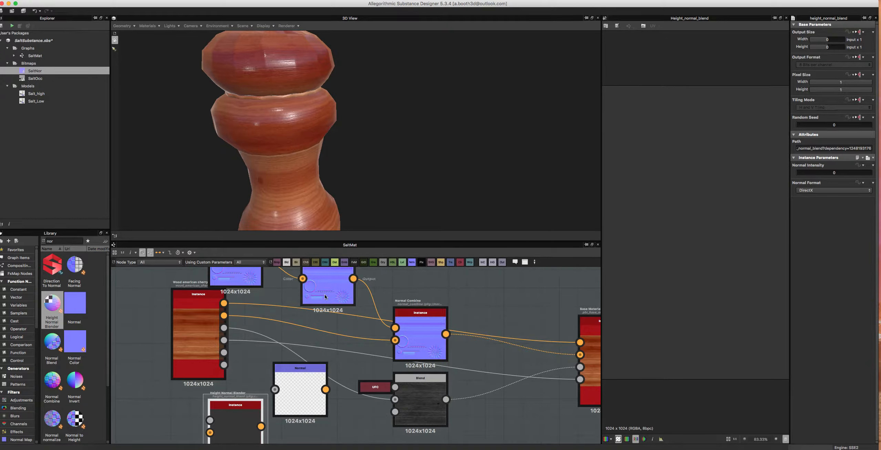
{"action": "left_click", "coordinate": [300, 387]}
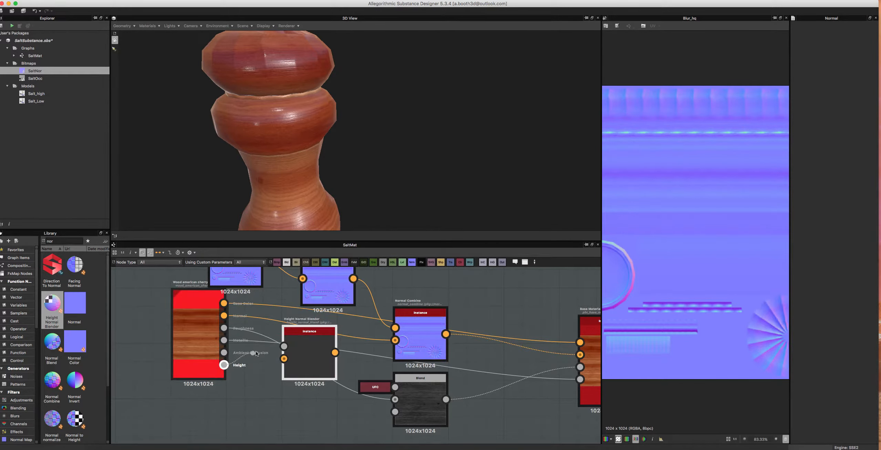
{"action": "left_click", "coordinate": [309, 348]}
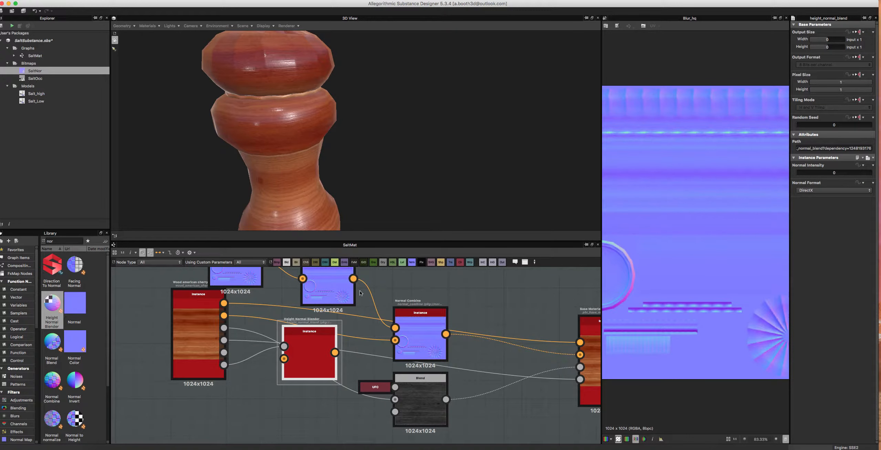
{"action": "left_click_drag", "start_coordinate": [353, 279], "coordinate": [284, 360]}
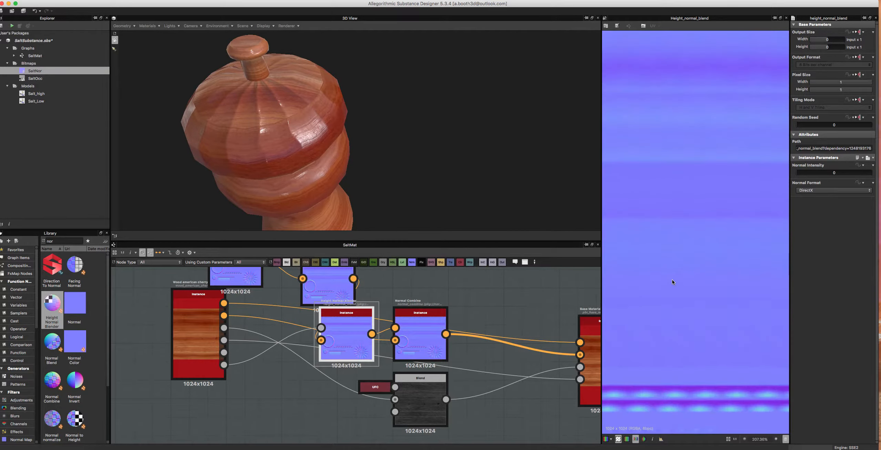
{"action": "left_click", "coordinate": [326, 286]}
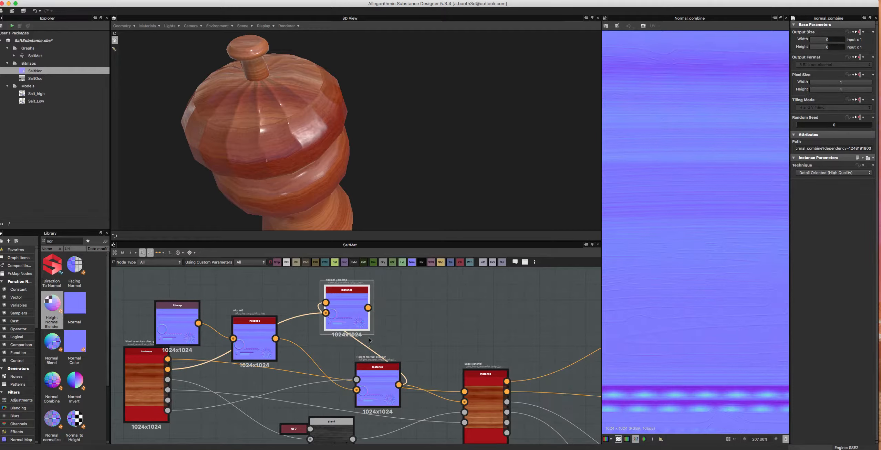
- Move Normal Combine above the chain and route the blurred normal into Height Normal Blender
{"action": "left_click", "coordinate": [377, 368]}
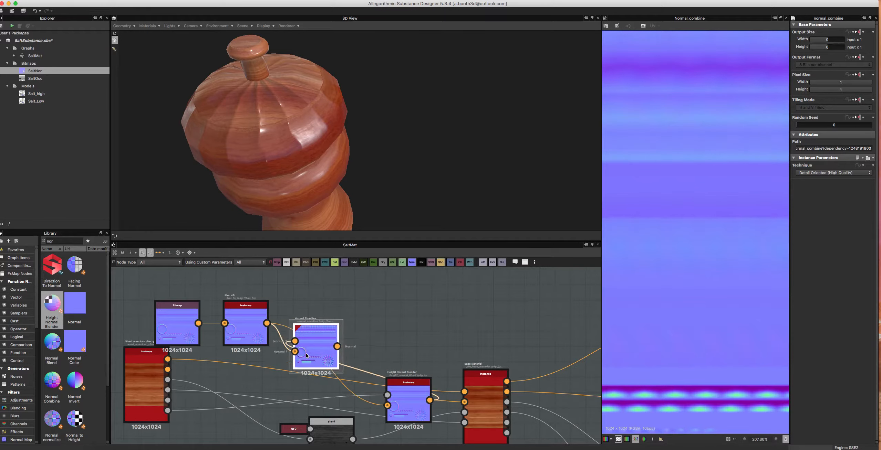
{"action": "left_click_drag", "start_coordinate": [316, 346], "coordinate": [393, 286]}
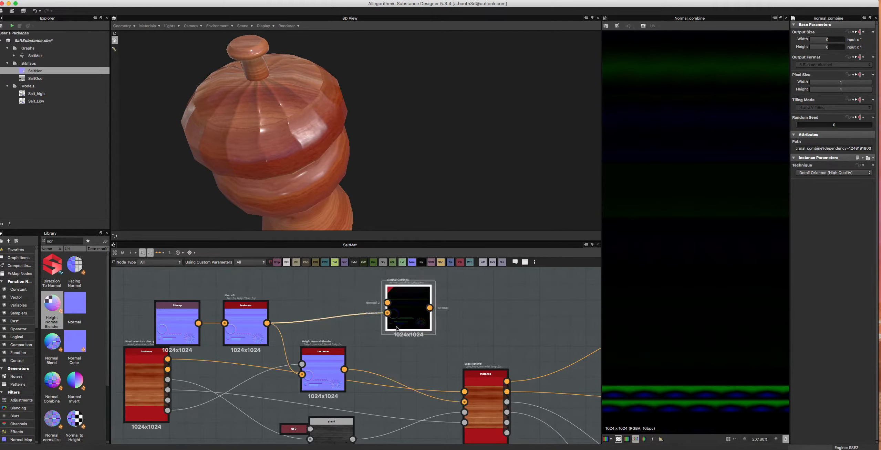
{"action": "left_click_drag", "start_coordinate": [408, 307], "coordinate": [392, 307]}
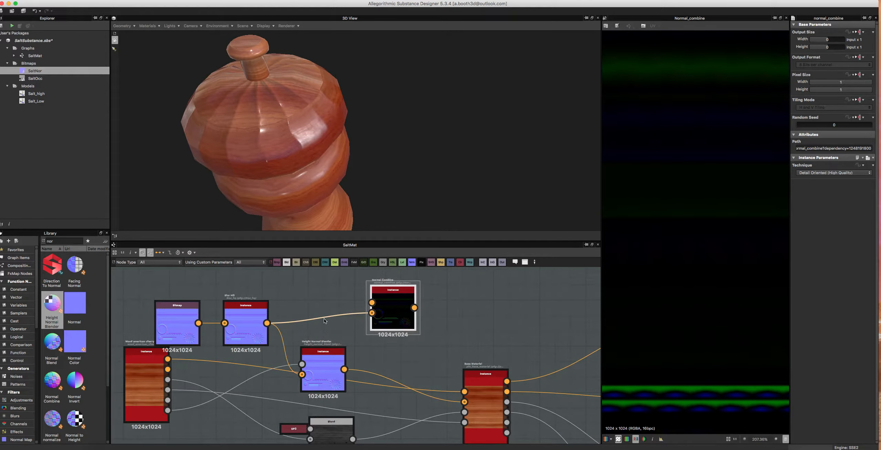
{"action": "left_click_drag", "start_coordinate": [246, 323], "coordinate": [254, 309]}
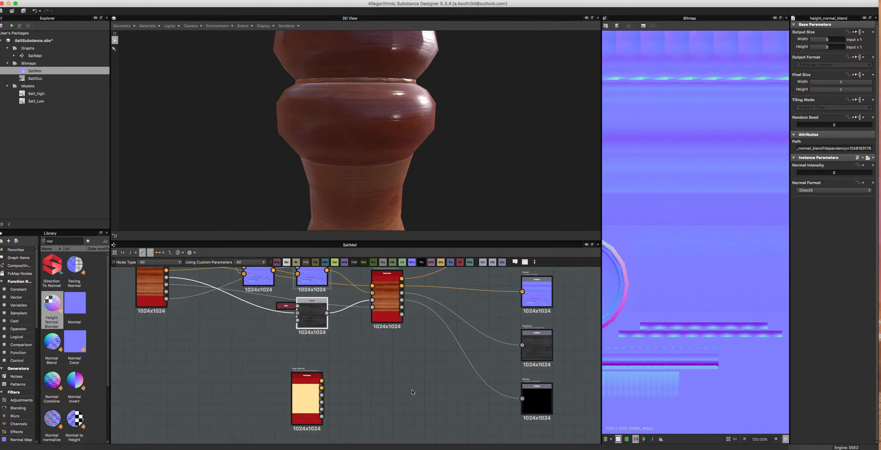
- Pick the SaltOcc occlusion bitmap resource and switch its color mode to grayscale
{"action": "left_click", "coordinate": [35, 79]}
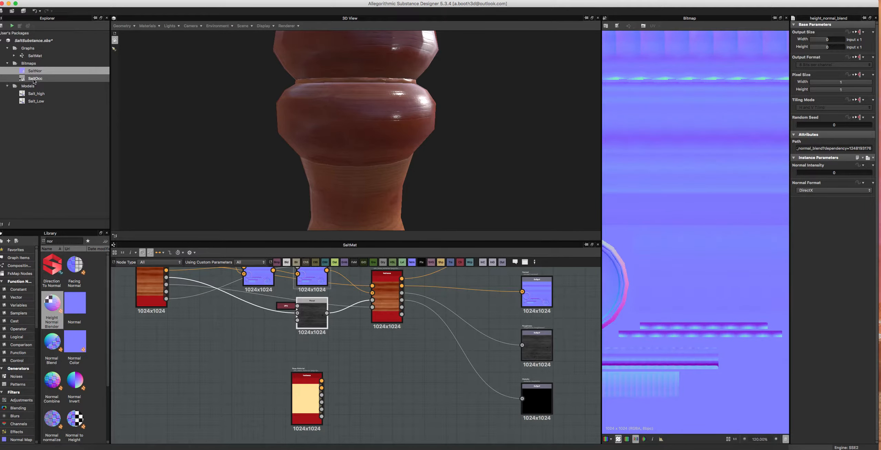
{"action": "left_click", "coordinate": [35, 78]}
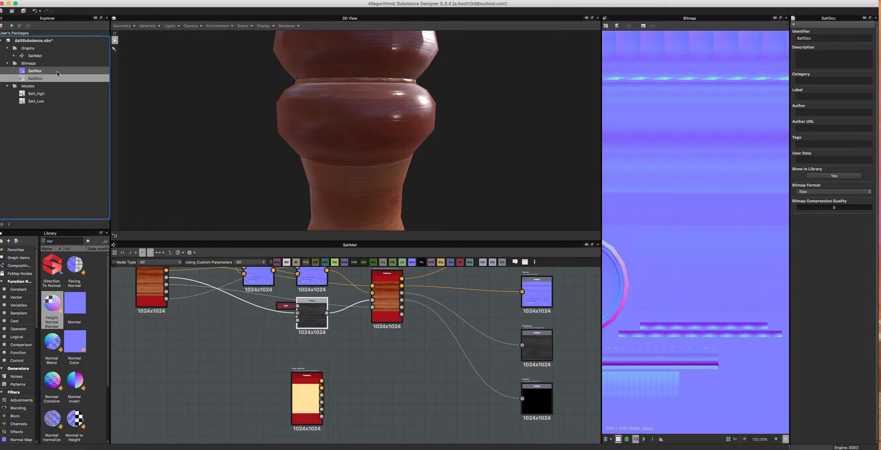
{"action": "left_click", "coordinate": [34, 78]}
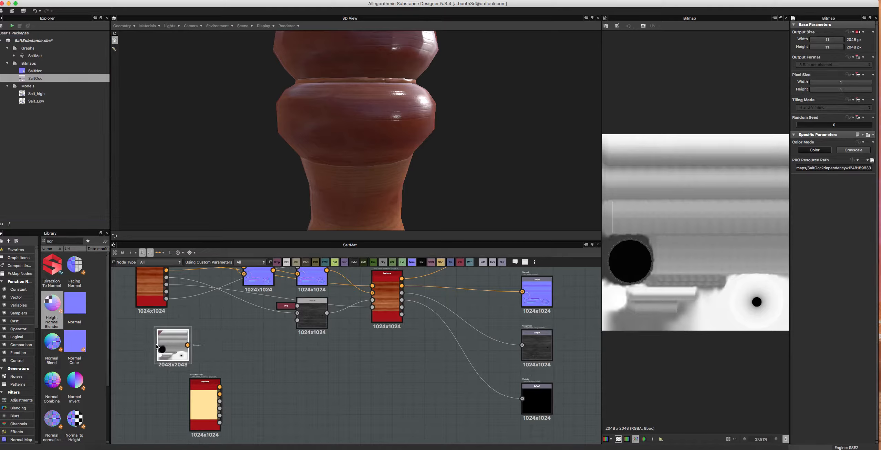
{"action": "left_click", "coordinate": [852, 150]}
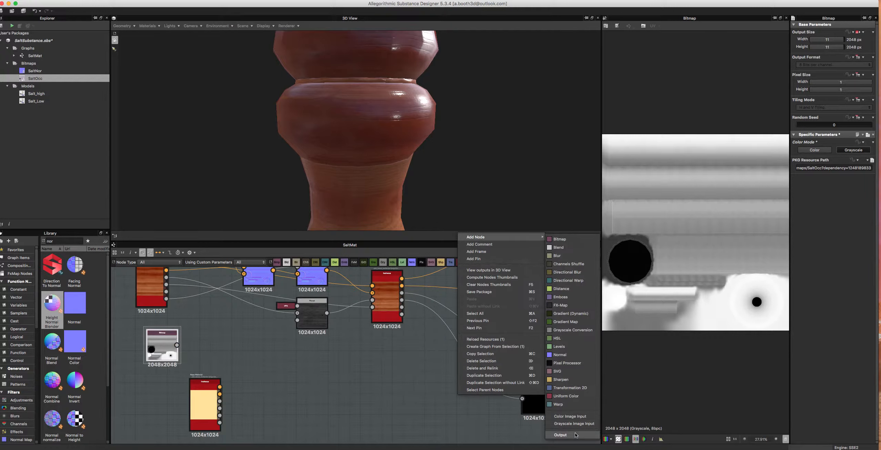
- Create an output node with identifier 'AO' and an ambientOcclusion usage entry
{"action": "left_click", "coordinate": [560, 435]}
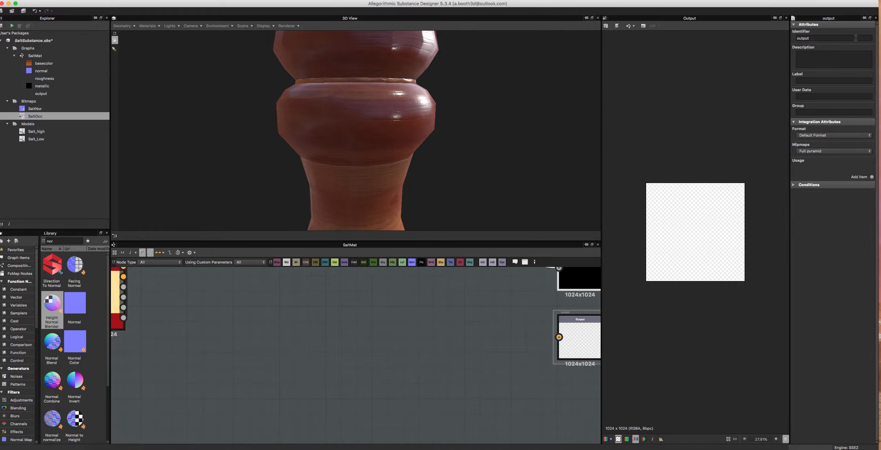
{"action": "left_click", "coordinate": [833, 39]}
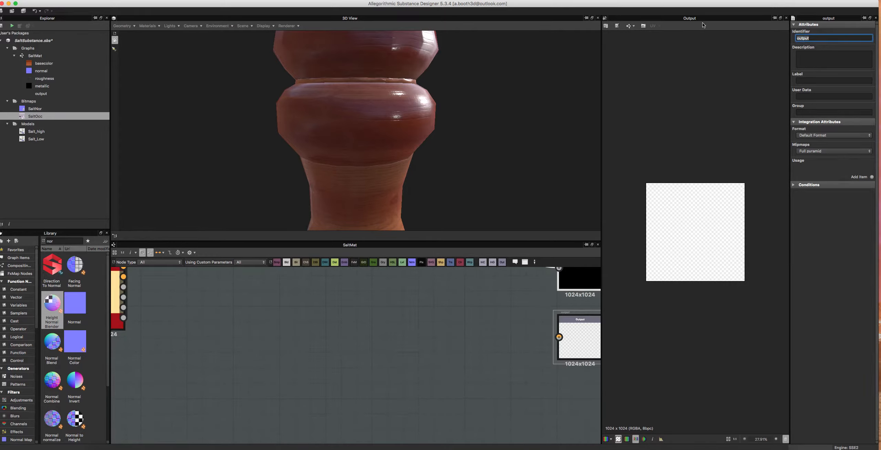
{"action": "type", "text": "AO"}
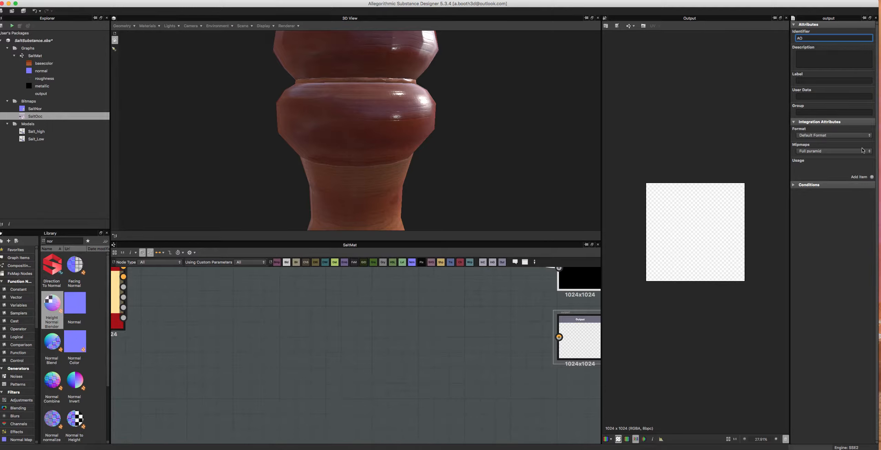
{"action": "left_click", "coordinate": [858, 177]}
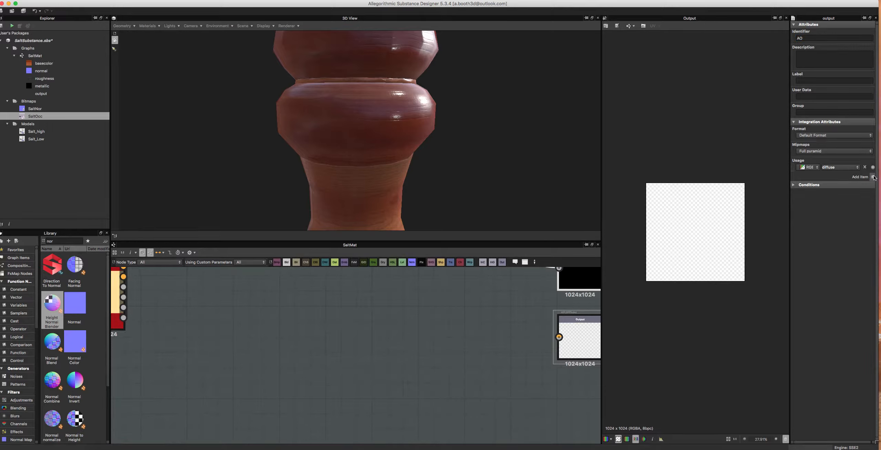
{"action": "left_click", "coordinate": [836, 167]}
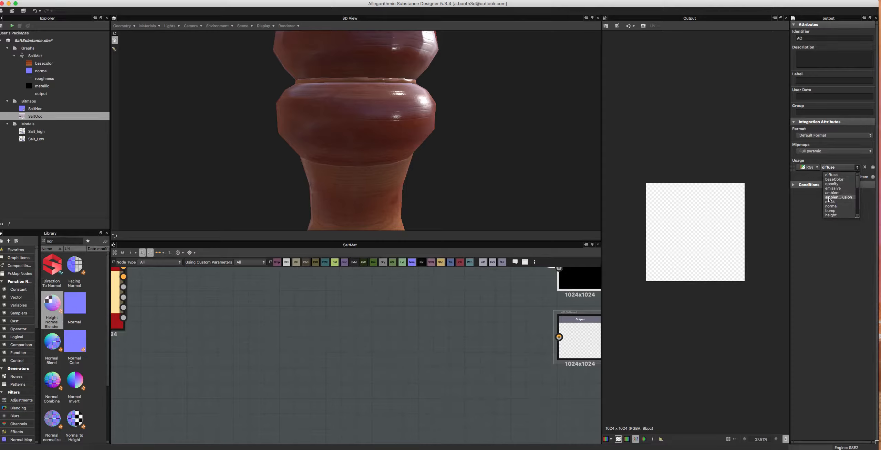
{"action": "left_click", "coordinate": [840, 197]}
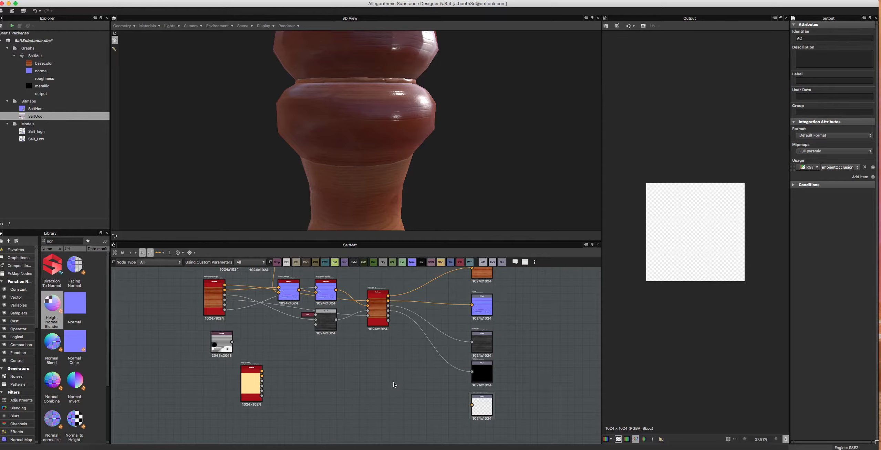
- Select the SaltOcc bitmap node and reposition it near the base material nodes
{"action": "left_click", "coordinate": [833, 38]}
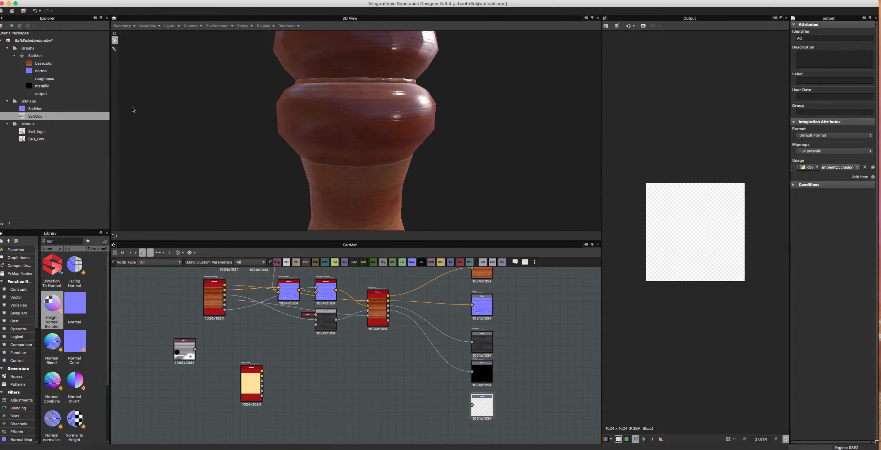
{"action": "left_click", "coordinate": [42, 86]}
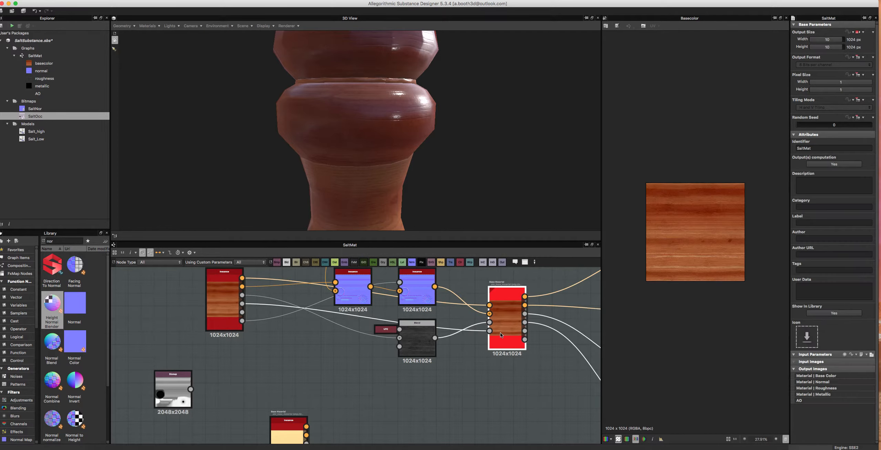
- Set pbr_base_material's User-Defined Maps > Ambient Occlusion to True
{"action": "left_click", "coordinate": [506, 320]}
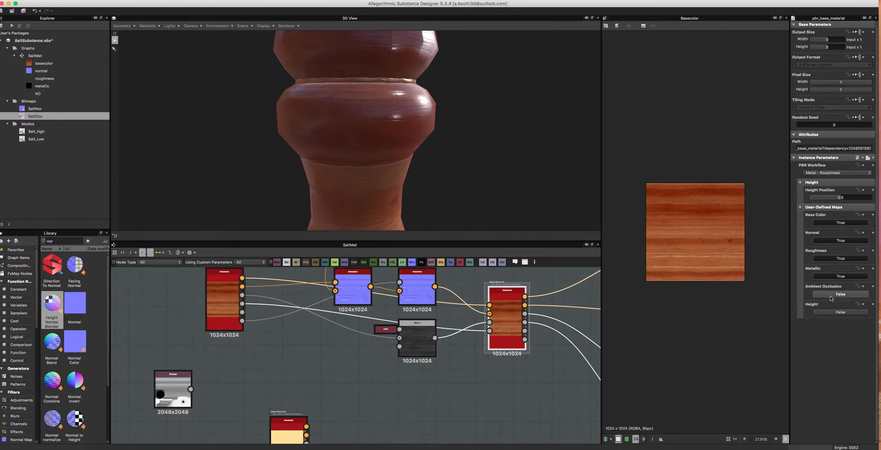
{"action": "left_click", "coordinate": [841, 295]}
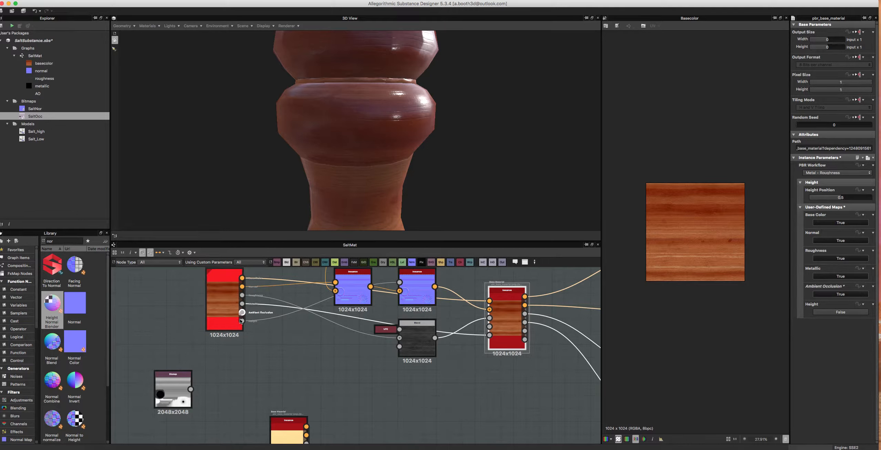
{"action": "right_click", "coordinate": [317, 201]}
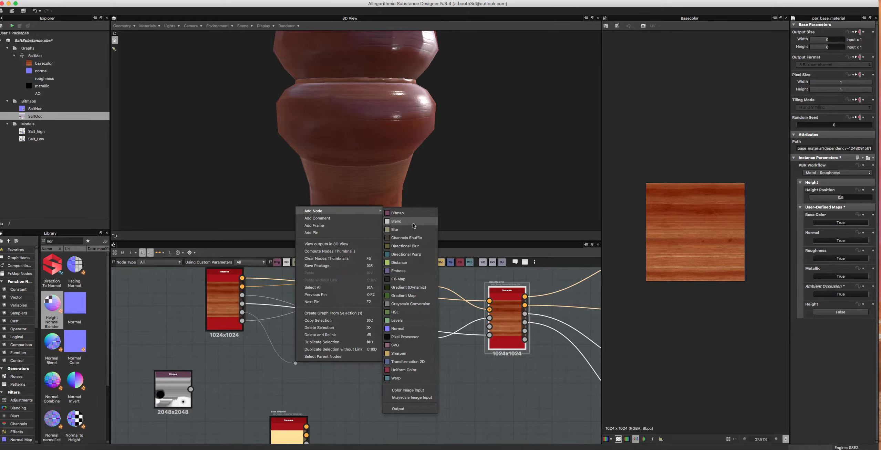
- Add a Blend node merging the SaltOcc occlusion map with the wood map, ending in Multiply mode
{"action": "left_click", "coordinate": [395, 221]}
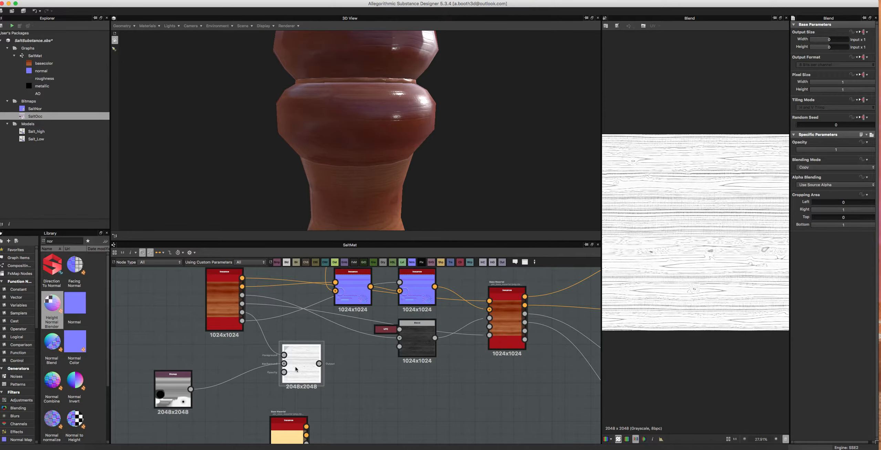
{"action": "left_click", "coordinate": [831, 167]}
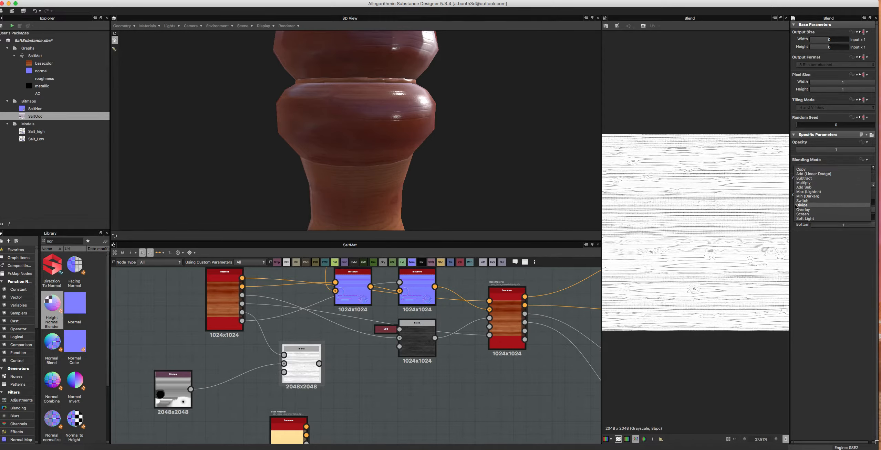
{"action": "left_click", "coordinate": [803, 209]}
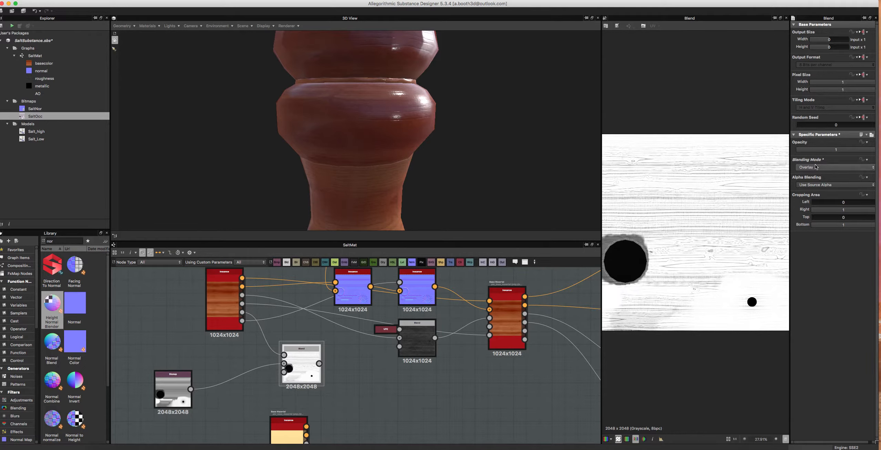
{"action": "left_click", "coordinate": [831, 168]}
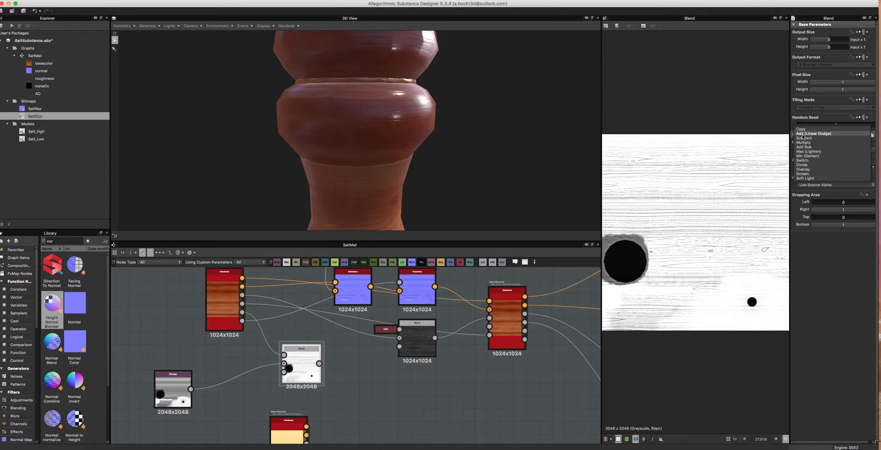
{"action": "mouse_move", "coordinate": [804, 138]}
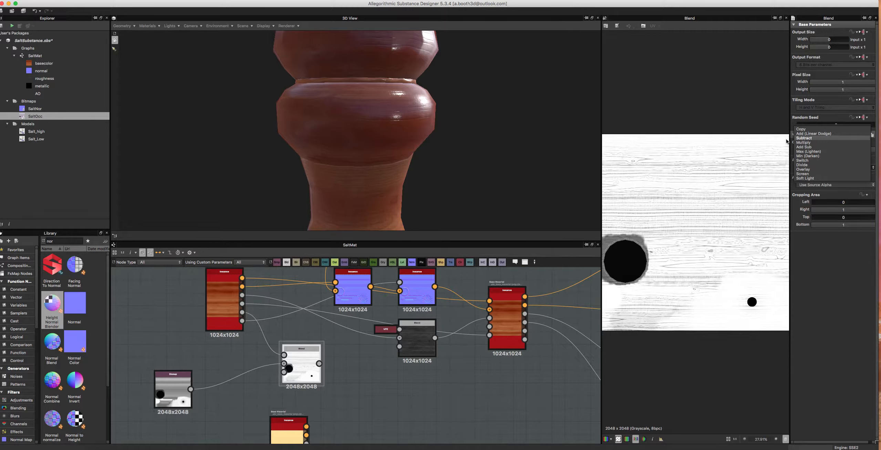
{"action": "mouse_move", "coordinate": [803, 143]}
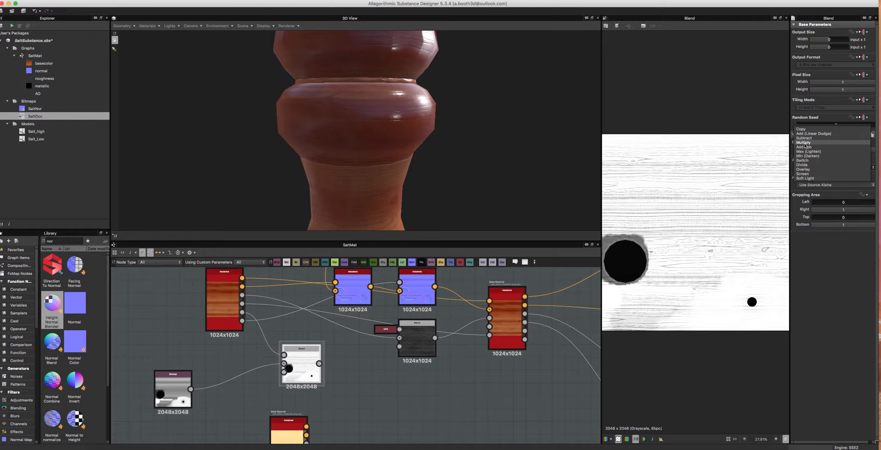
{"action": "left_click", "coordinate": [803, 142]}
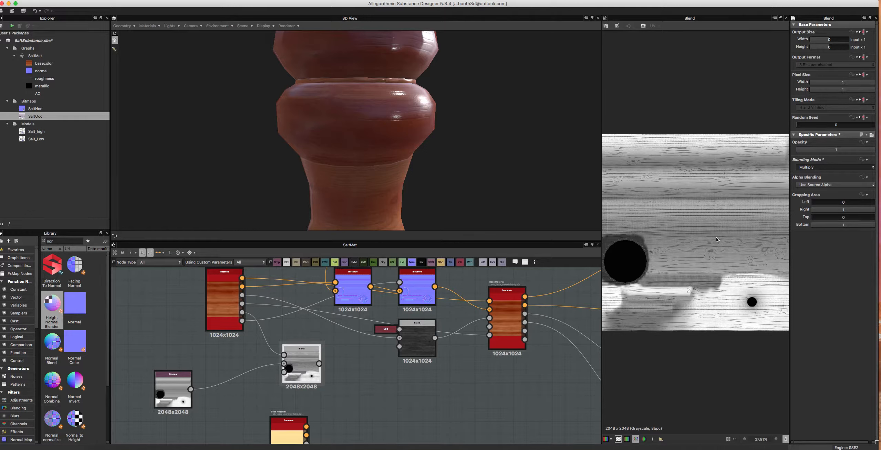
{"action": "mouse_move", "coordinate": [646, 140]}
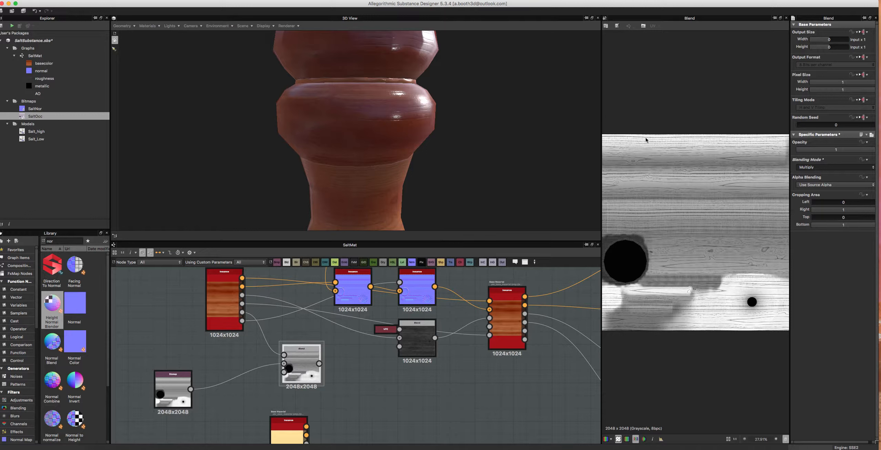
{"action": "mouse_move", "coordinate": [431, 320]}
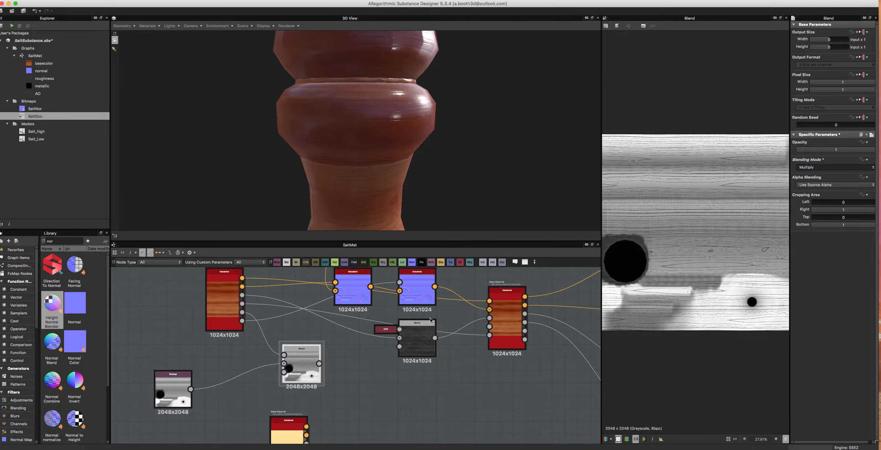
{"action": "left_click", "coordinate": [173, 390]}
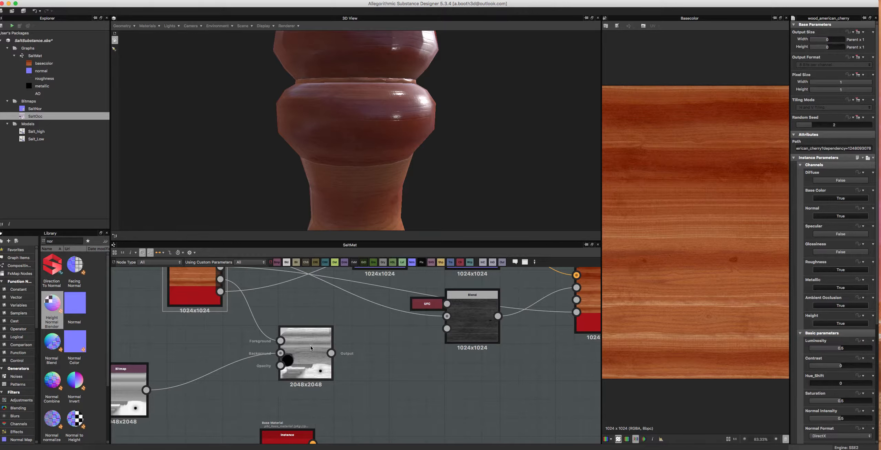
{"action": "mouse_move", "coordinate": [305, 337]}
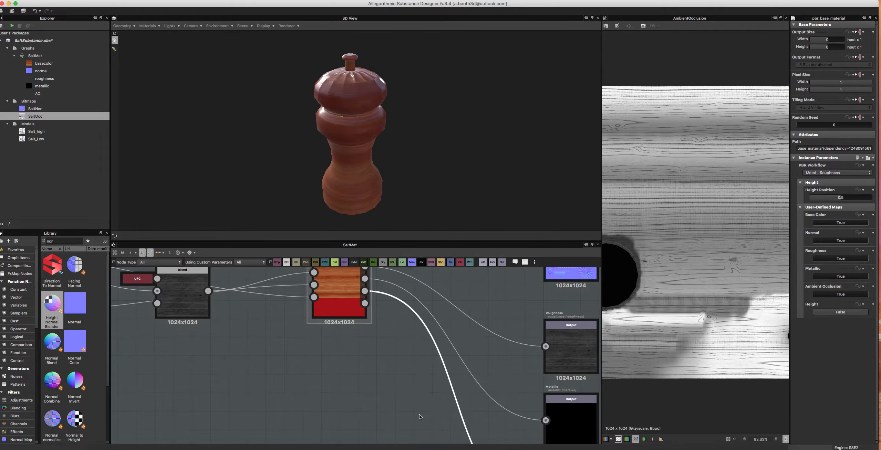
{"action": "right_click", "coordinate": [368, 269]}
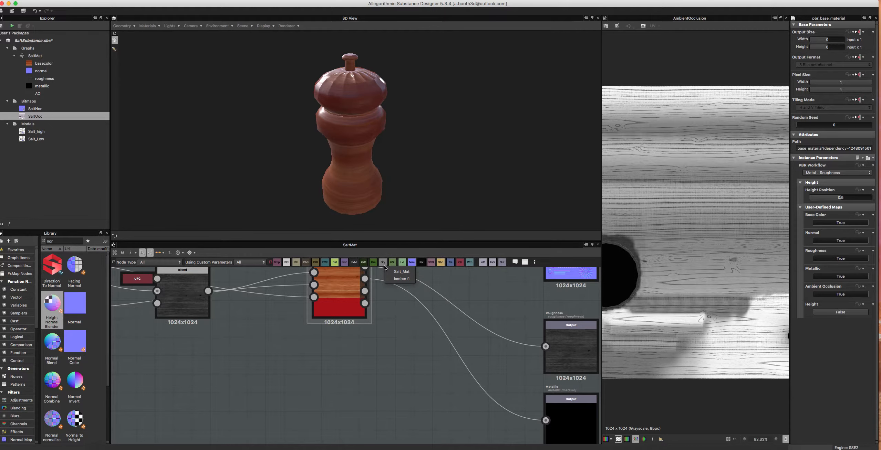
{"action": "mouse_move", "coordinate": [281, 117]}
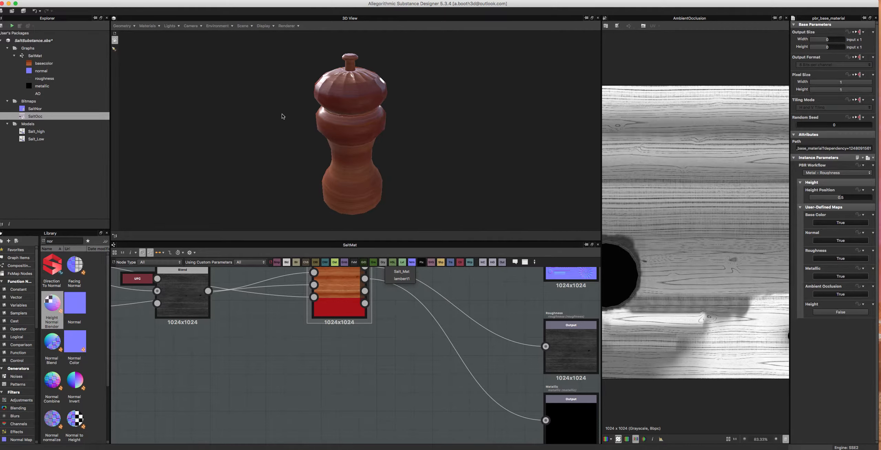
{"action": "mouse_move", "coordinate": [402, 274]}
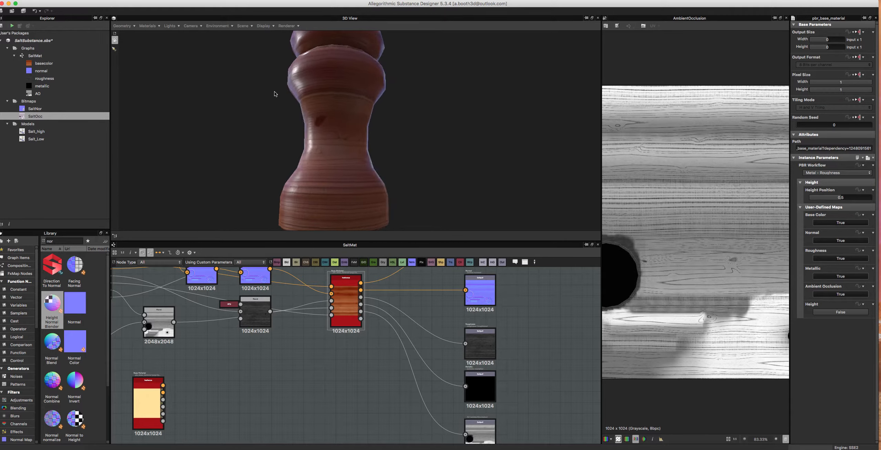
- Preview the Blend node's grayscale output and inspect the Uniform Color node at value 61
{"action": "left_click_drag", "start_coordinate": [273, 93], "coordinate": [312, 133]}
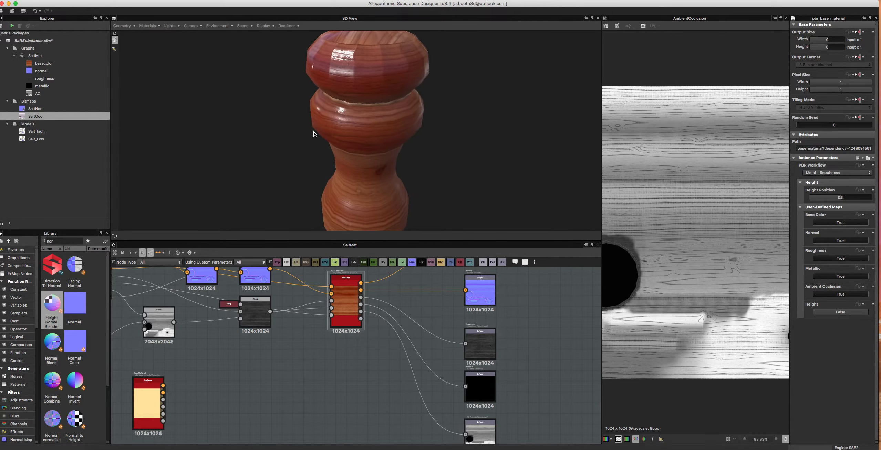
{"action": "left_click_drag", "start_coordinate": [313, 134], "coordinate": [377, 154]}
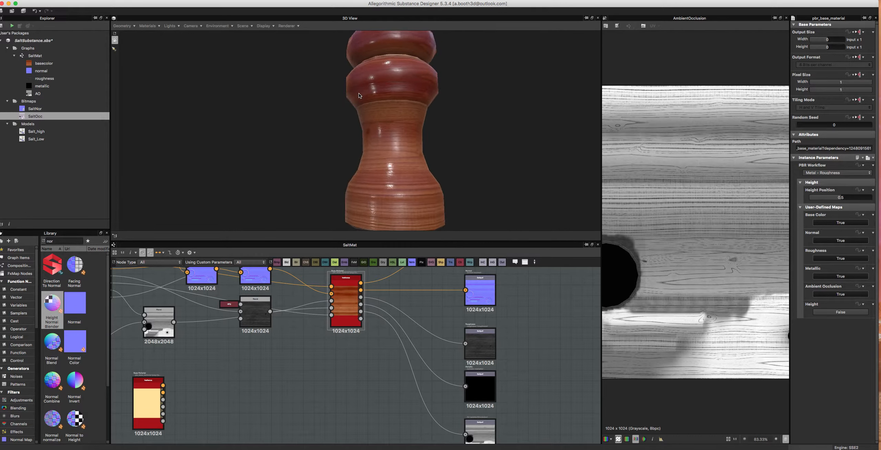
{"action": "left_click", "coordinate": [255, 312]}
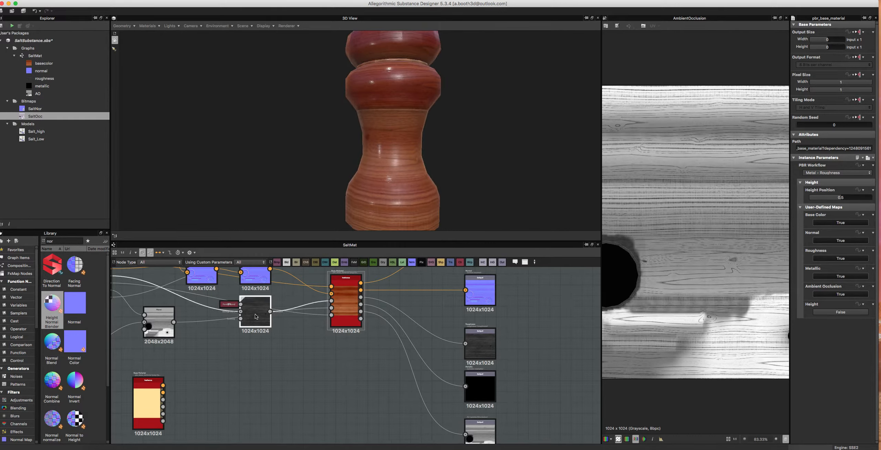
{"action": "left_click", "coordinate": [255, 312]}
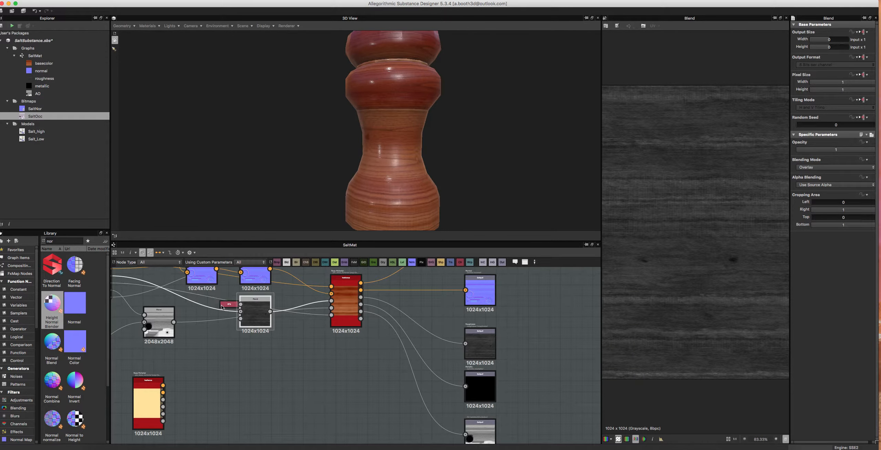
{"action": "left_click", "coordinate": [227, 305]}
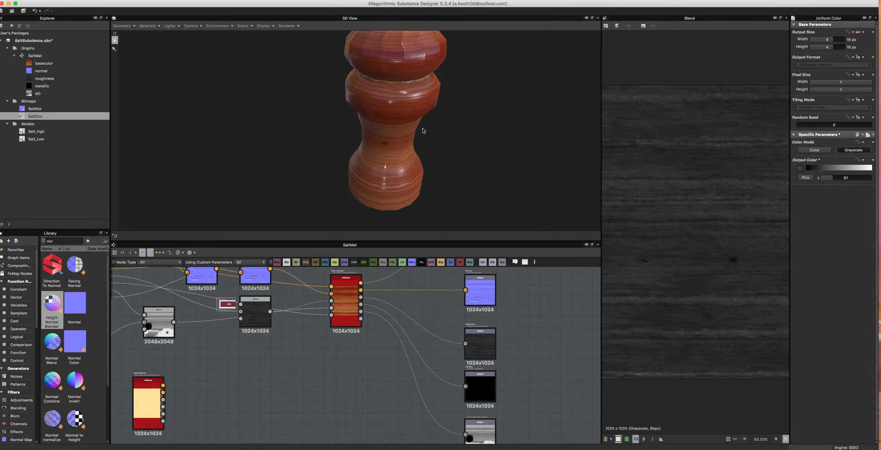
{"action": "left_click_drag", "start_coordinate": [421, 131], "coordinate": [368, 128]}
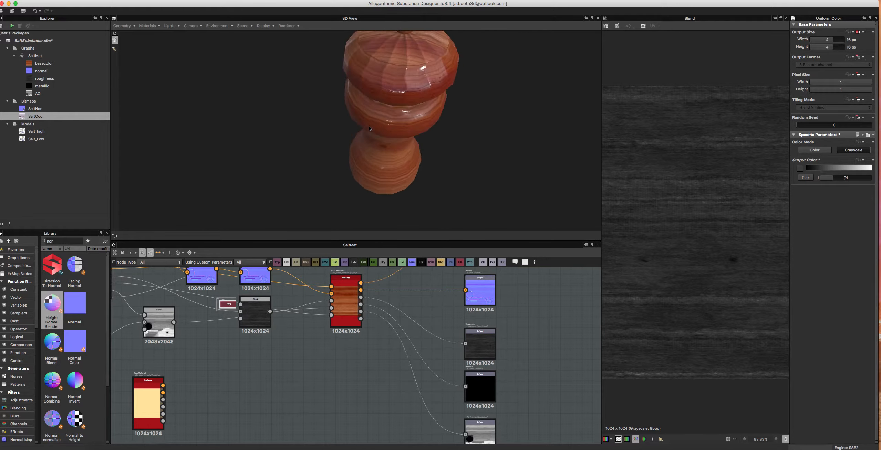
{"action": "left_click_drag", "start_coordinate": [369, 129], "coordinate": [397, 101]}
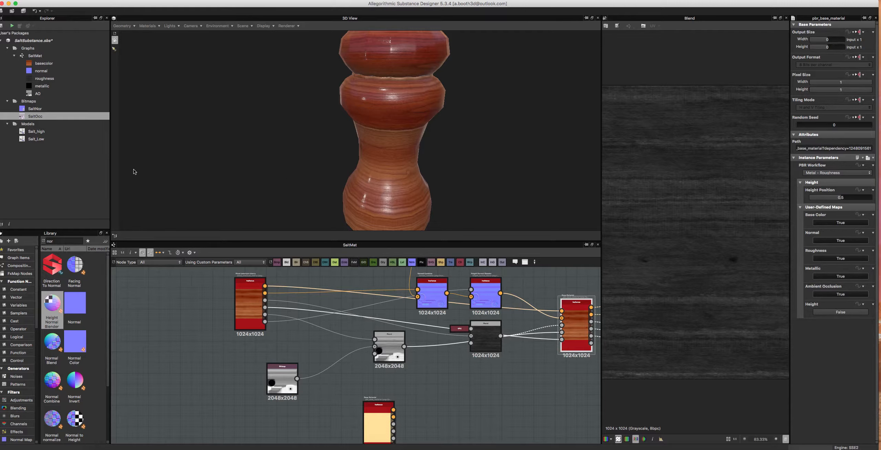
{"action": "mouse_move", "coordinate": [151, 170]}
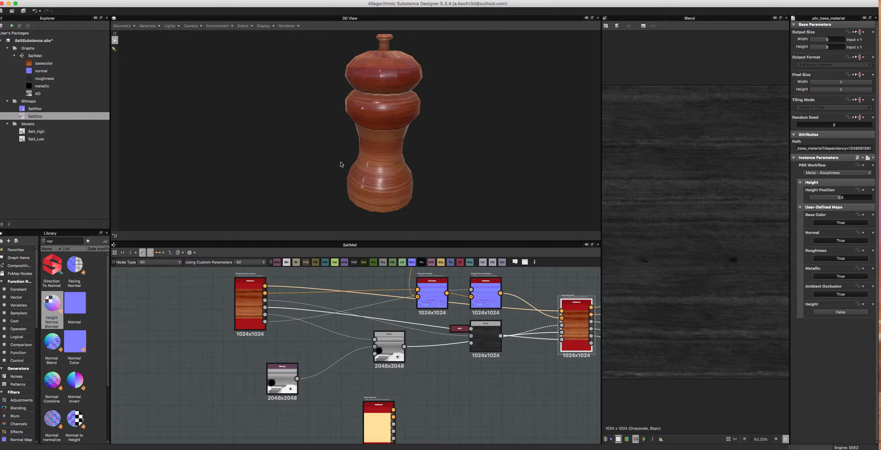
- Move the wood material node right and open Bake model information for Salt_Low
{"action": "left_click_drag", "start_coordinate": [250, 303], "coordinate": [314, 312]}
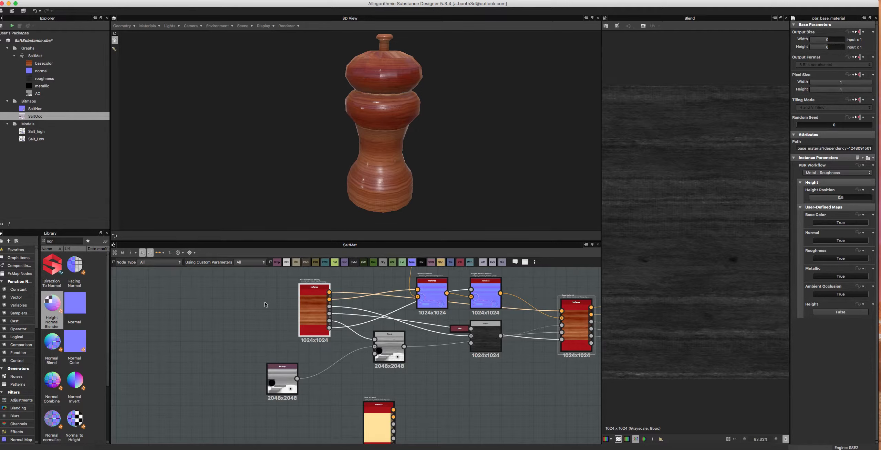
{"action": "mouse_move", "coordinate": [214, 168]}
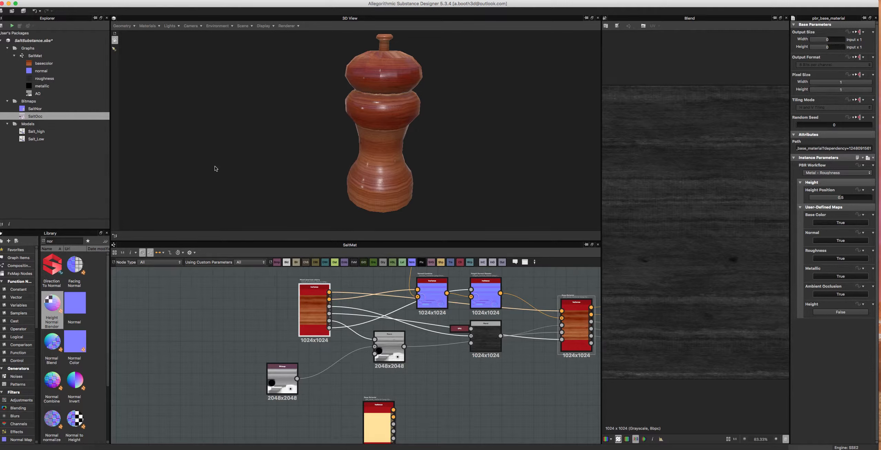
{"action": "left_click", "coordinate": [26, 48]}
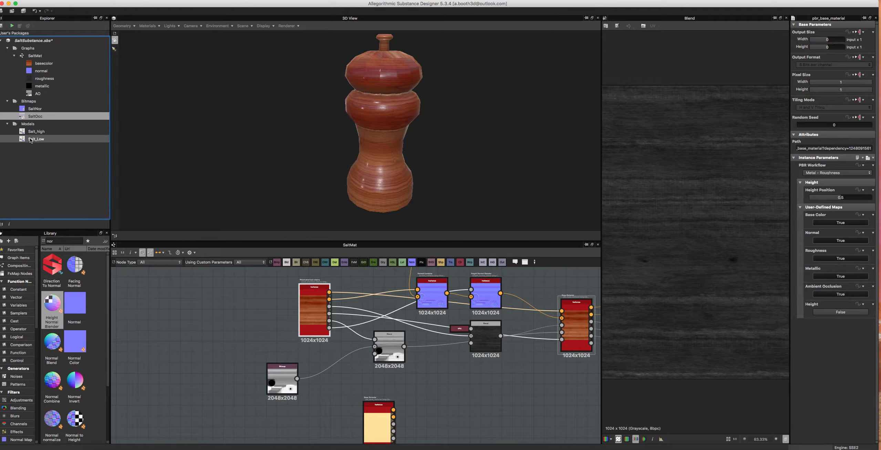
{"action": "right_click", "coordinate": [37, 138]}
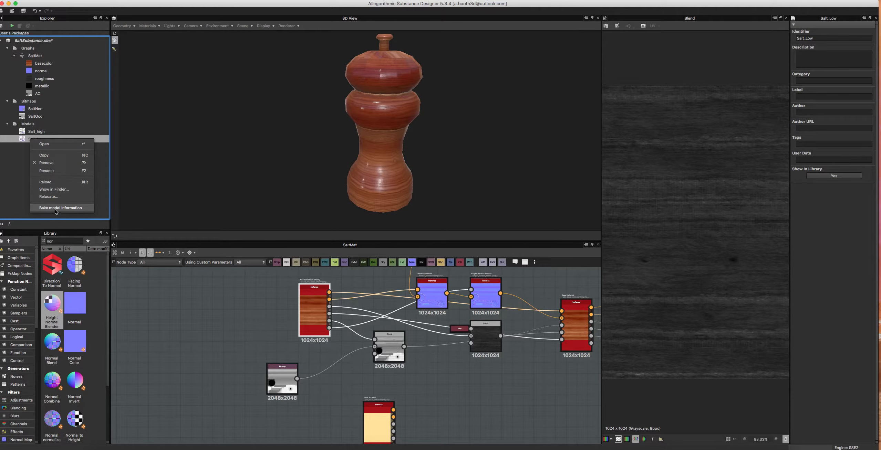
{"action": "left_click", "coordinate": [61, 207]}
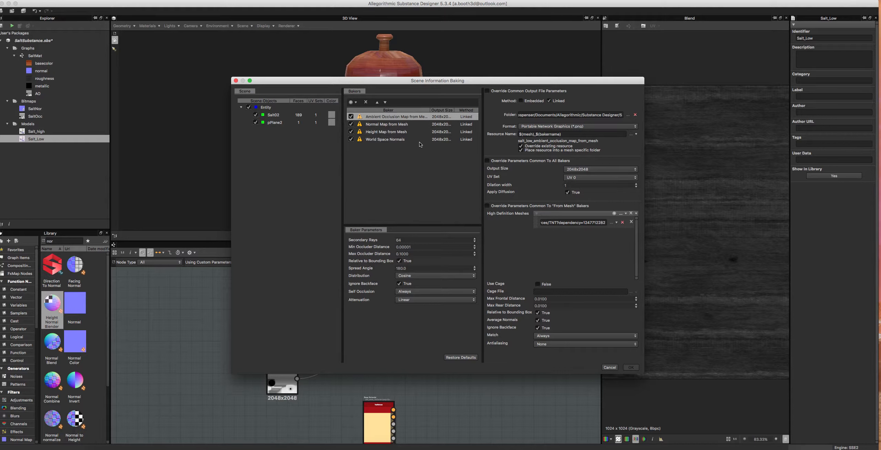
- Remove the four earlier bakers from the Salt_Low list and shift the baking window aside
{"action": "left_click", "coordinate": [384, 139]}
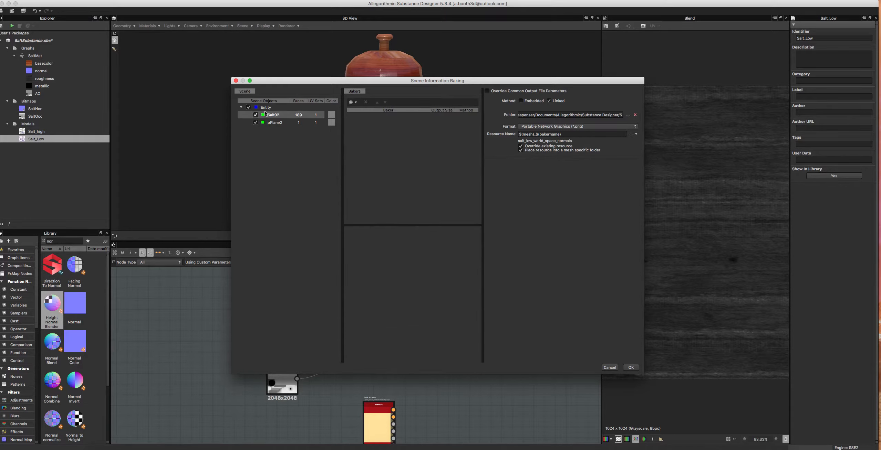
{"action": "left_click", "coordinate": [275, 123]}
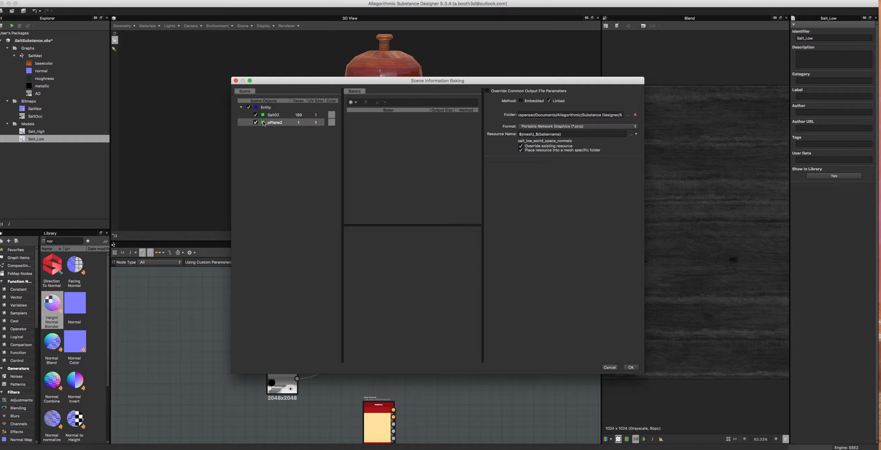
{"action": "left_click", "coordinate": [274, 123]}
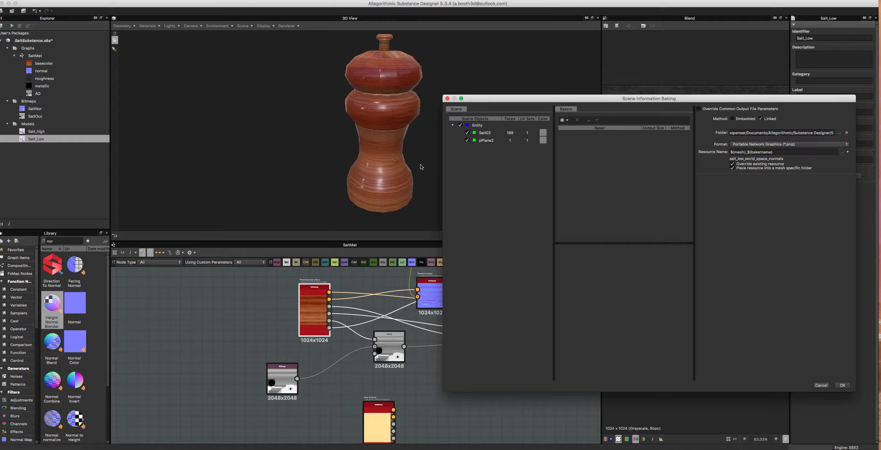
- Uncheck pPlane3 in the Scene list, leaving only Salt02 enabled for baking
{"action": "left_click", "coordinate": [484, 133]}
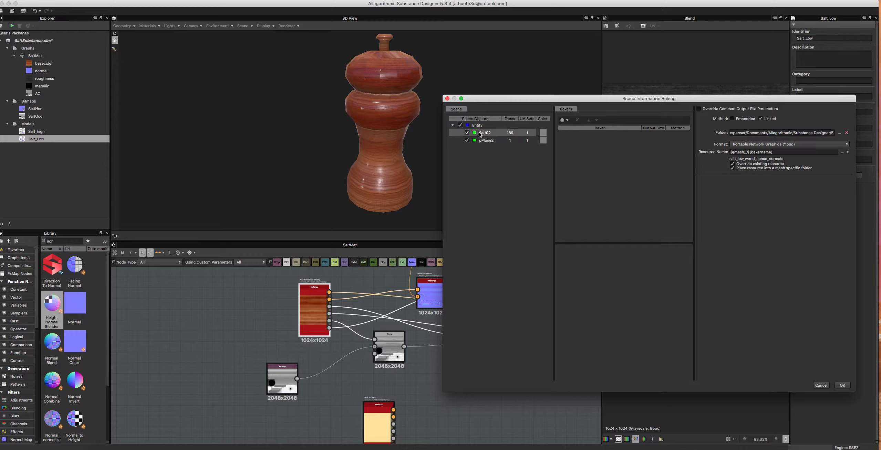
{"action": "left_click", "coordinate": [485, 140]}
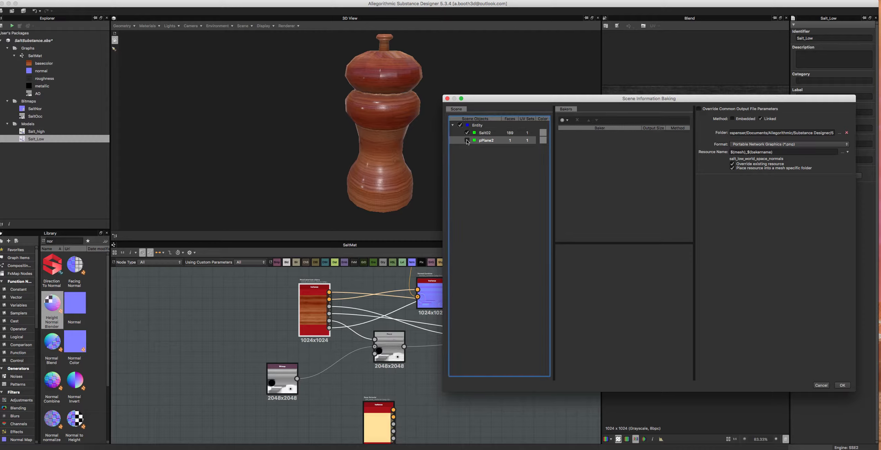
{"action": "left_click", "coordinate": [467, 141]}
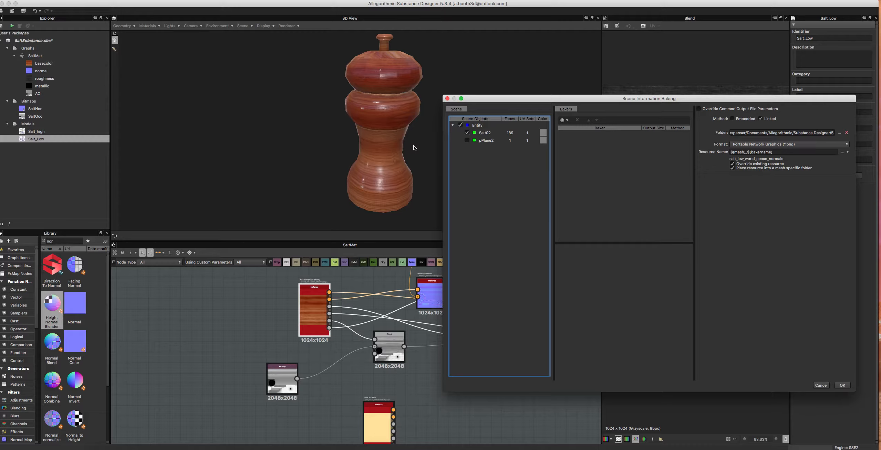
{"action": "mouse_move", "coordinate": [361, 37]}
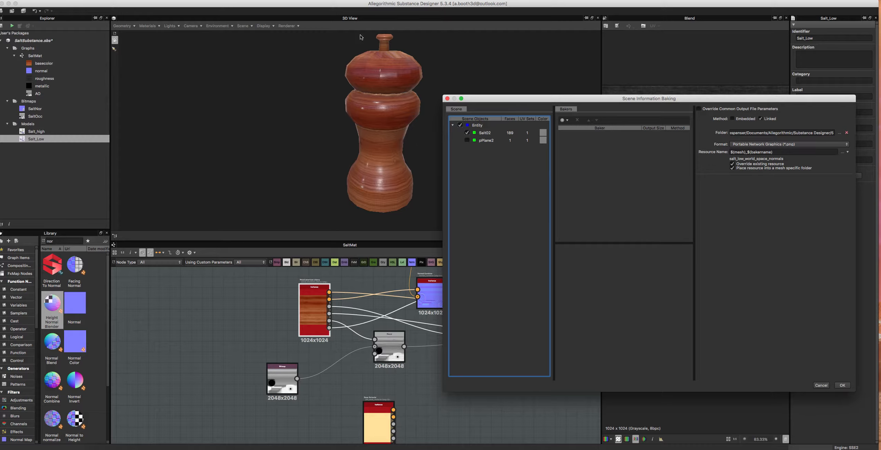
{"action": "mouse_move", "coordinate": [399, 49]}
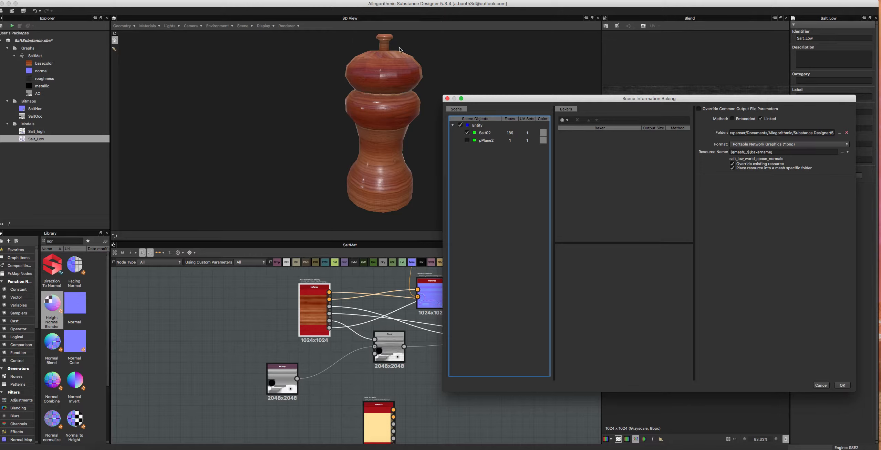
{"action": "left_click", "coordinate": [484, 133]}
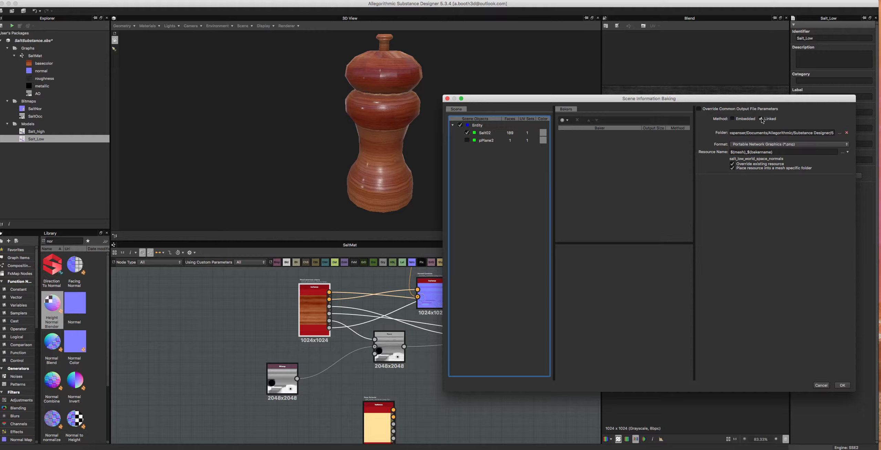
{"action": "mouse_move", "coordinate": [527, 80]}
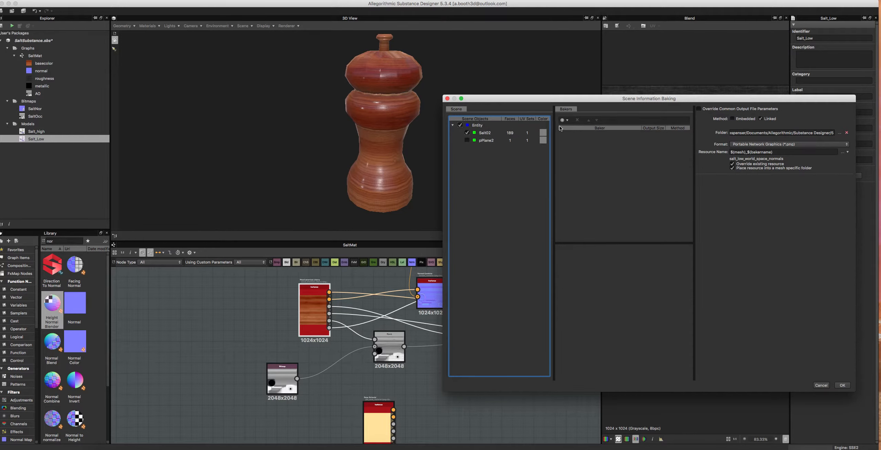
- Add Ambient Occlusion Map from Mesh and Curvature bakers, both at 2048 output size
{"action": "left_click", "coordinate": [562, 120]}
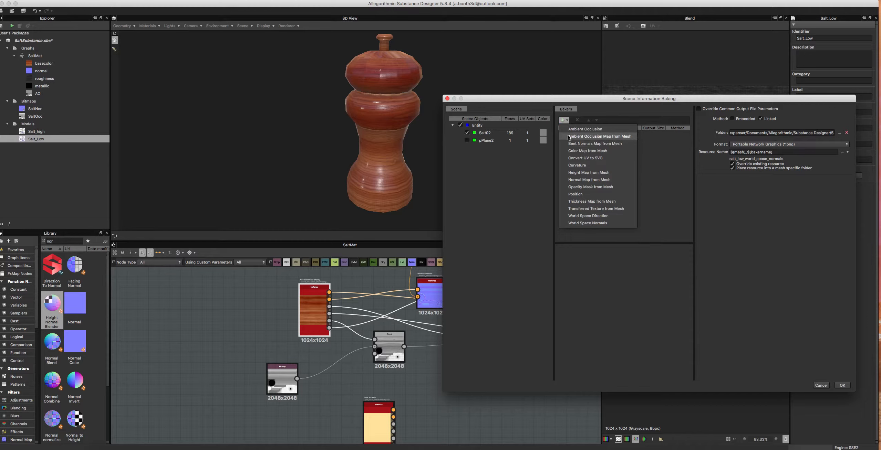
{"action": "left_click", "coordinate": [599, 136]}
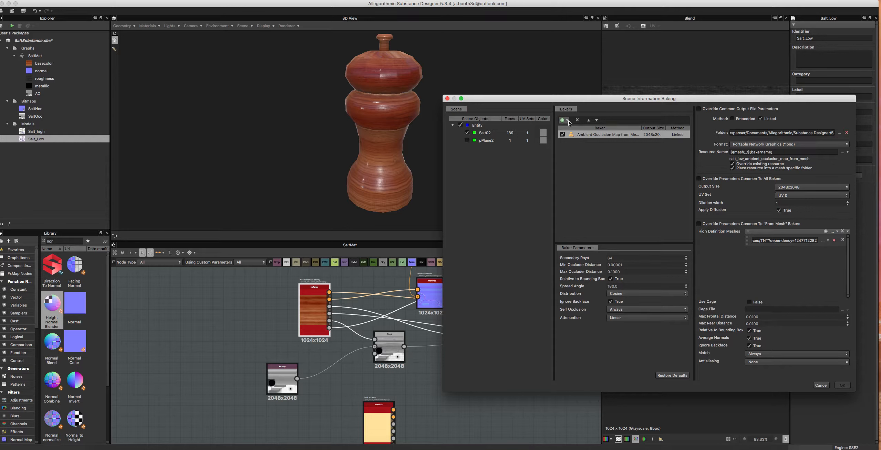
{"action": "left_click", "coordinate": [563, 120]}
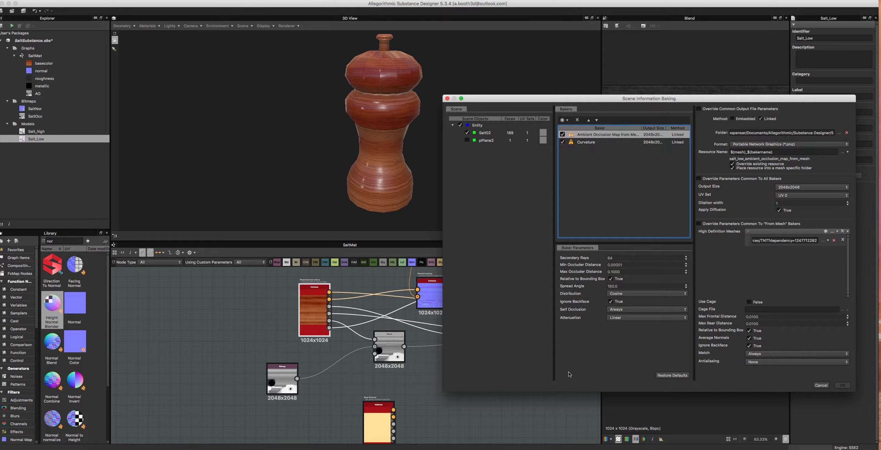
{"action": "mouse_move", "coordinate": [636, 352]}
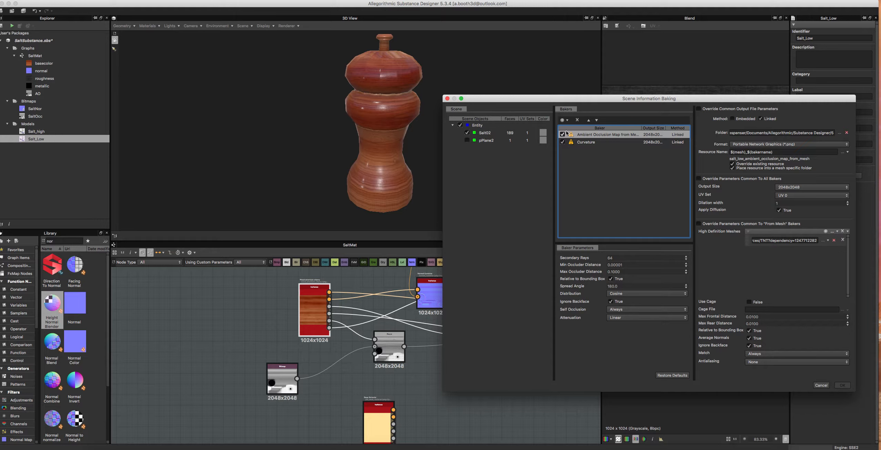
- Replace the occlusion baker's high-definition mesh with Salt_high.fbx from the package
{"action": "left_click", "coordinate": [586, 143]}
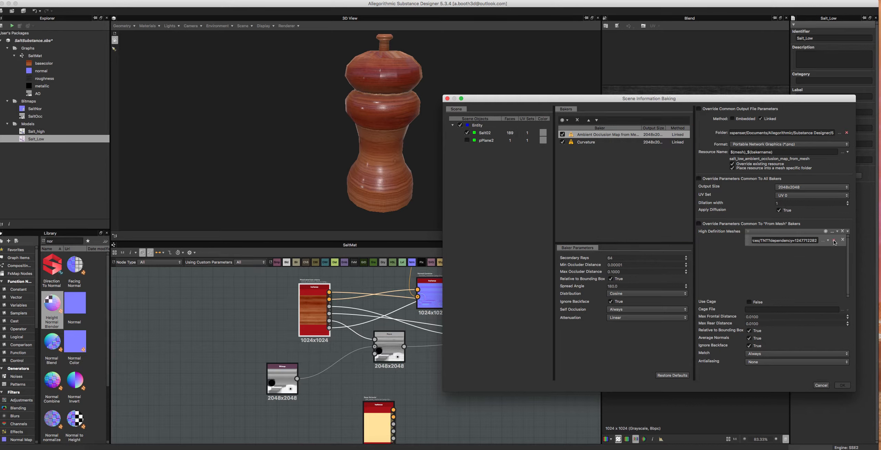
{"action": "left_click", "coordinate": [842, 240]}
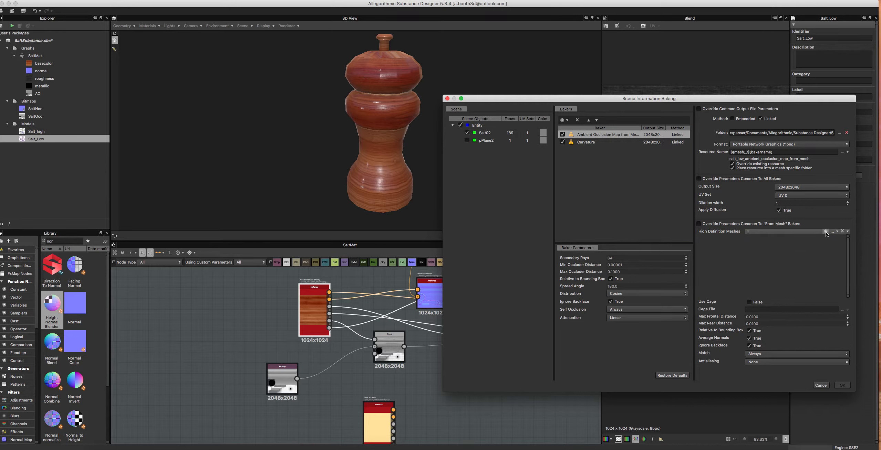
{"action": "left_click", "coordinate": [837, 232]}
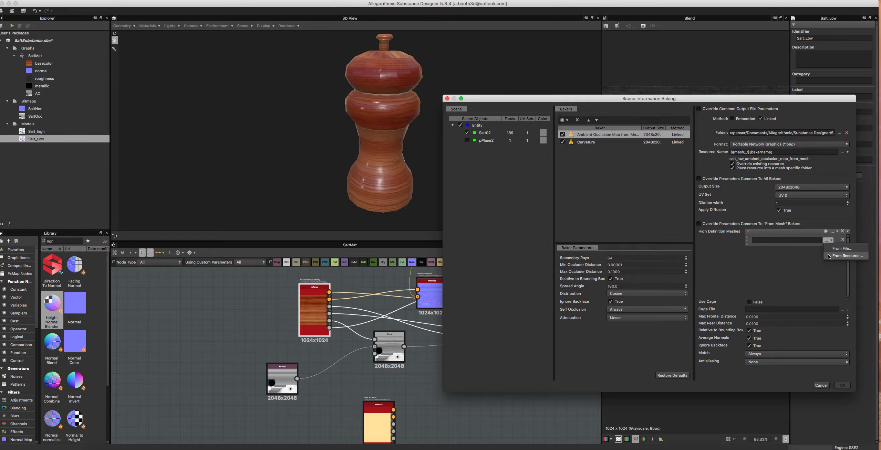
{"action": "left_click", "coordinate": [845, 256]}
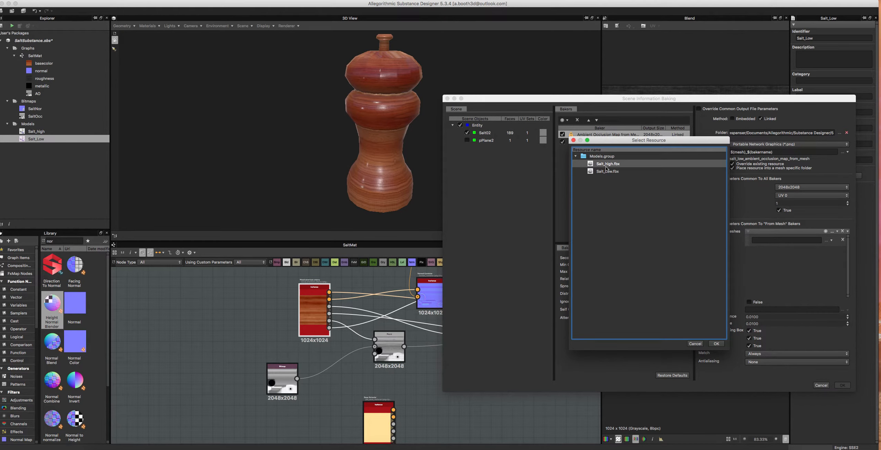
{"action": "left_click", "coordinate": [716, 343]}
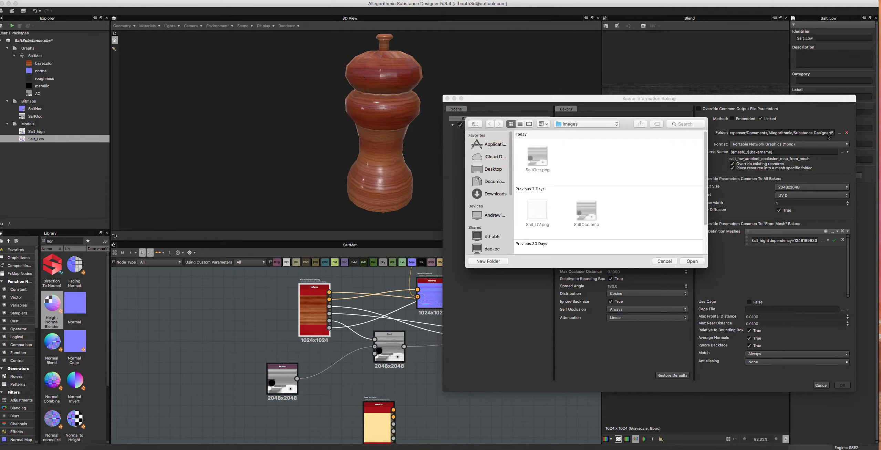
- Set the bake output folder to Salt_Despenser/Substance and select the Curvature baker
{"action": "left_click", "coordinate": [663, 261]}
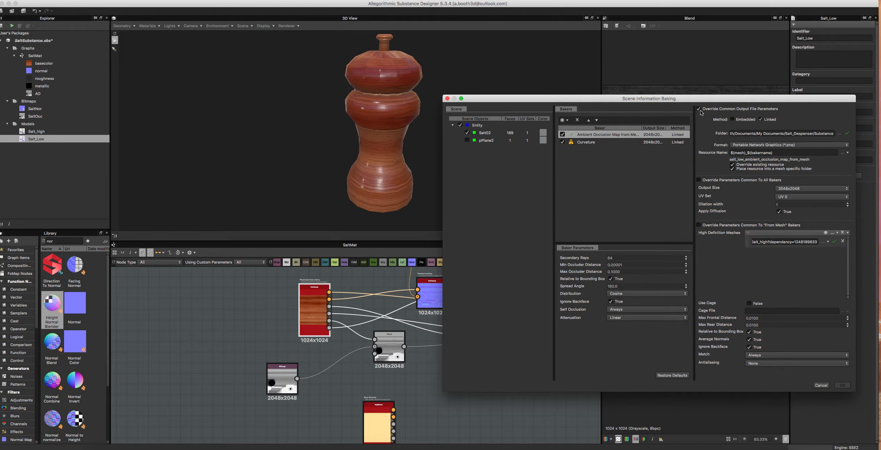
{"action": "left_click", "coordinate": [586, 143]}
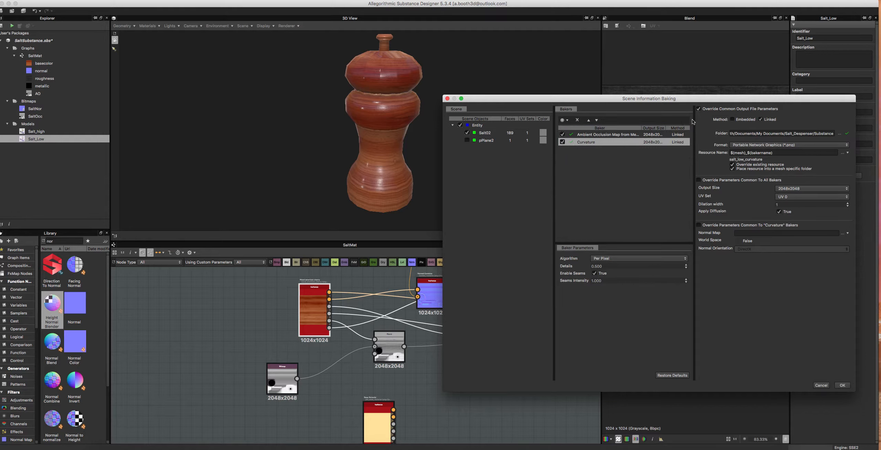
{"action": "mouse_move", "coordinate": [710, 115]}
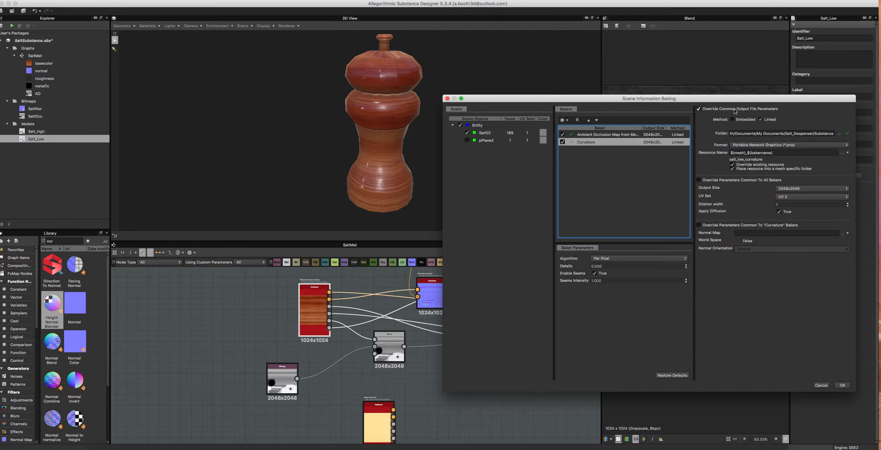
{"action": "mouse_move", "coordinate": [769, 113]}
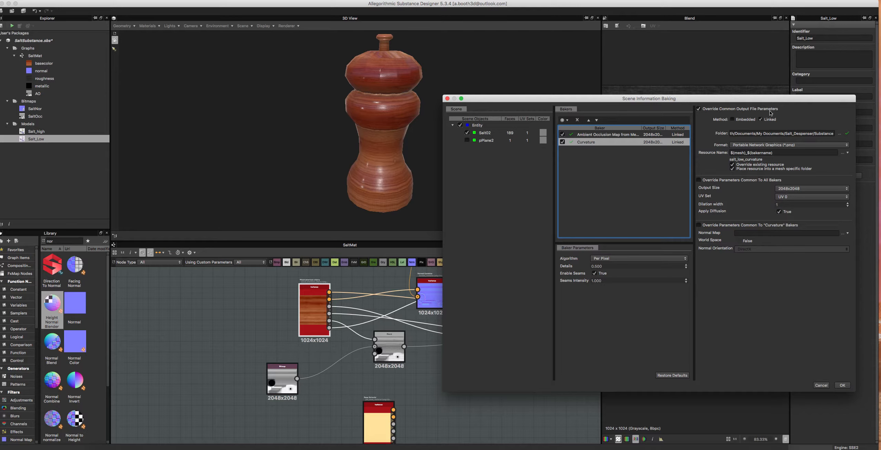
{"action": "mouse_move", "coordinate": [738, 139]}
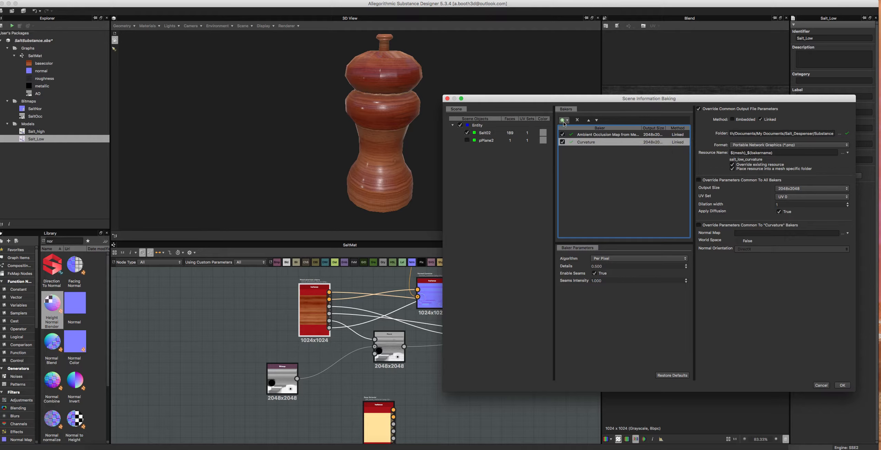
- Add Normal Map from Mesh and Height Map from Mesh bakers to the Salt_Low list
{"action": "left_click", "coordinate": [564, 120]}
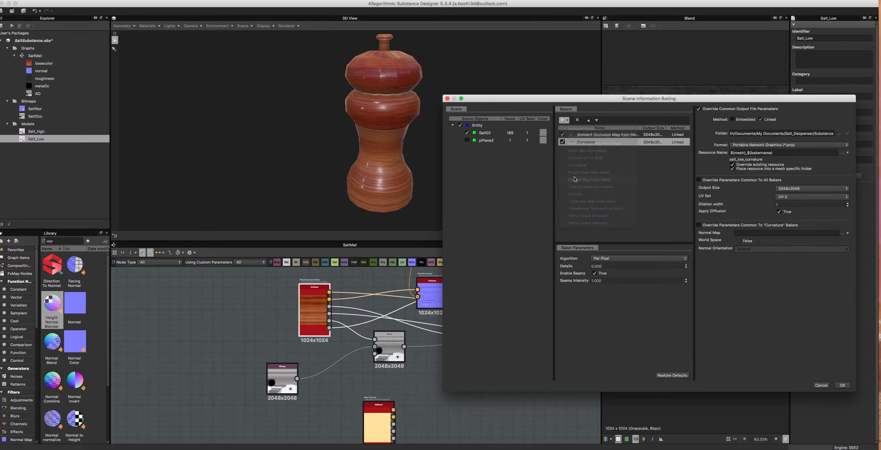
{"action": "left_click", "coordinate": [589, 180]}
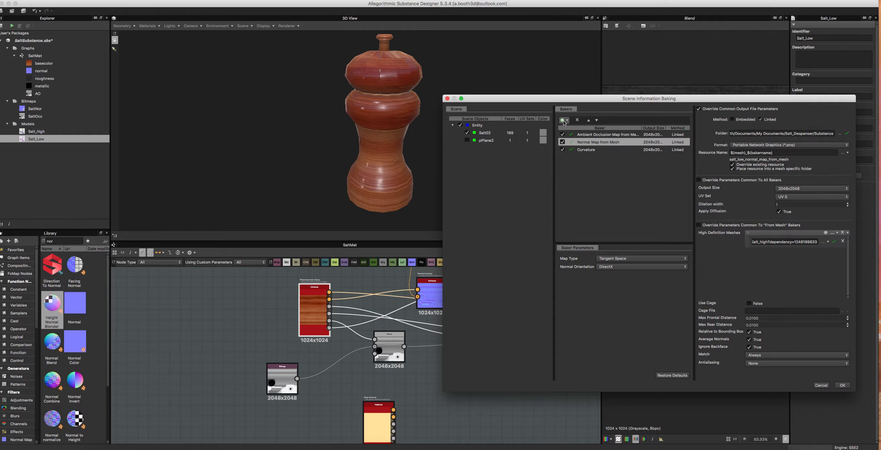
{"action": "left_click", "coordinate": [564, 121]}
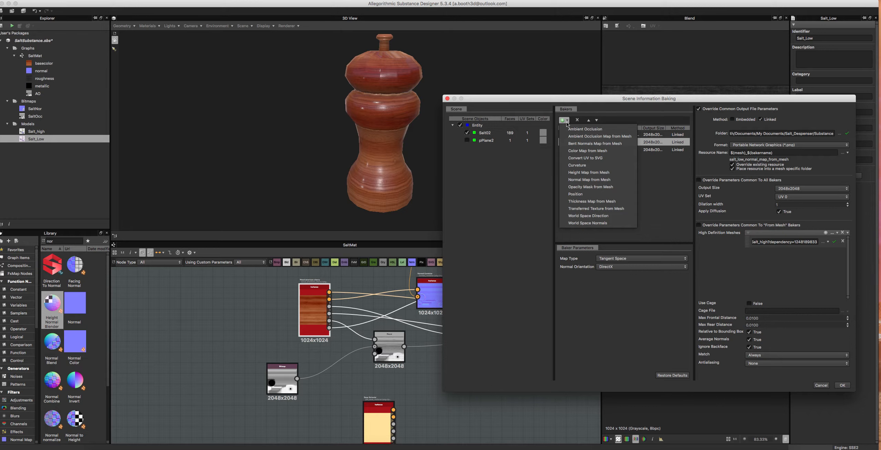
{"action": "left_click", "coordinate": [587, 171]}
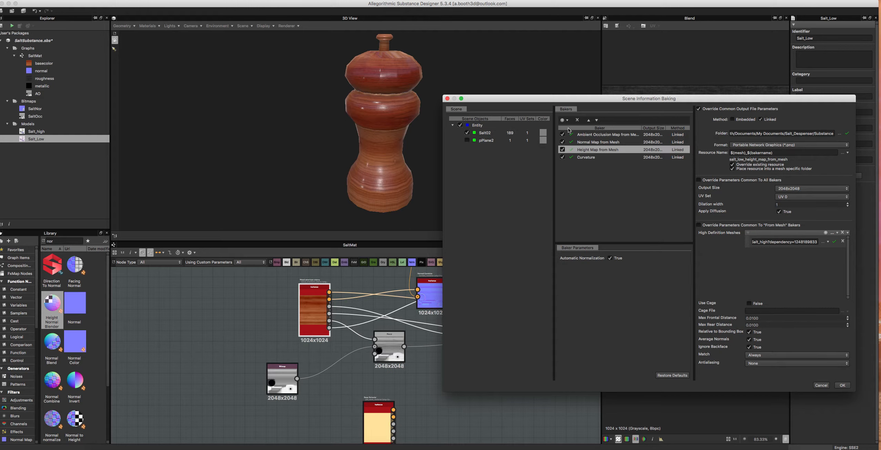
{"action": "left_click", "coordinate": [484, 132]}
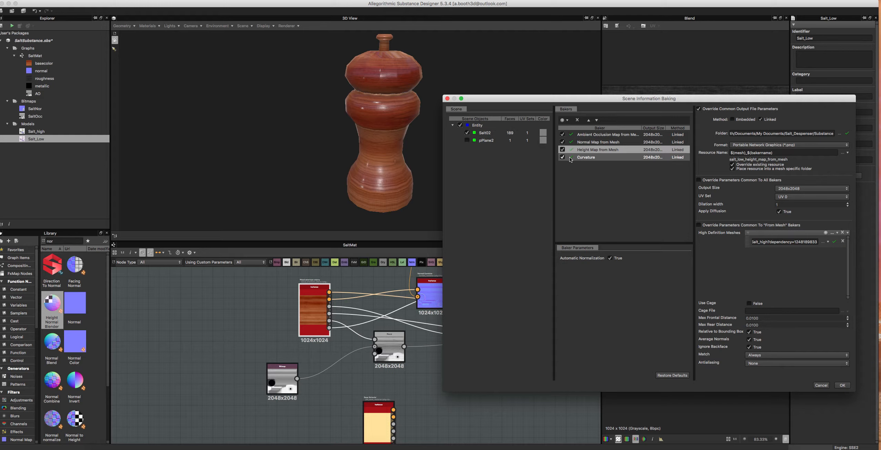
{"action": "mouse_move", "coordinate": [567, 157]}
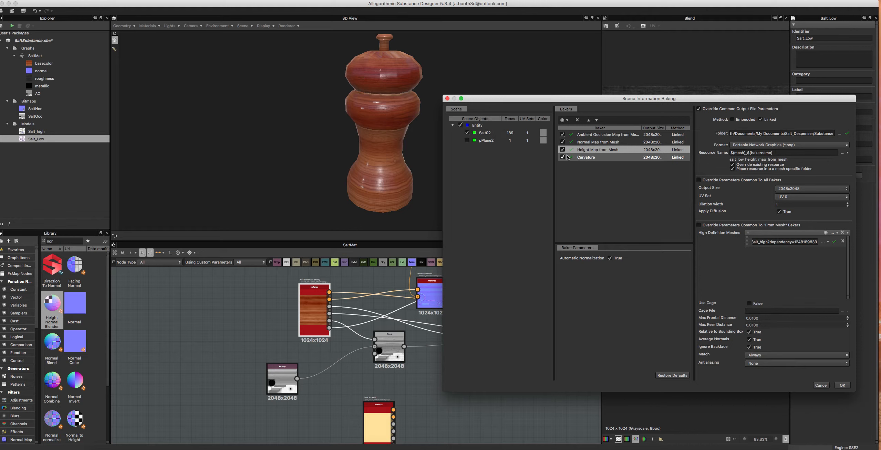
{"action": "mouse_move", "coordinate": [571, 164]}
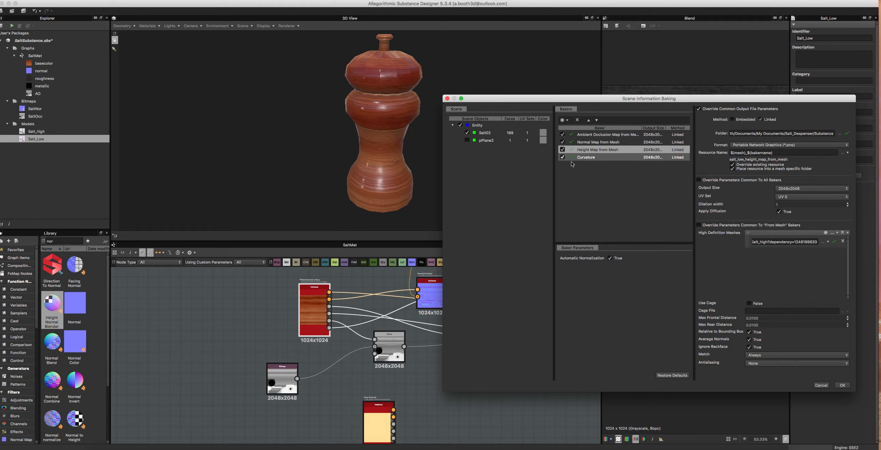
{"action": "mouse_move", "coordinate": [624, 162]}
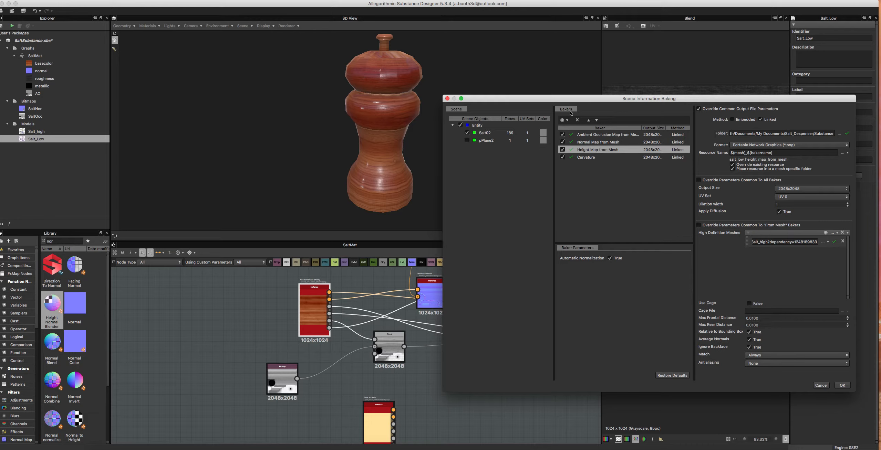
- Add Position and World Space Normals bakers to the Salt_Low bake list
{"action": "left_click", "coordinate": [562, 120]}
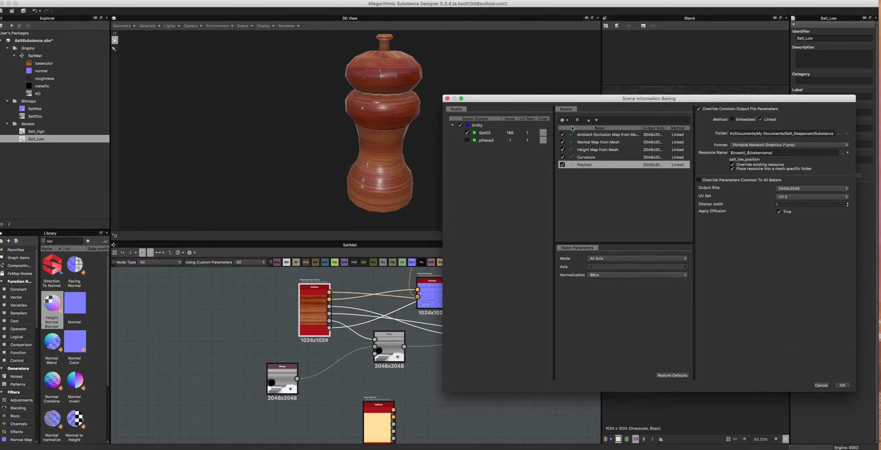
{"action": "left_click", "coordinate": [562, 119]}
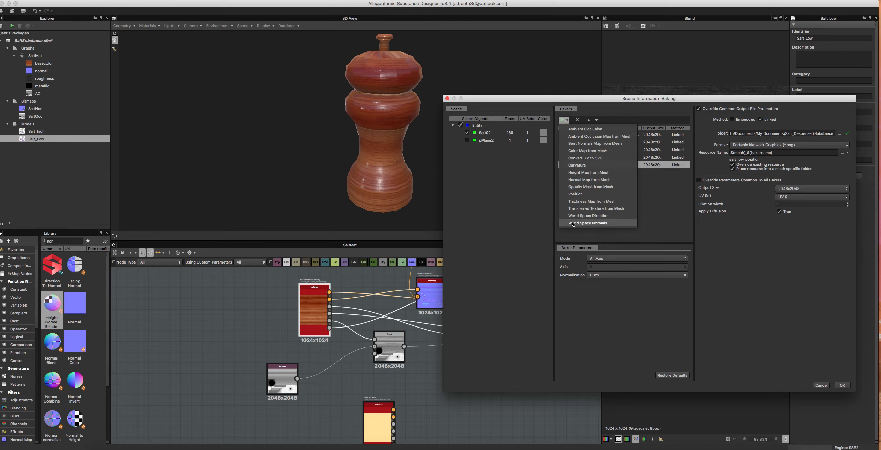
{"action": "left_click", "coordinate": [587, 223]}
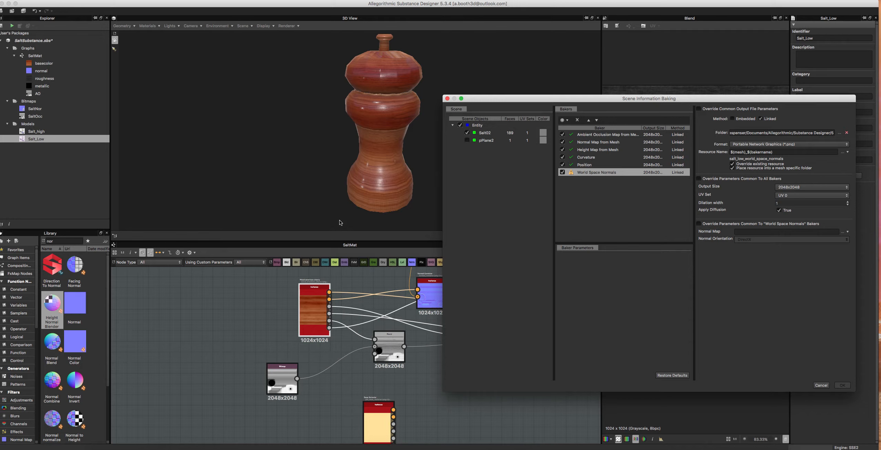
{"action": "mouse_move", "coordinate": [390, 37]}
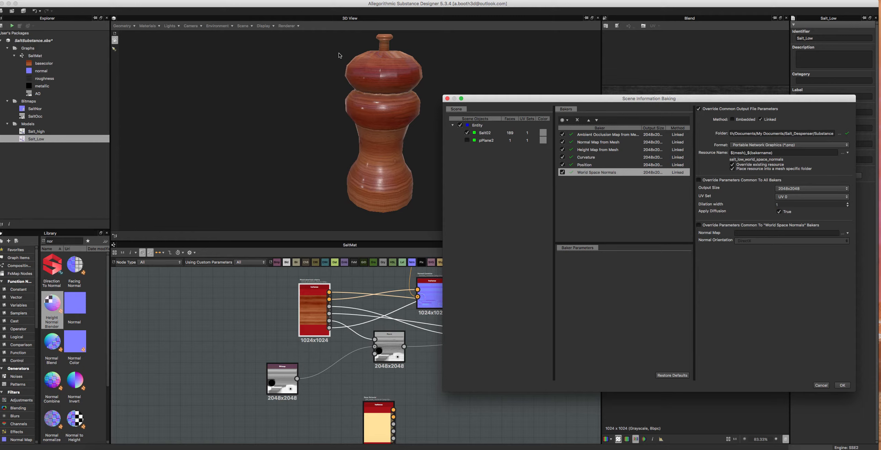
{"action": "mouse_move", "coordinate": [407, 177]}
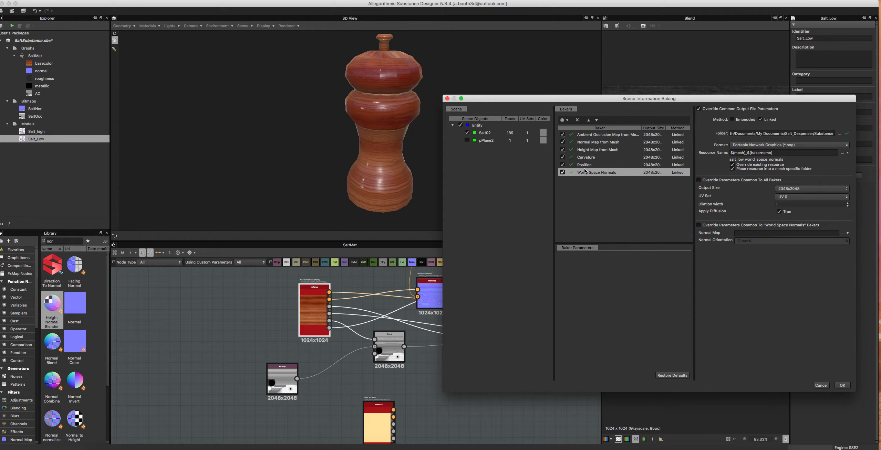
{"action": "left_click", "coordinate": [584, 165]}
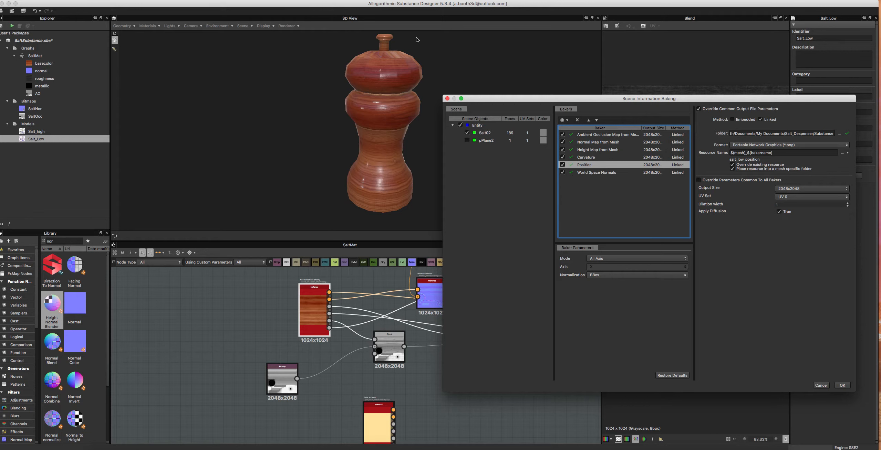
{"action": "mouse_move", "coordinate": [342, 169]}
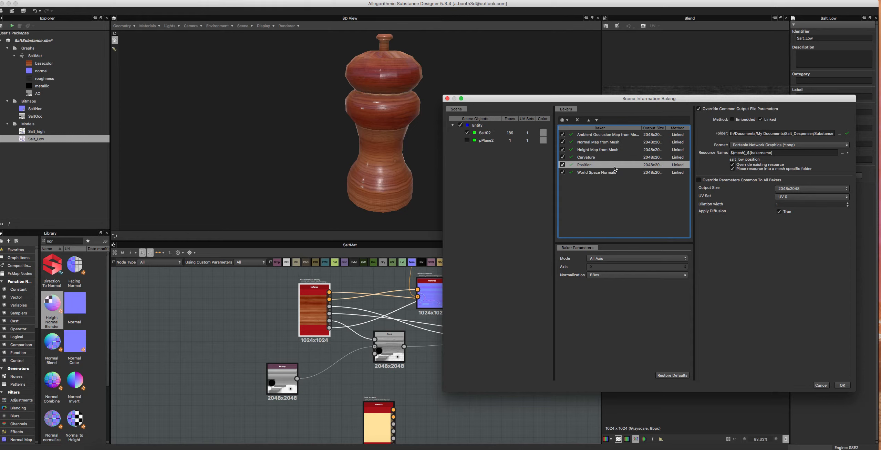
- Set all six bakers' output size to 1024x1024 and start the bake
{"action": "left_click", "coordinate": [561, 119]}
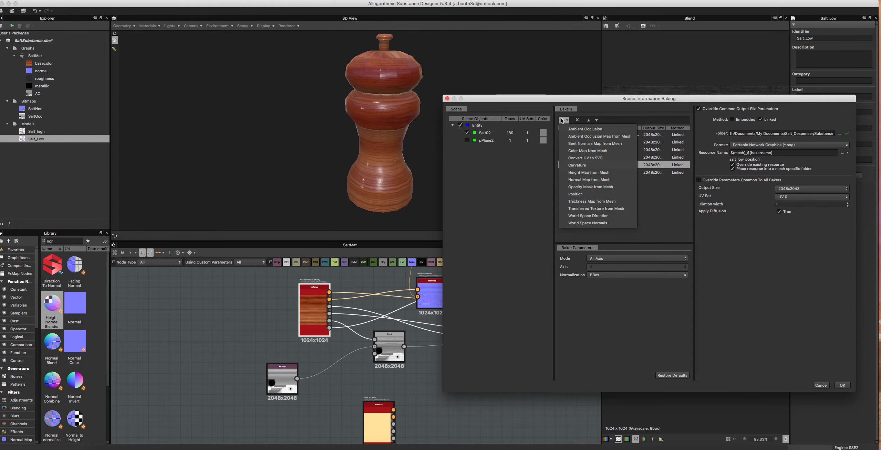
{"action": "mouse_move", "coordinate": [506, 223]}
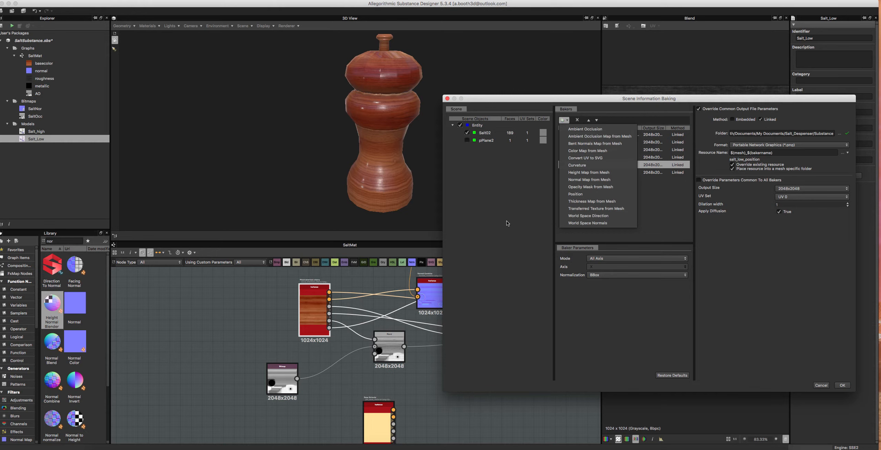
{"action": "mouse_move", "coordinate": [589, 180]}
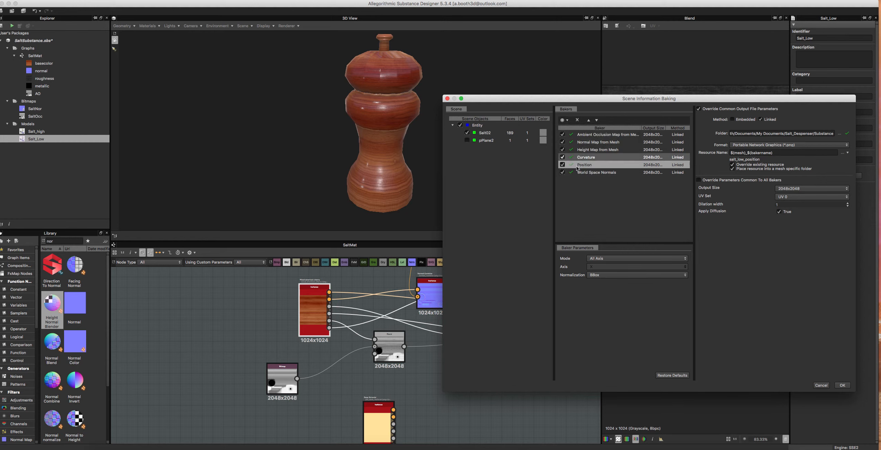
{"action": "left_click", "coordinate": [607, 134]}
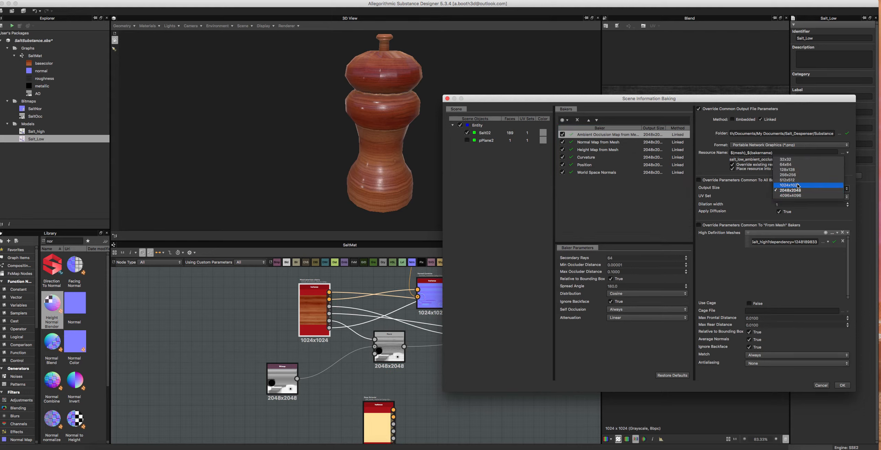
{"action": "left_click", "coordinate": [797, 185]}
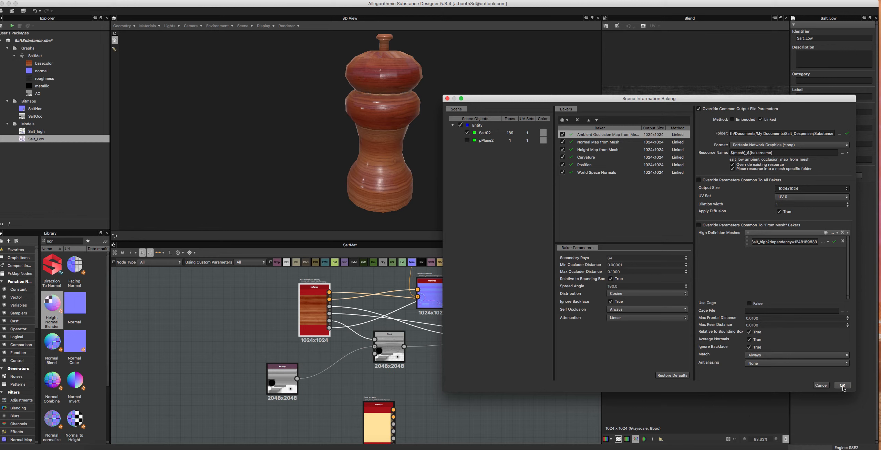
{"action": "left_click", "coordinate": [842, 385]}
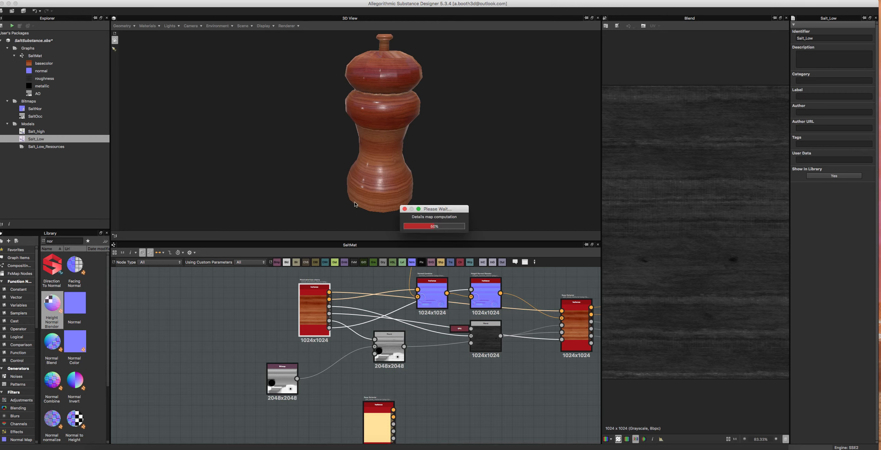
{"action": "mouse_move", "coordinate": [297, 214]}
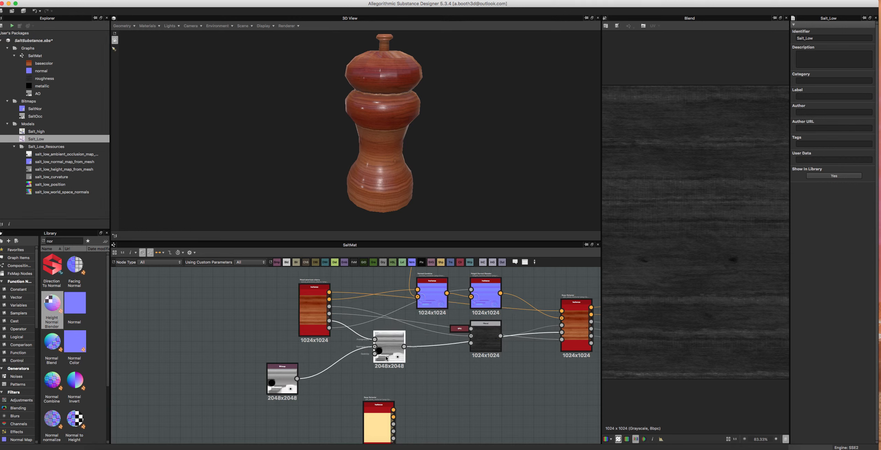
- Change the SaltOcc bitmap node's output size from 2048 to 1024
{"action": "left_click", "coordinate": [282, 379]}
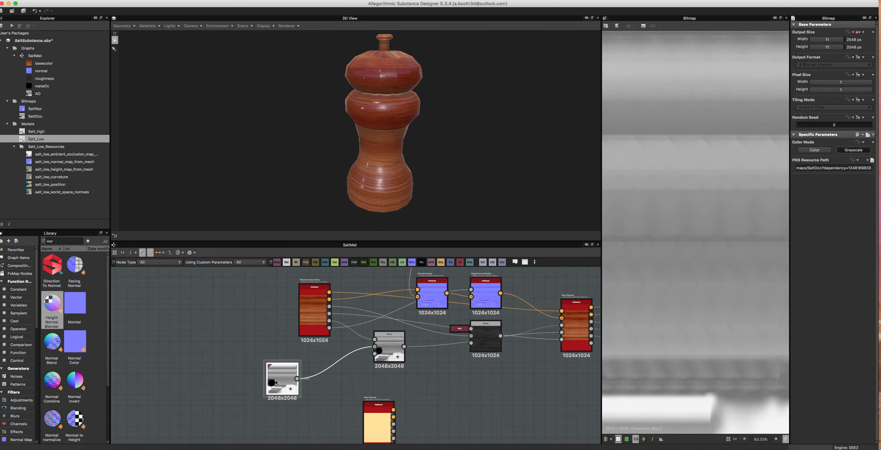
{"action": "left_click", "coordinate": [283, 379]}
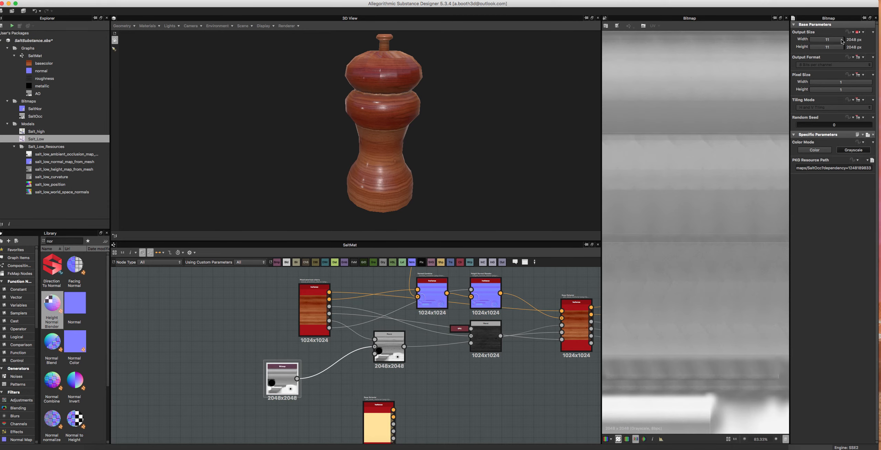
{"action": "left_click", "coordinate": [856, 32]}
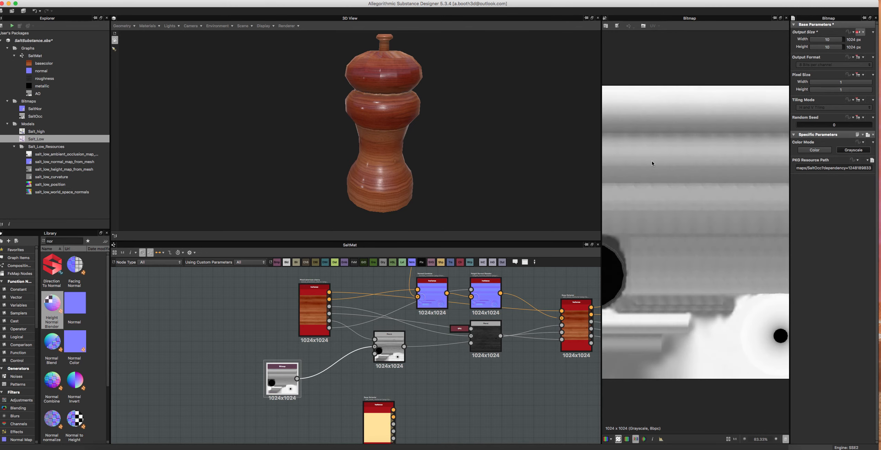
- Select the baked Salt_Low resources in the Explorer
{"action": "left_click", "coordinate": [387, 348]}
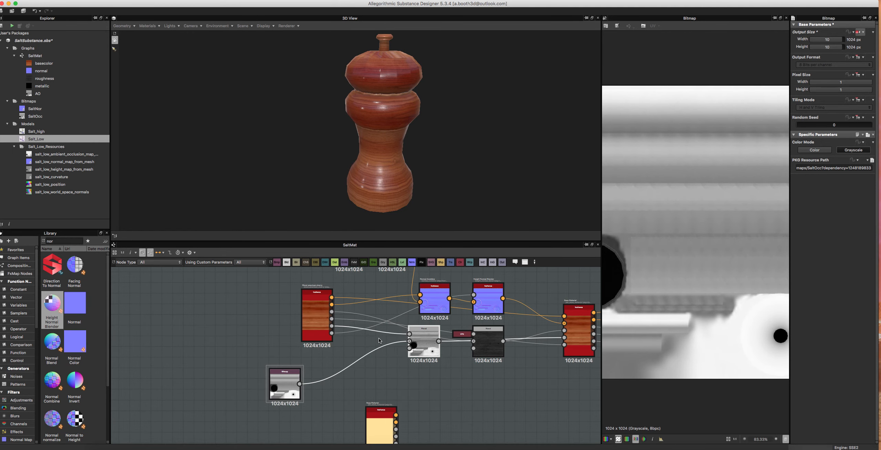
{"action": "left_click", "coordinate": [34, 116]}
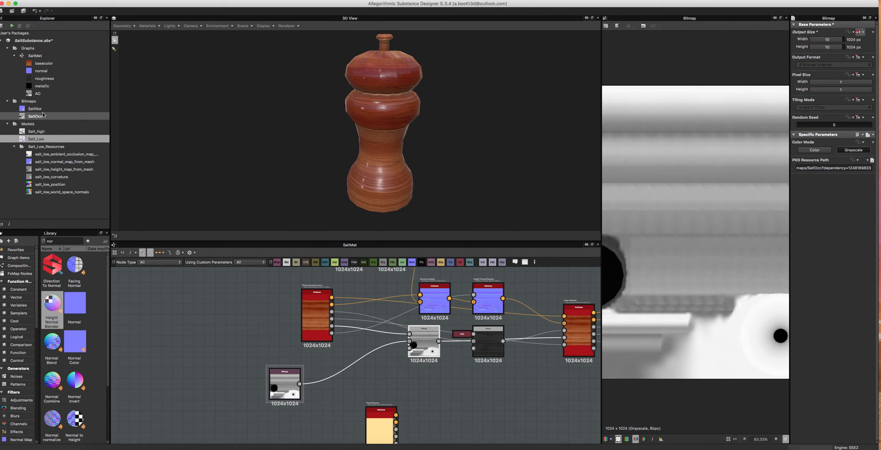
{"action": "left_click", "coordinate": [51, 184]}
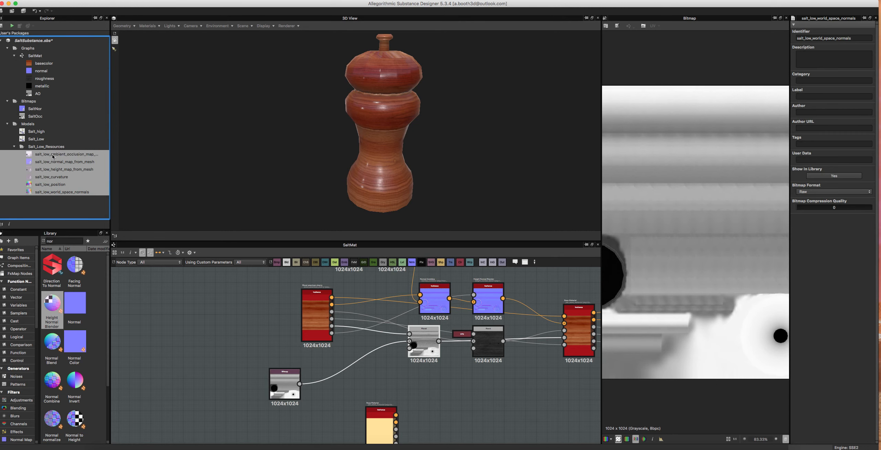
- Preview the baked ambient occlusion and normal maps against the SaltOcc and SaltNor bitmaps
{"action": "left_click", "coordinate": [64, 154]}
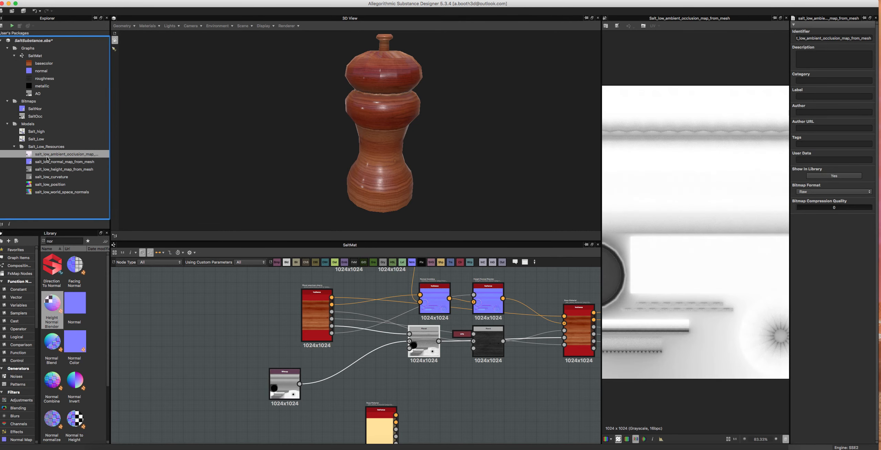
{"action": "left_click", "coordinate": [64, 162]}
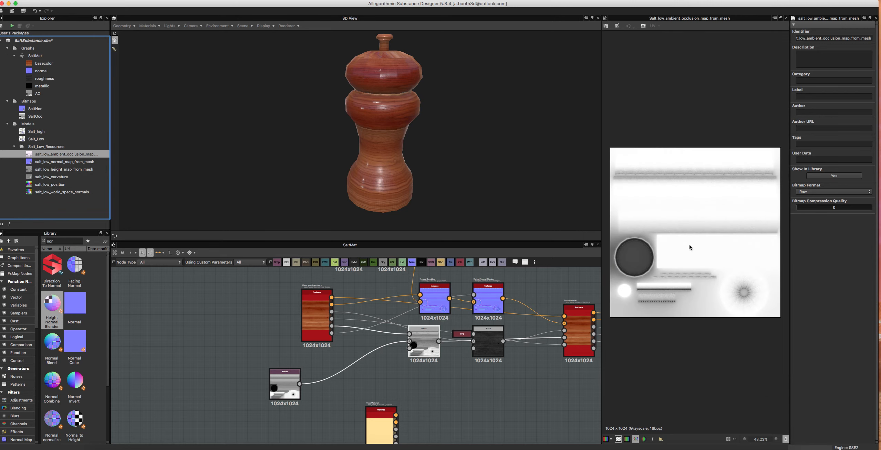
{"action": "left_click", "coordinate": [285, 384]}
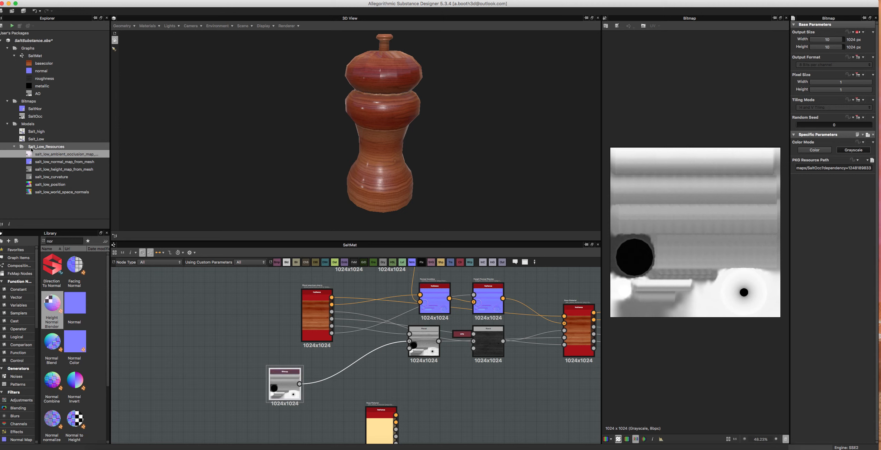
{"action": "left_click", "coordinate": [65, 161]}
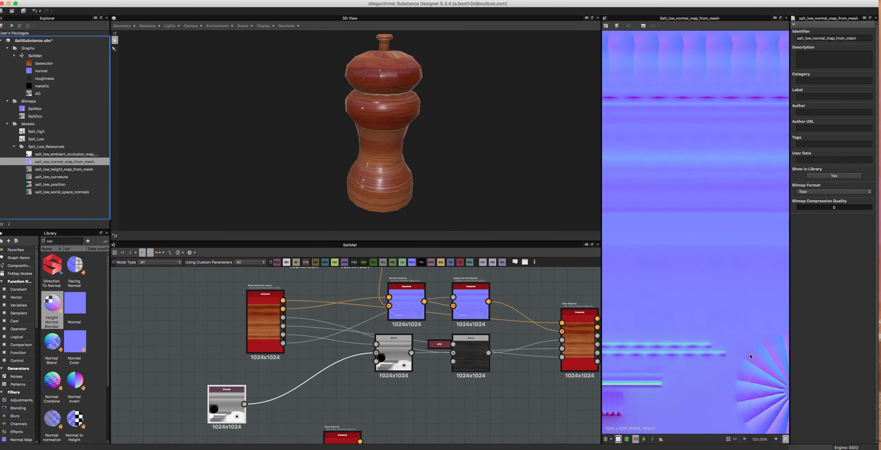
{"action": "scroll", "scroll_direction": "down", "scroll_amount": 3}
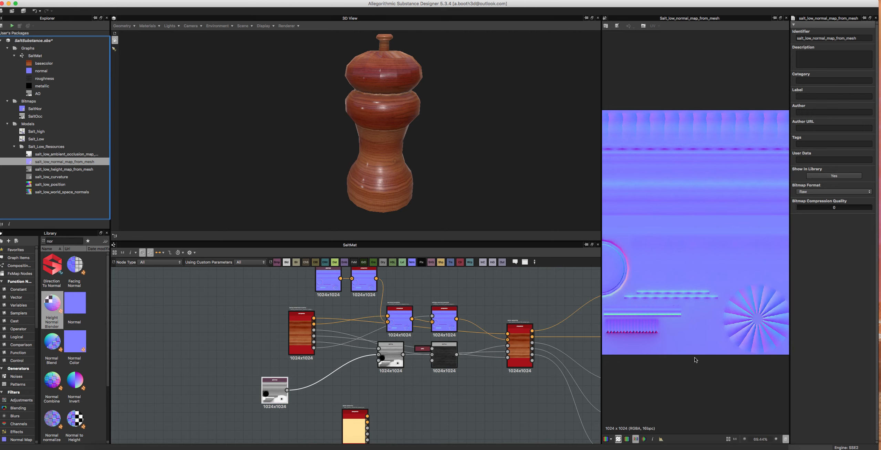
{"action": "left_click", "coordinate": [328, 280]}
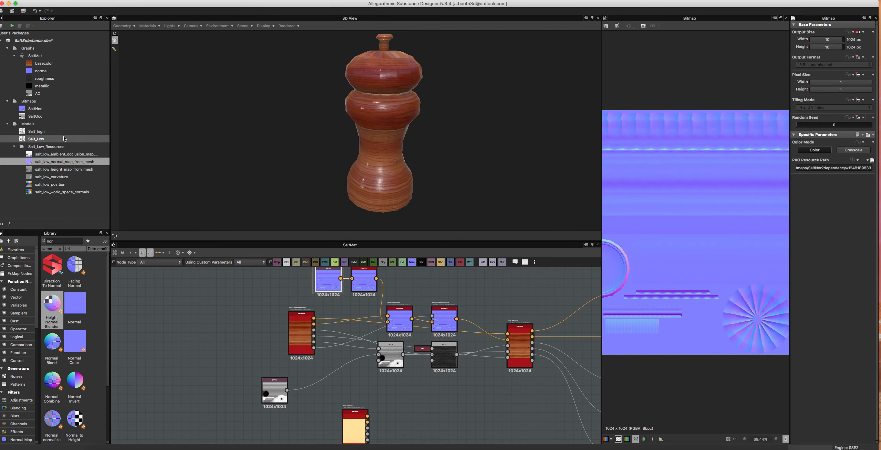
{"action": "left_click", "coordinate": [64, 162]}
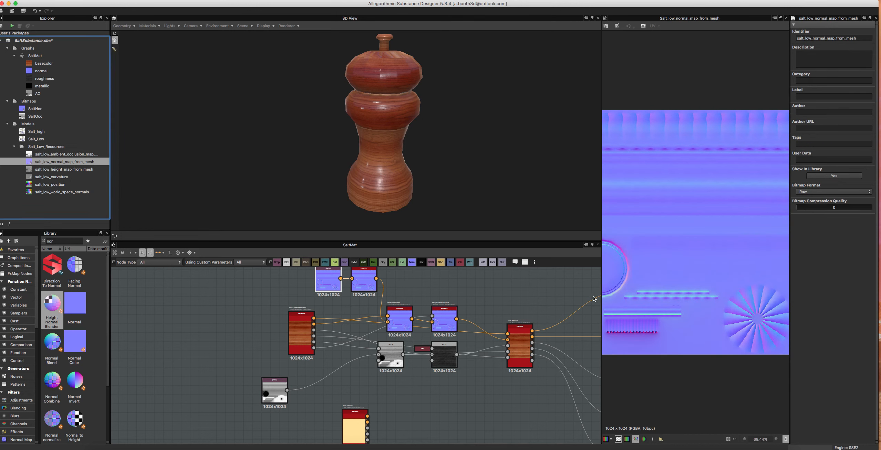
- Preview the baked height, curvature, position and world-space normals maps, then ambient occlusion again
{"action": "left_click", "coordinate": [63, 169]}
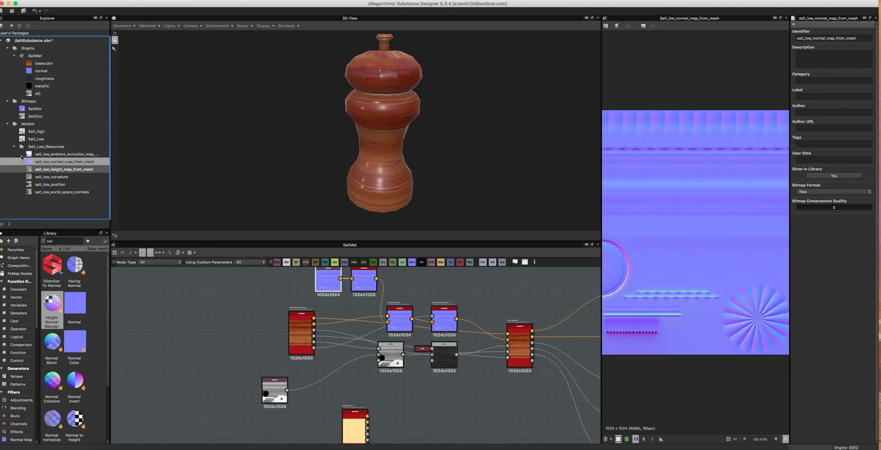
{"action": "left_click", "coordinate": [64, 169]}
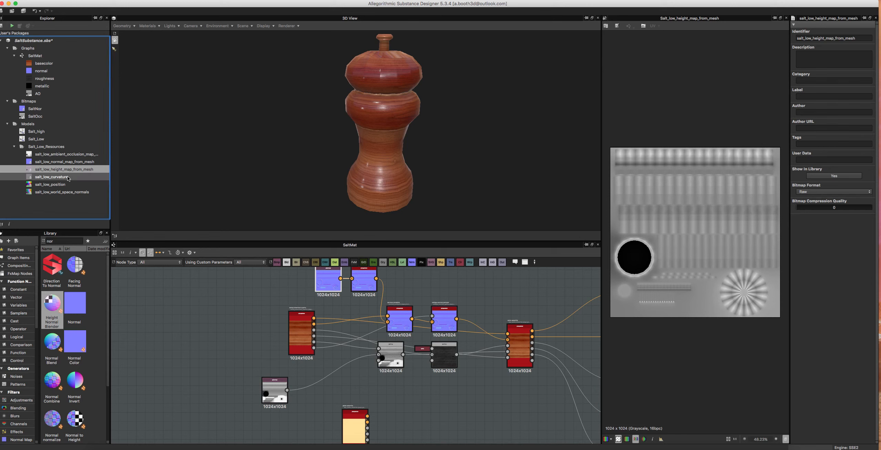
{"action": "left_click", "coordinate": [51, 176]}
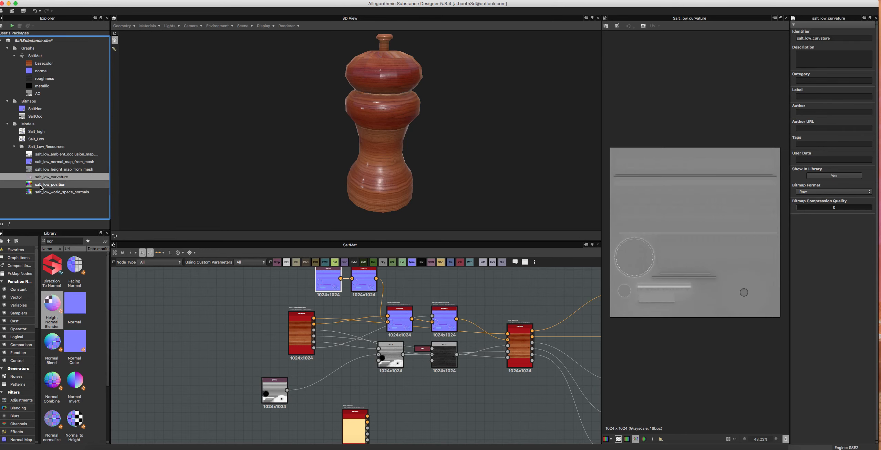
{"action": "left_click", "coordinate": [50, 184]}
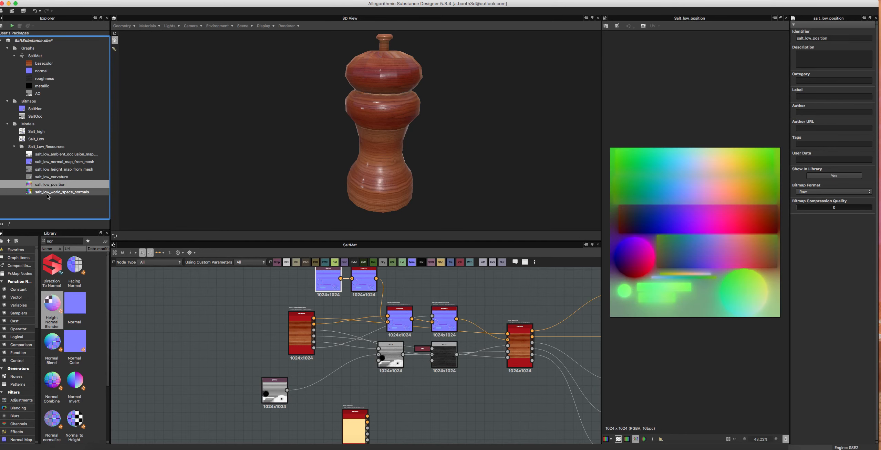
{"action": "left_click", "coordinate": [62, 191]}
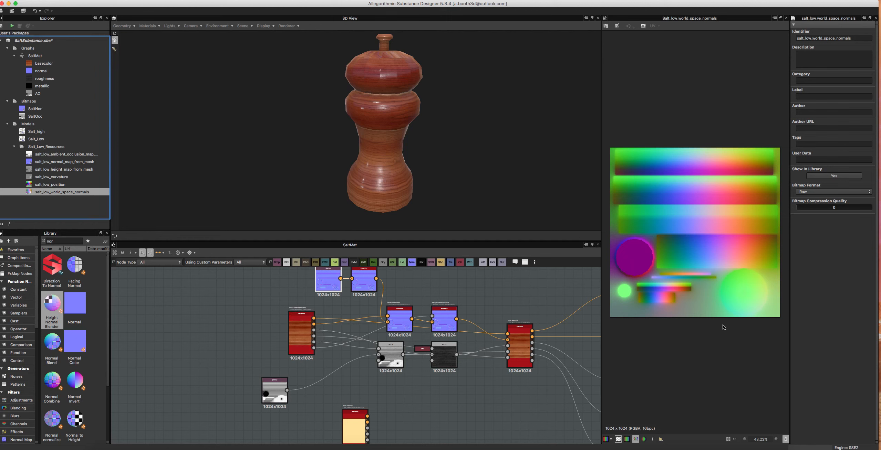
{"action": "left_click", "coordinate": [46, 147]}
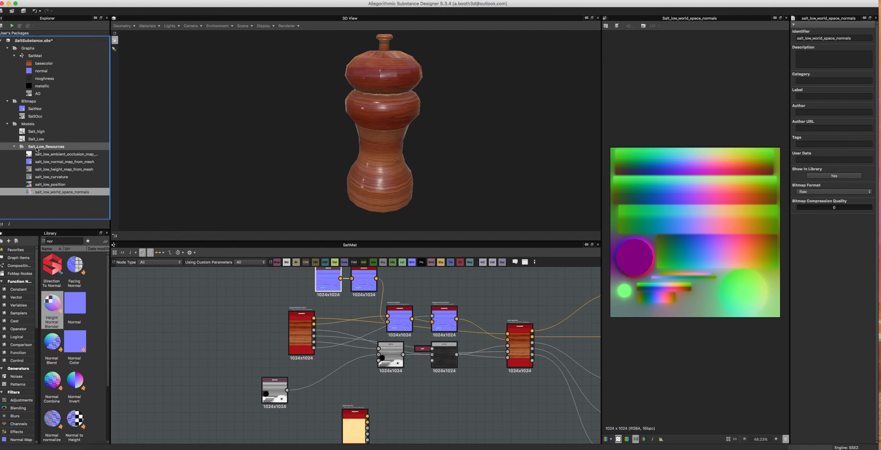
{"action": "left_click", "coordinate": [66, 154]}
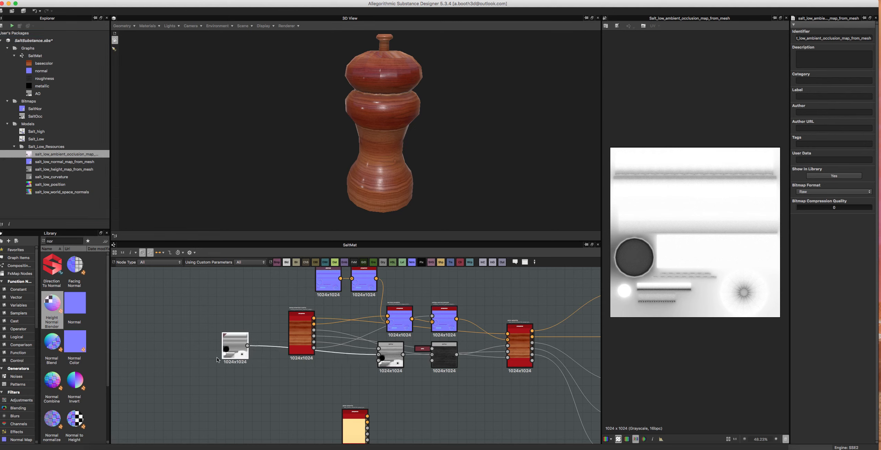
- Drag a normal-blending node to a clearer spot in SaltMat and select SaltMat's normal output
{"action": "left_click_drag", "start_coordinate": [235, 347], "coordinate": [284, 387]}
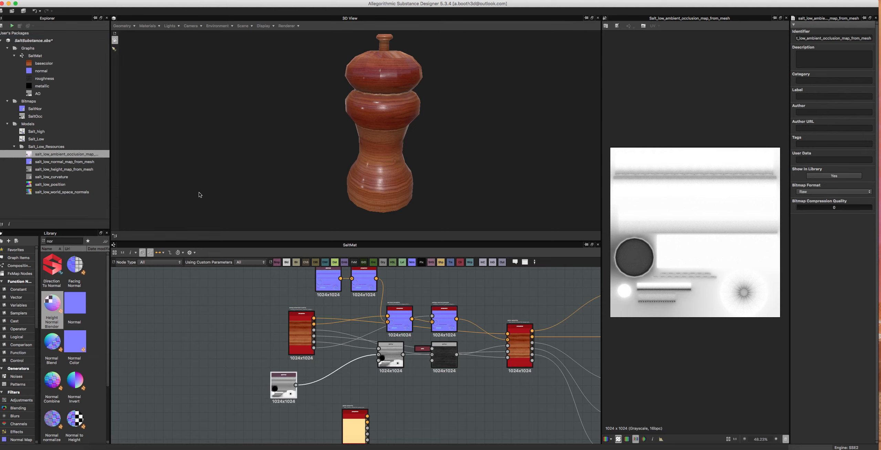
{"action": "mouse_move", "coordinate": [252, 433]}
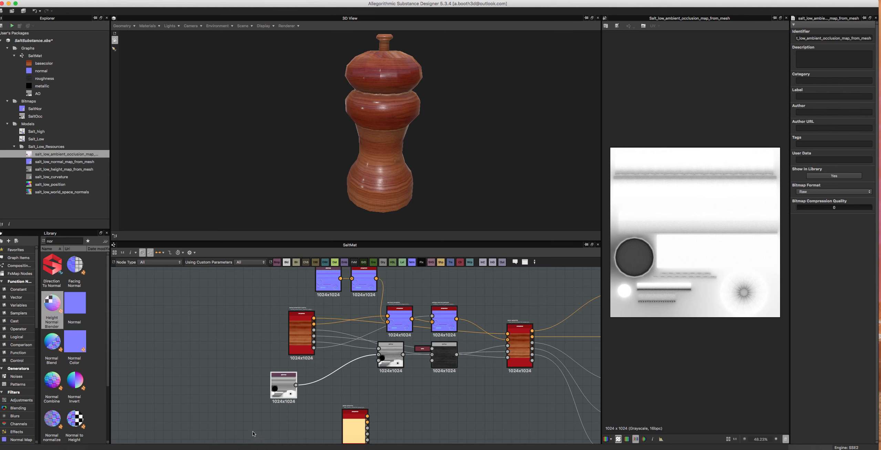
{"action": "mouse_move", "coordinate": [291, 439]}
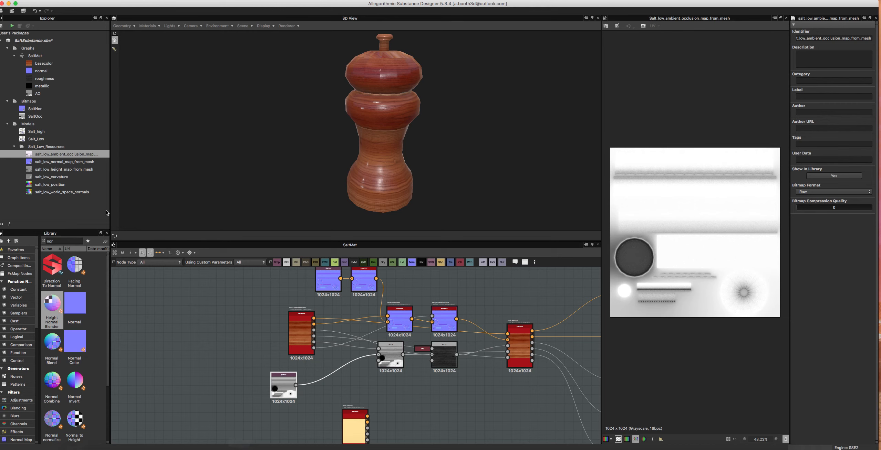
{"action": "left_click", "coordinate": [63, 169]}
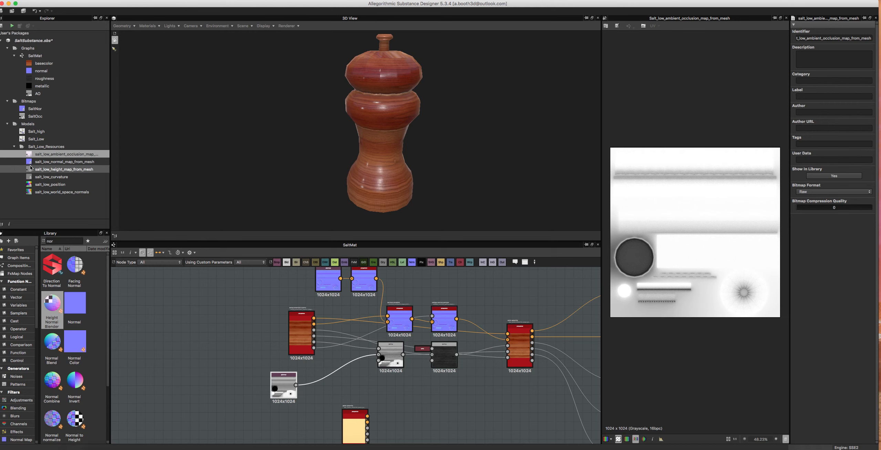
{"action": "left_click", "coordinate": [65, 154]}
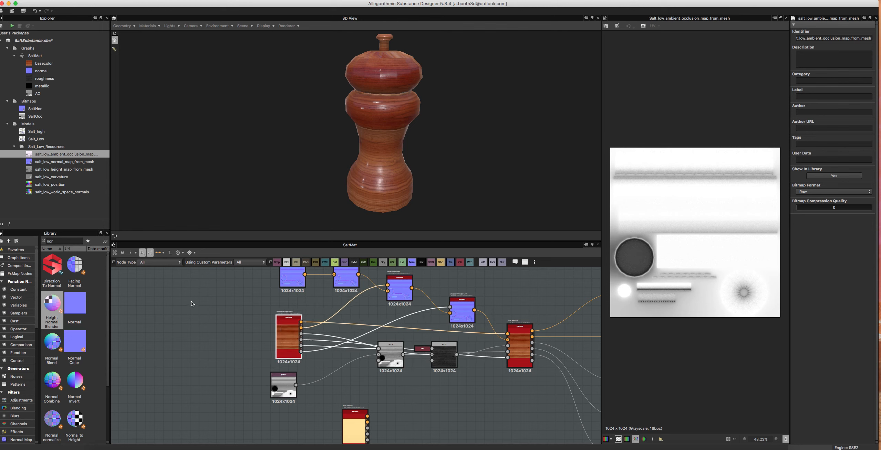
{"action": "left_click", "coordinate": [42, 71]}
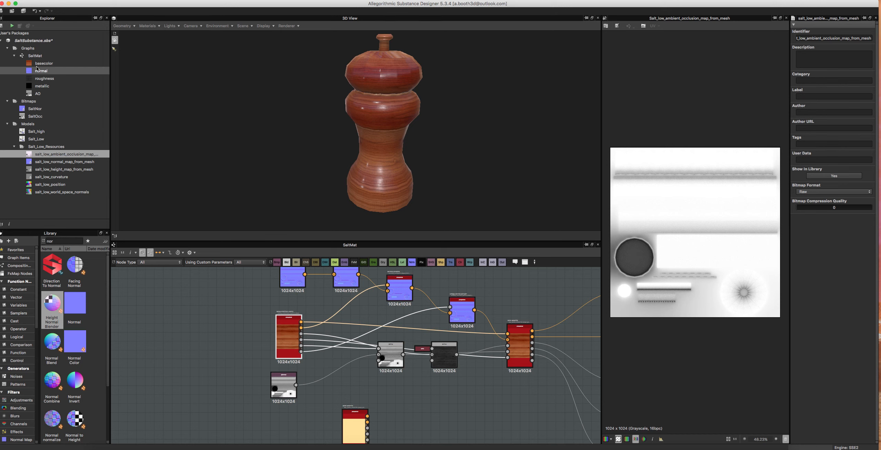